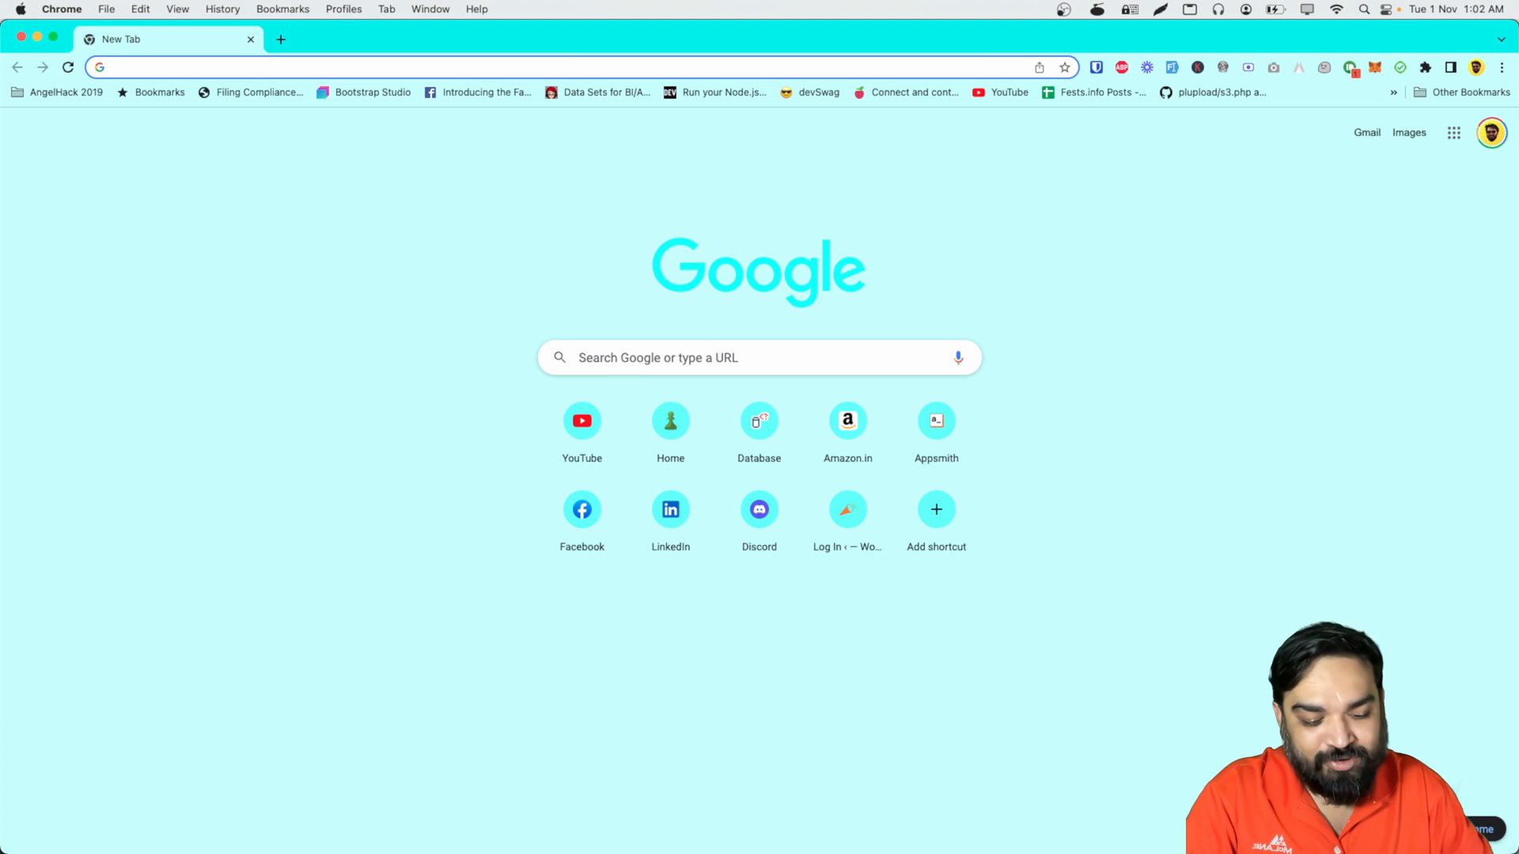
Step: Visit jotform.com, dismiss the Google sign-in prompt and scroll the homepage down to the footer's Features list
{"action": "type", "text": "jotform.com"}
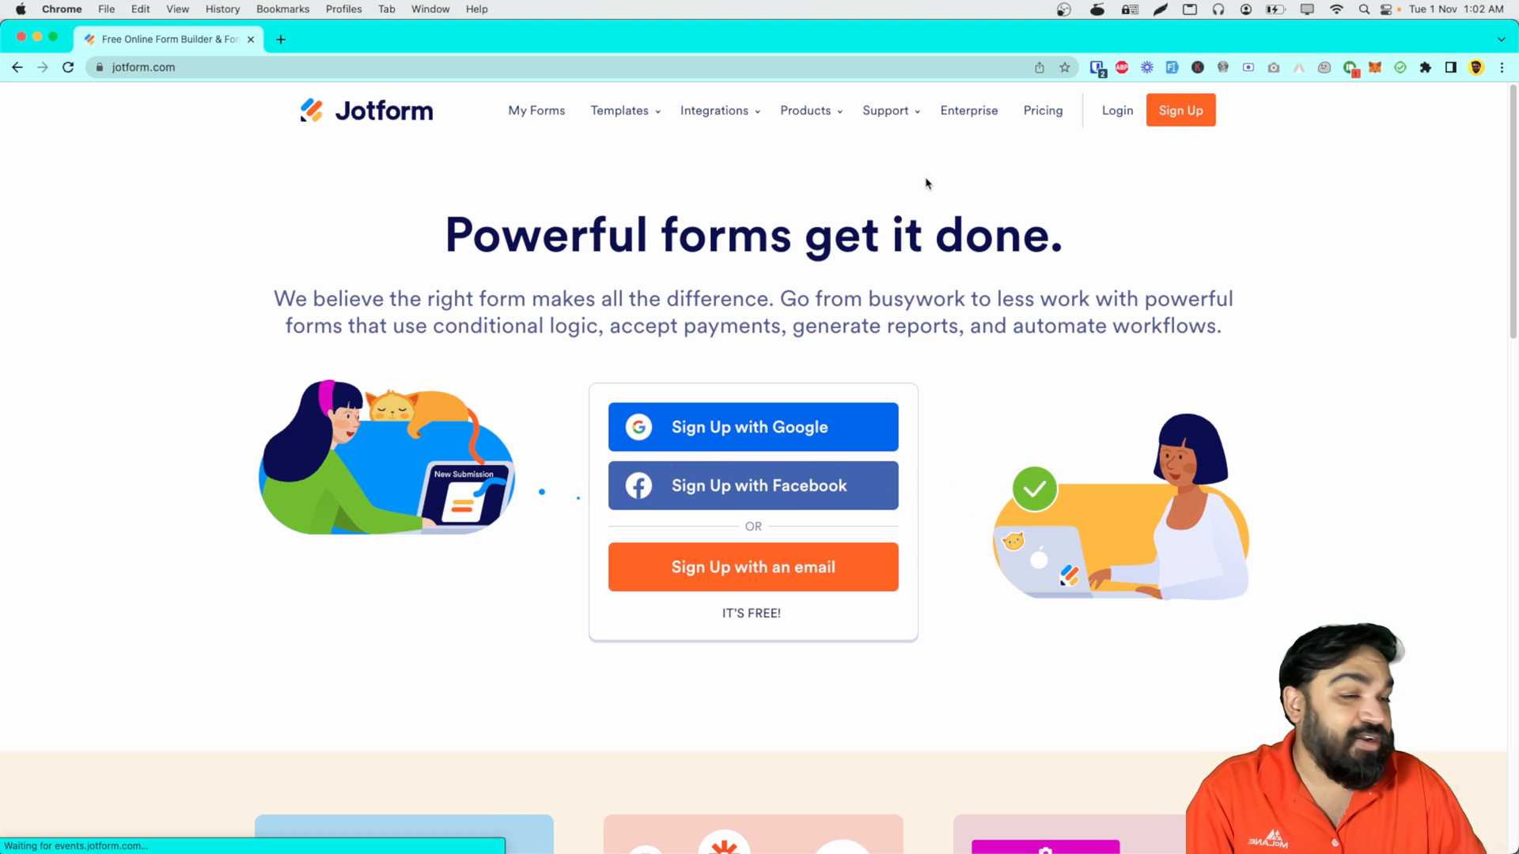
{"action": "left_click", "coordinate": [752, 427]}
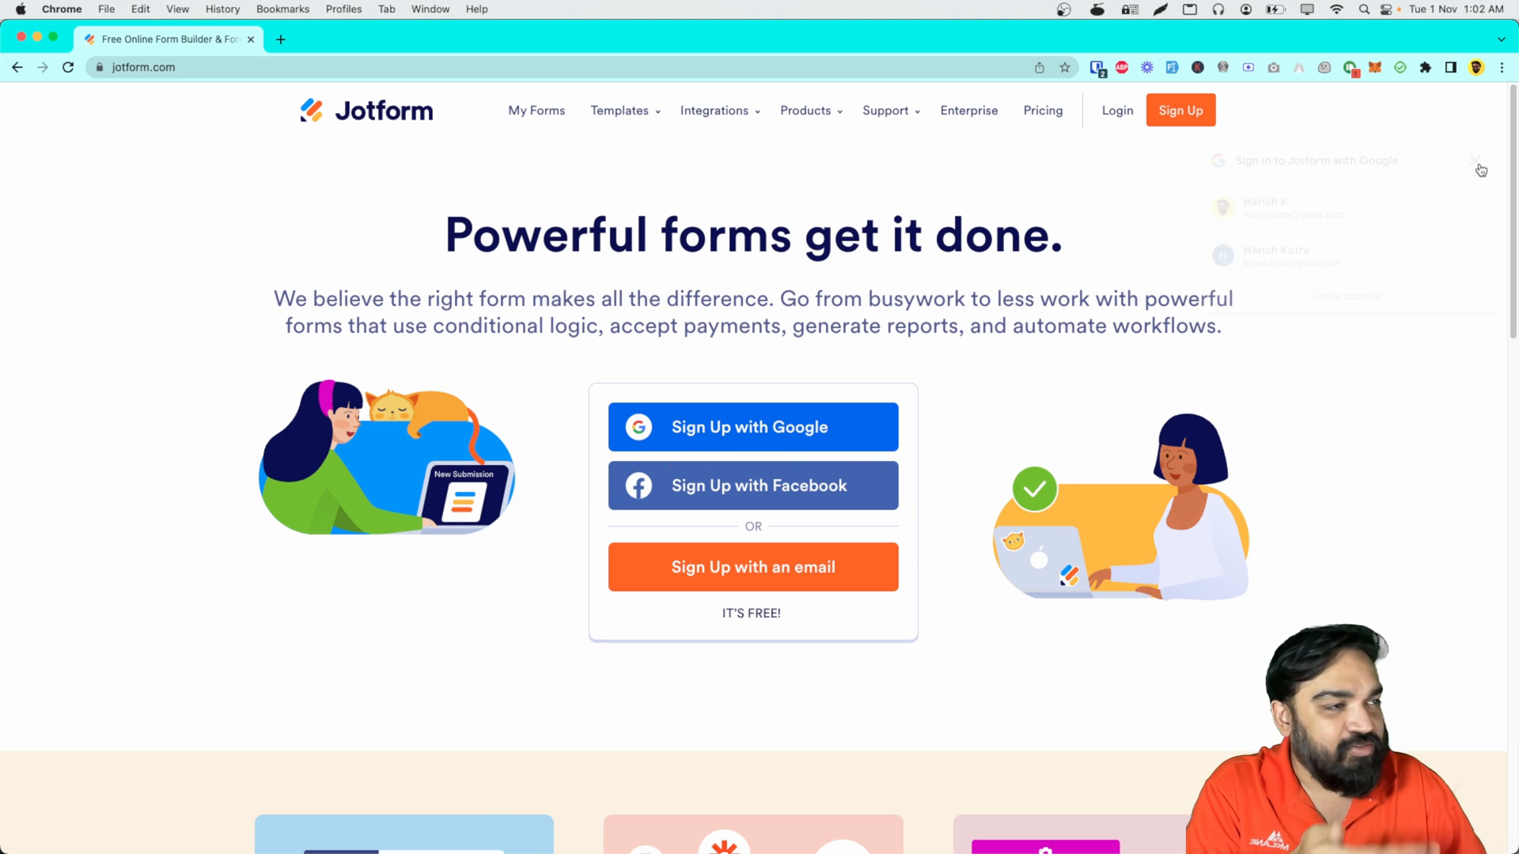
{"action": "scroll", "scroll_direction": "down", "scroll_amount": 3}
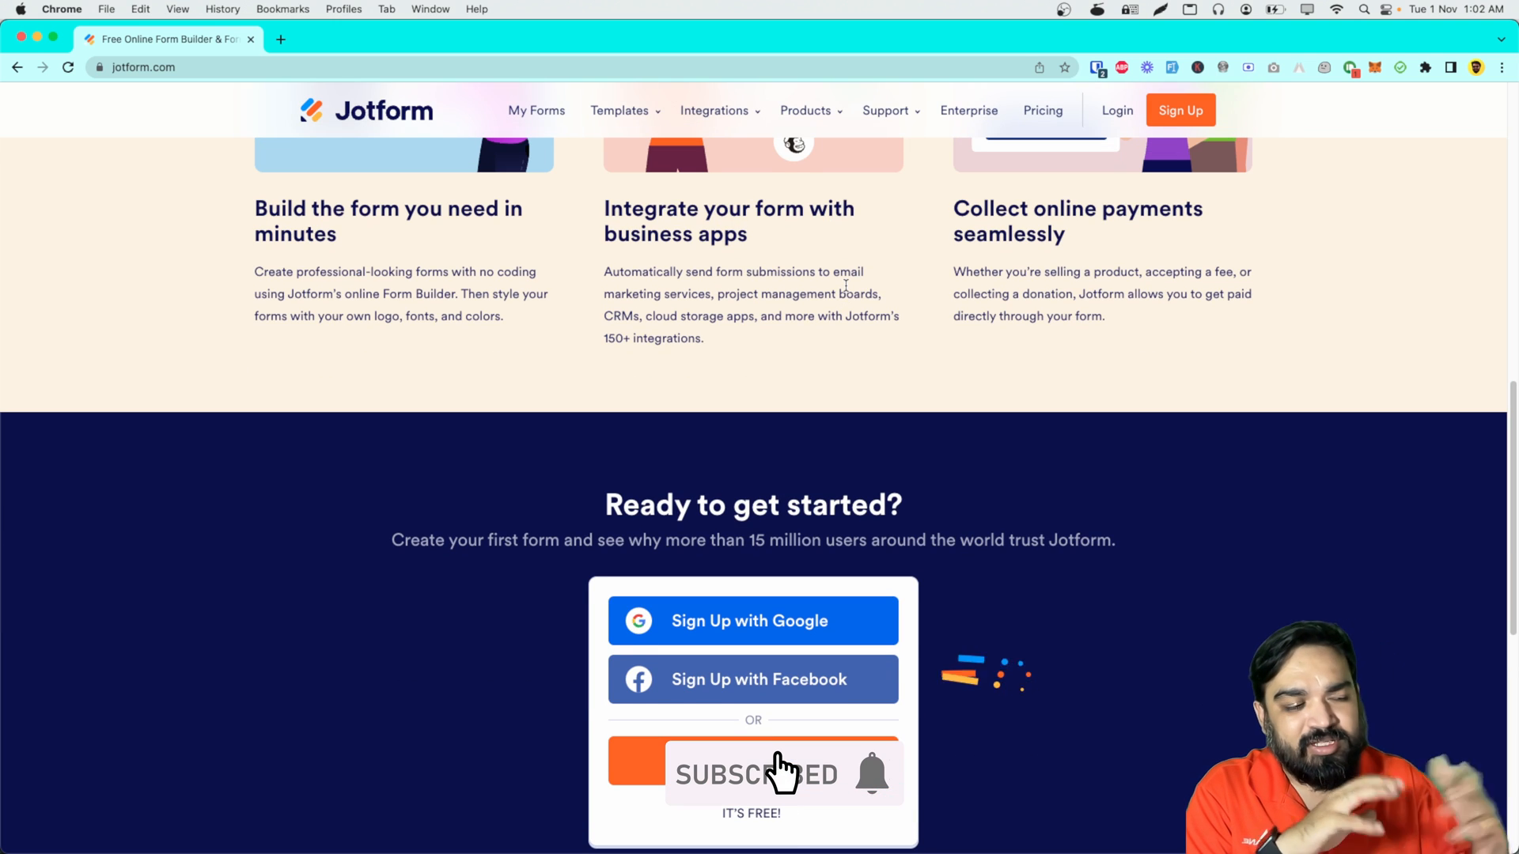
{"action": "scroll", "scroll_direction": "down", "scroll_amount": 3}
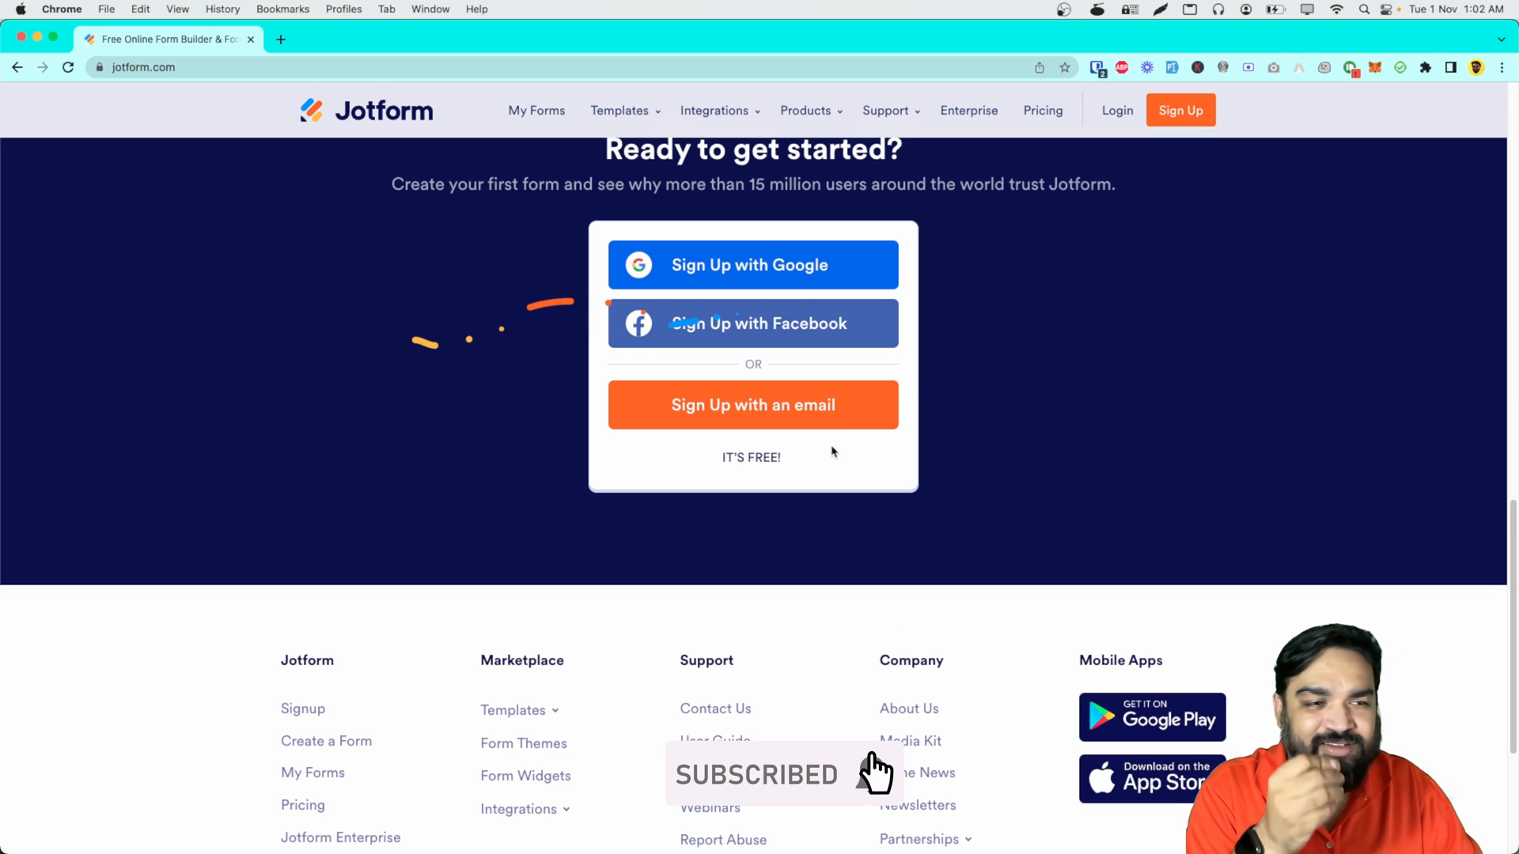
{"action": "scroll", "scroll_direction": "down", "scroll_amount": 3}
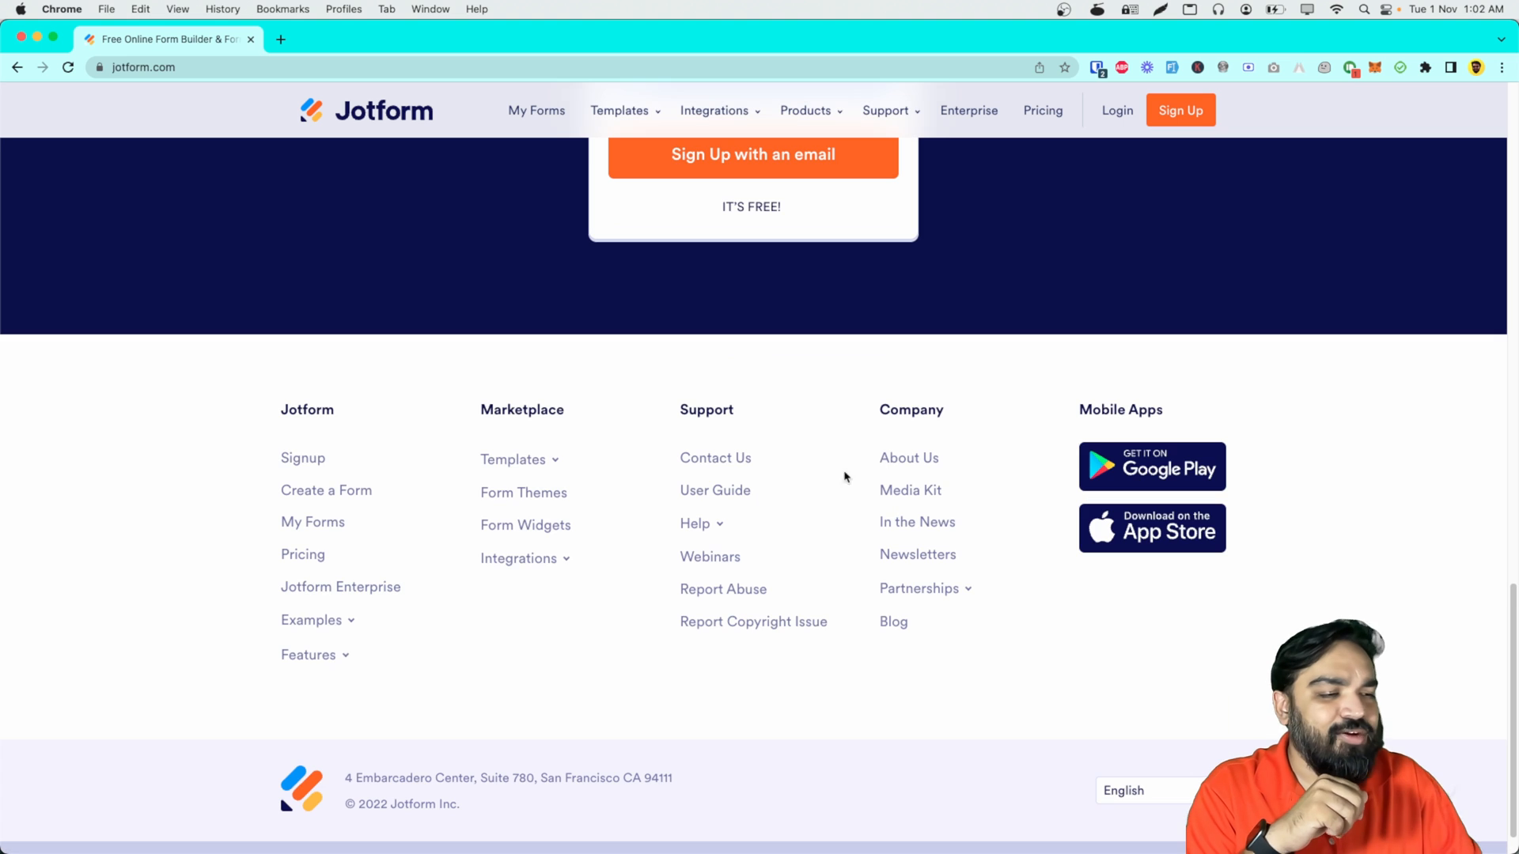
{"action": "mouse_move", "coordinate": [340, 586]}
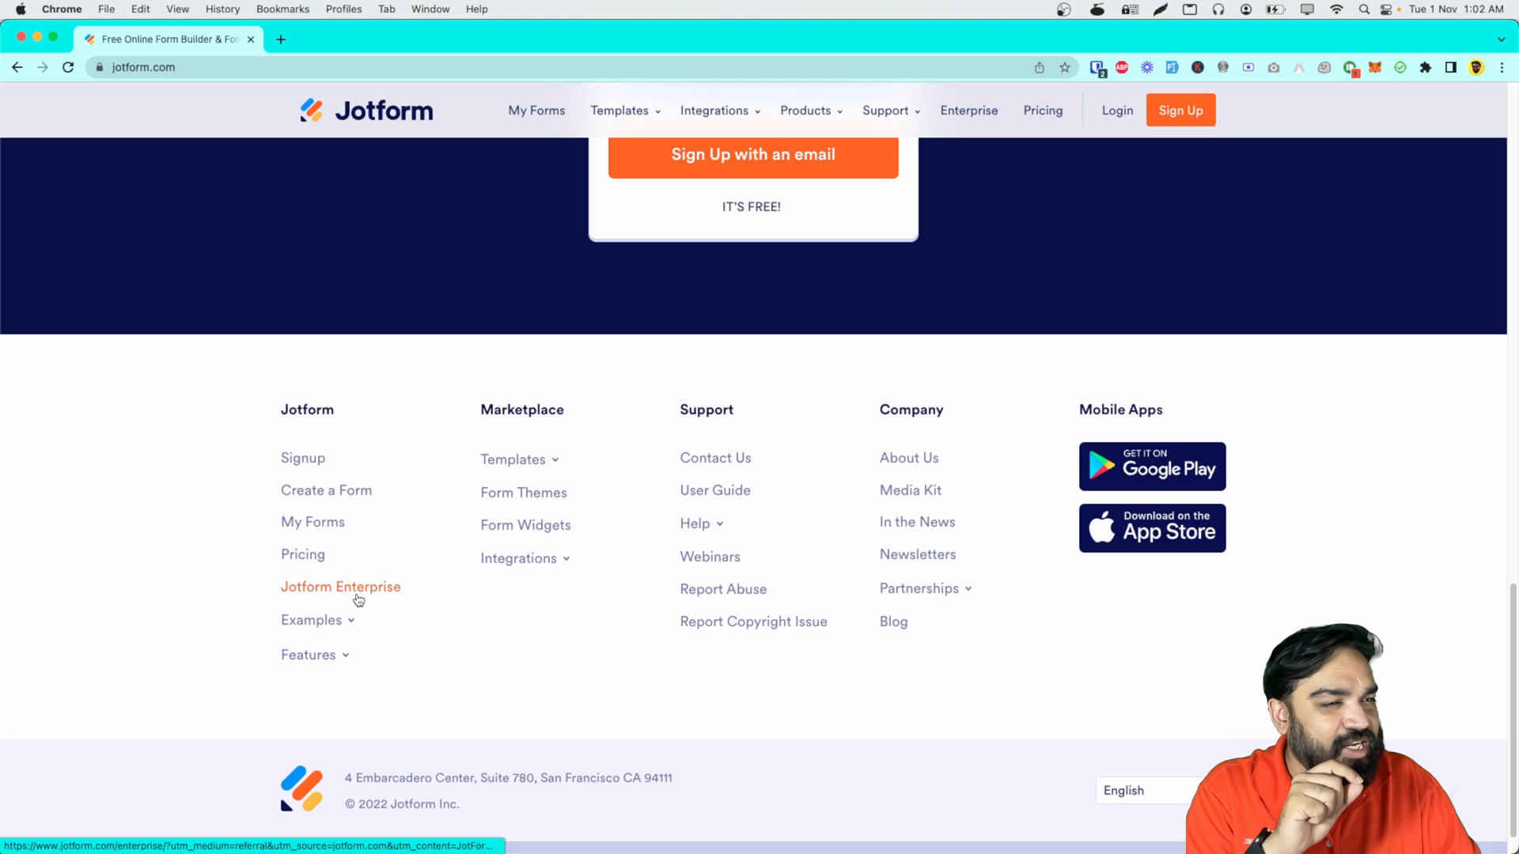
{"action": "mouse_move", "coordinate": [526, 525]}
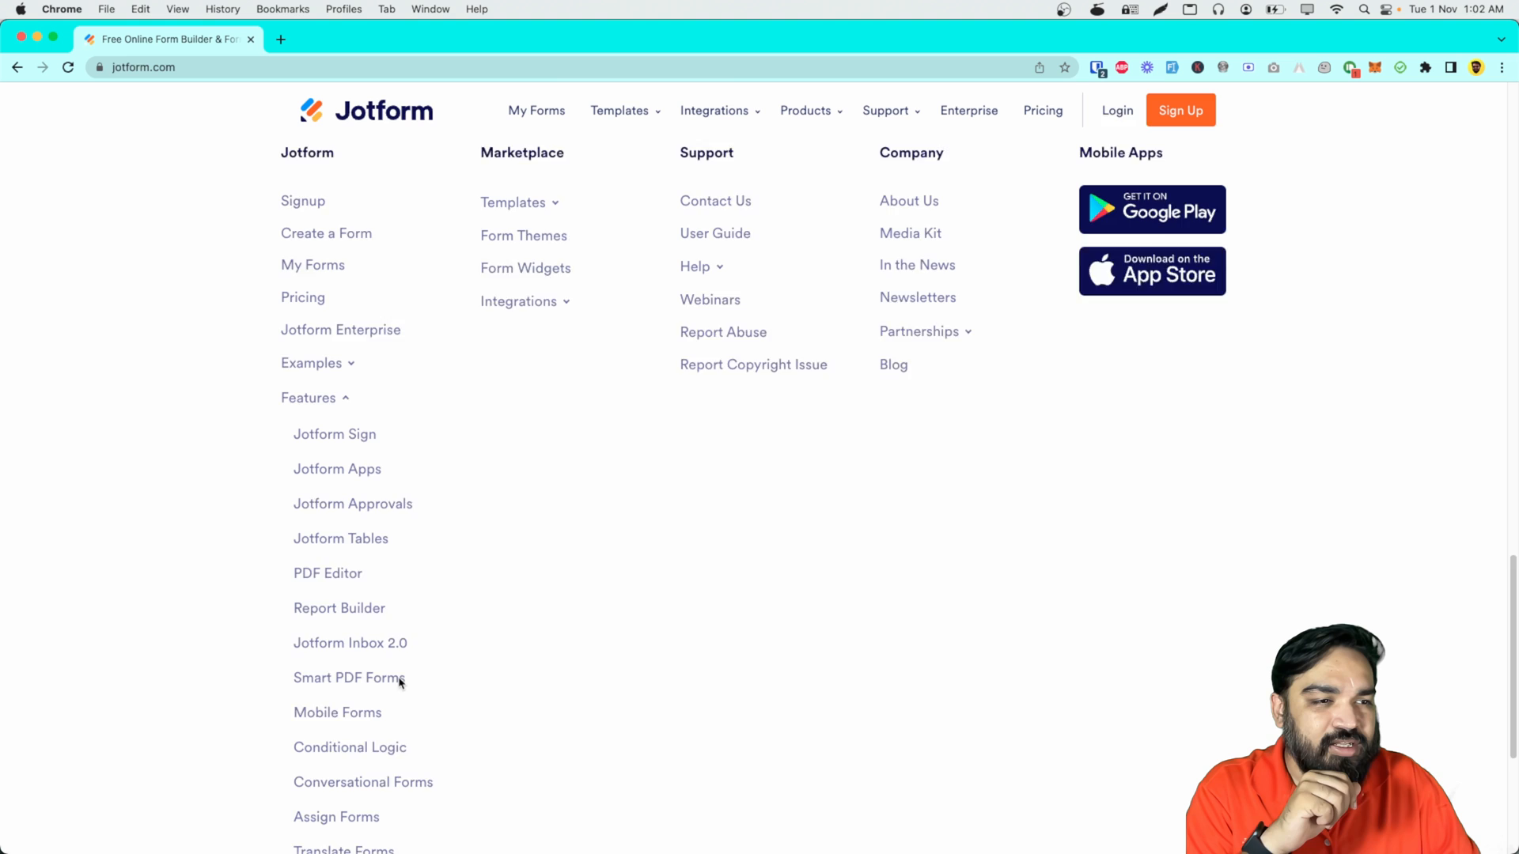
{"action": "scroll", "scroll_direction": "down", "scroll_amount": 3}
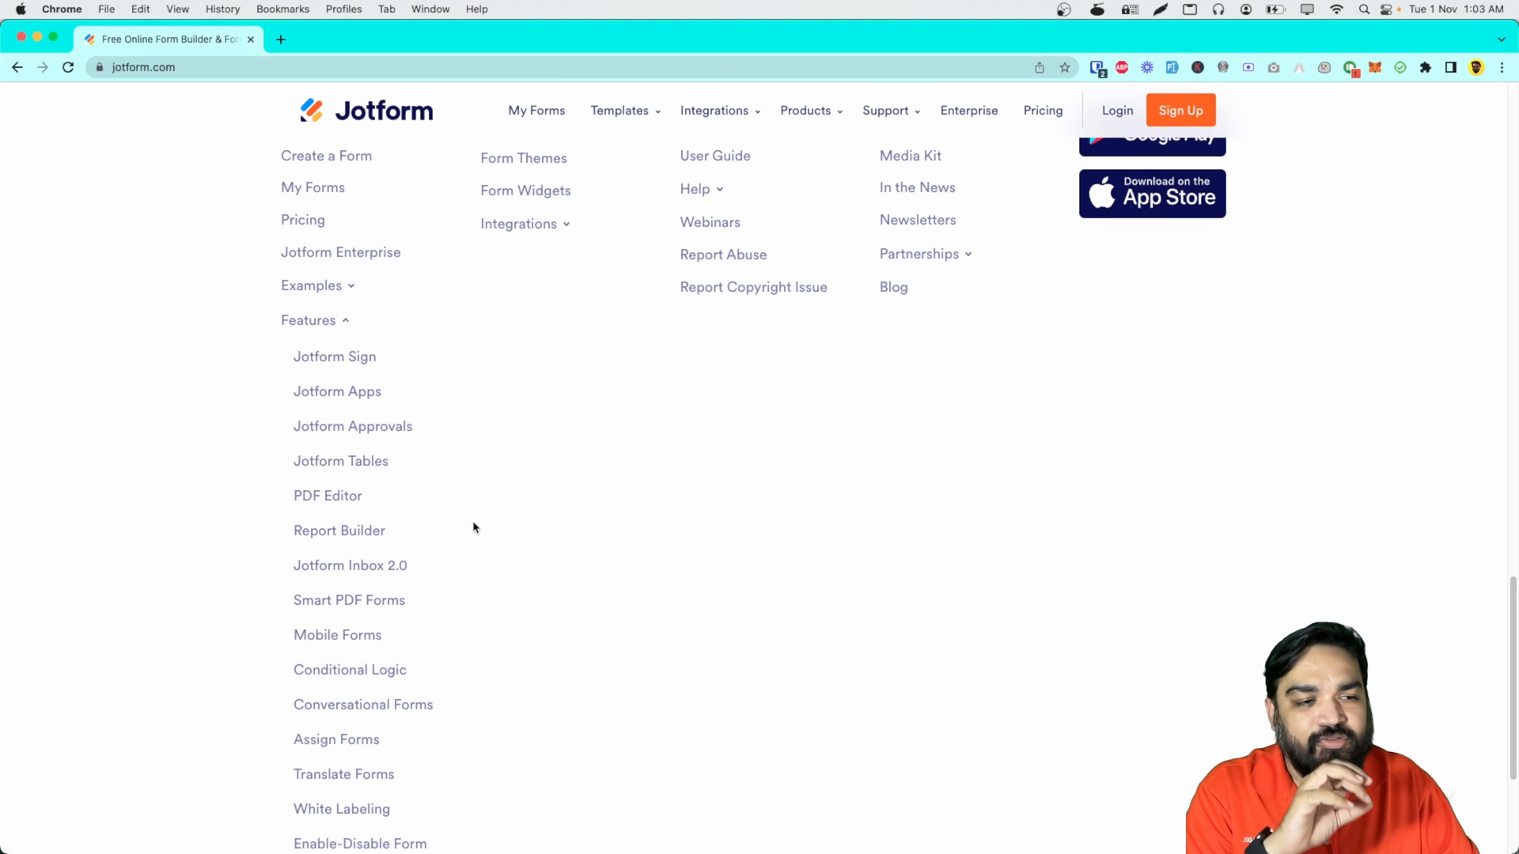
{"action": "scroll", "scroll_direction": "down", "scroll_amount": 3}
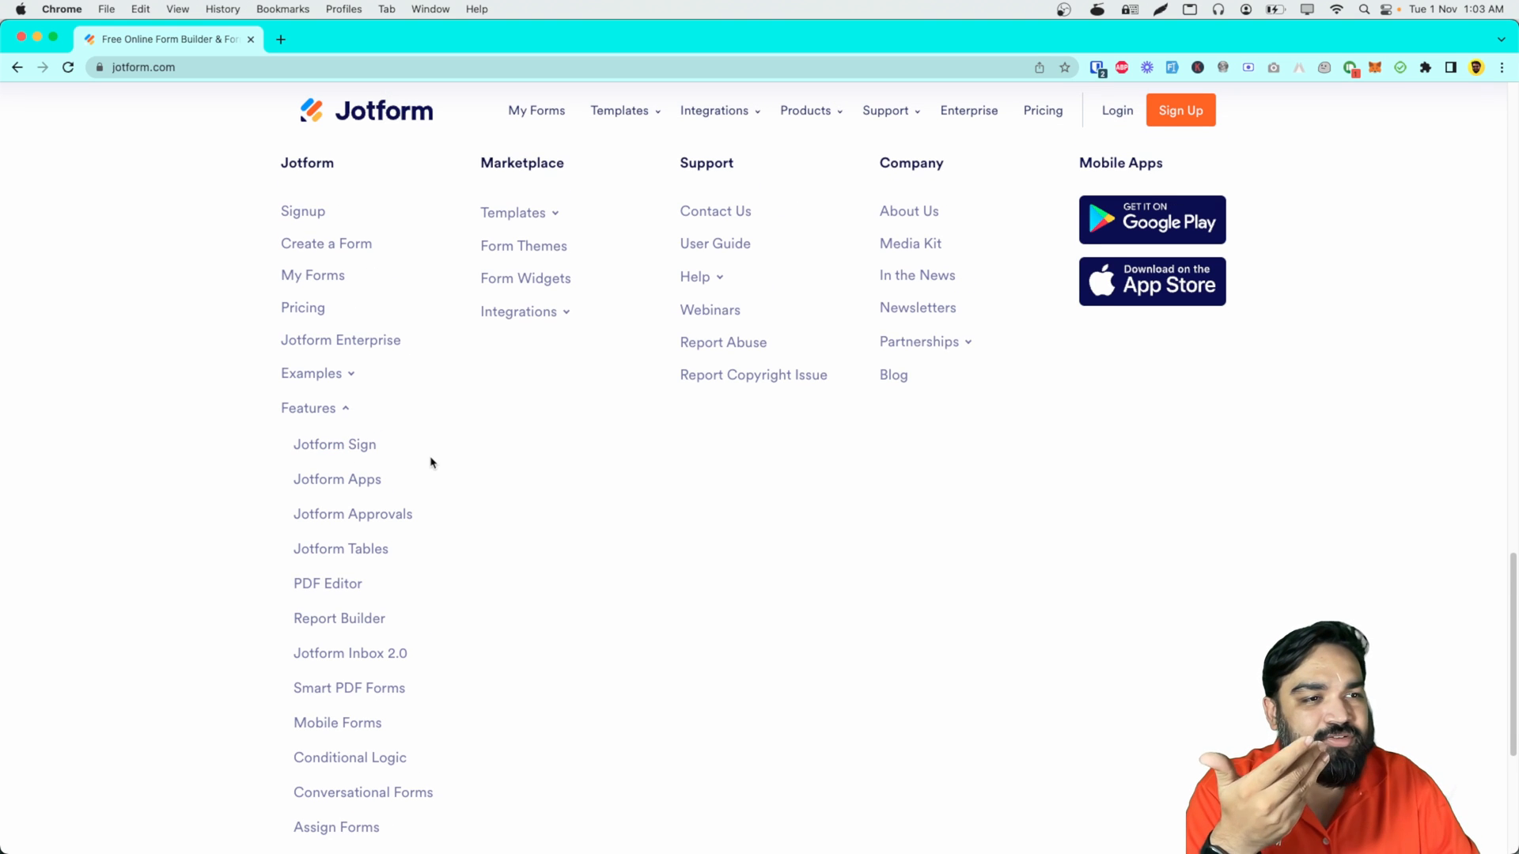
{"action": "mouse_move", "coordinate": [334, 443]}
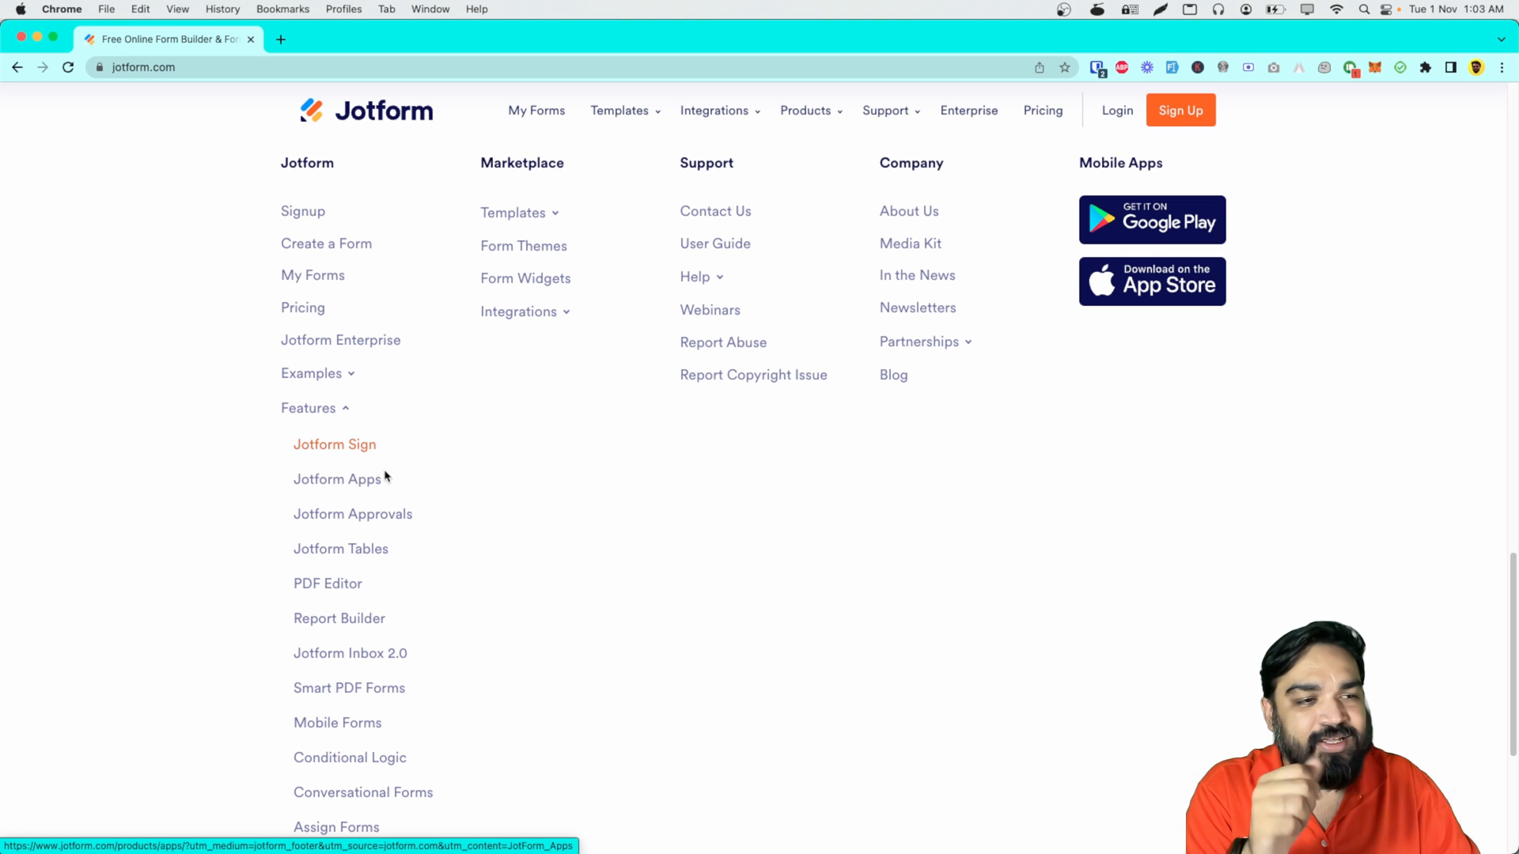
{"action": "mouse_move", "coordinate": [337, 478]}
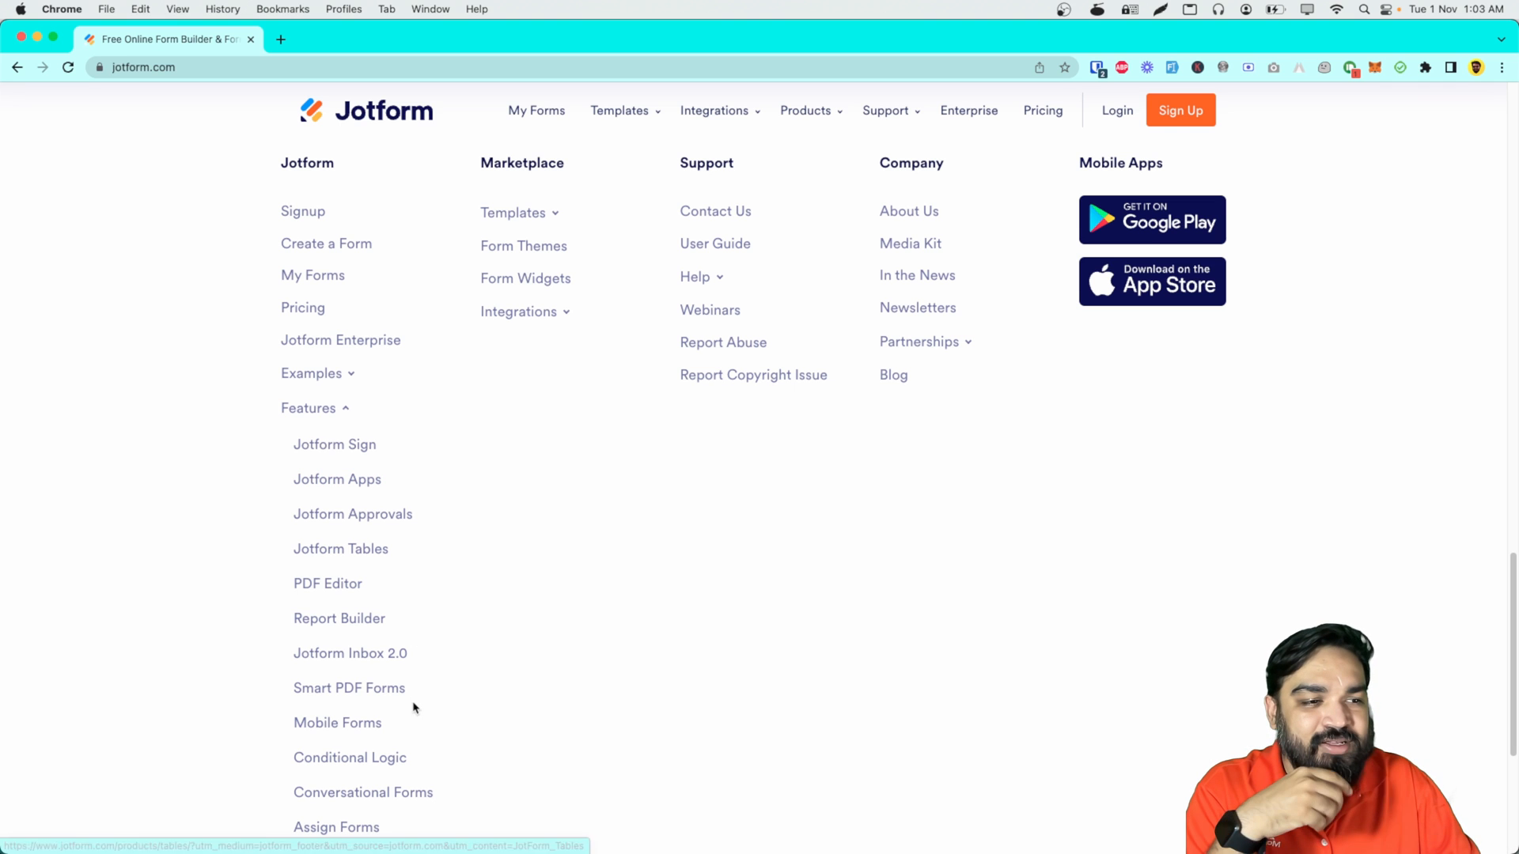
{"action": "left_click", "coordinate": [348, 688]}
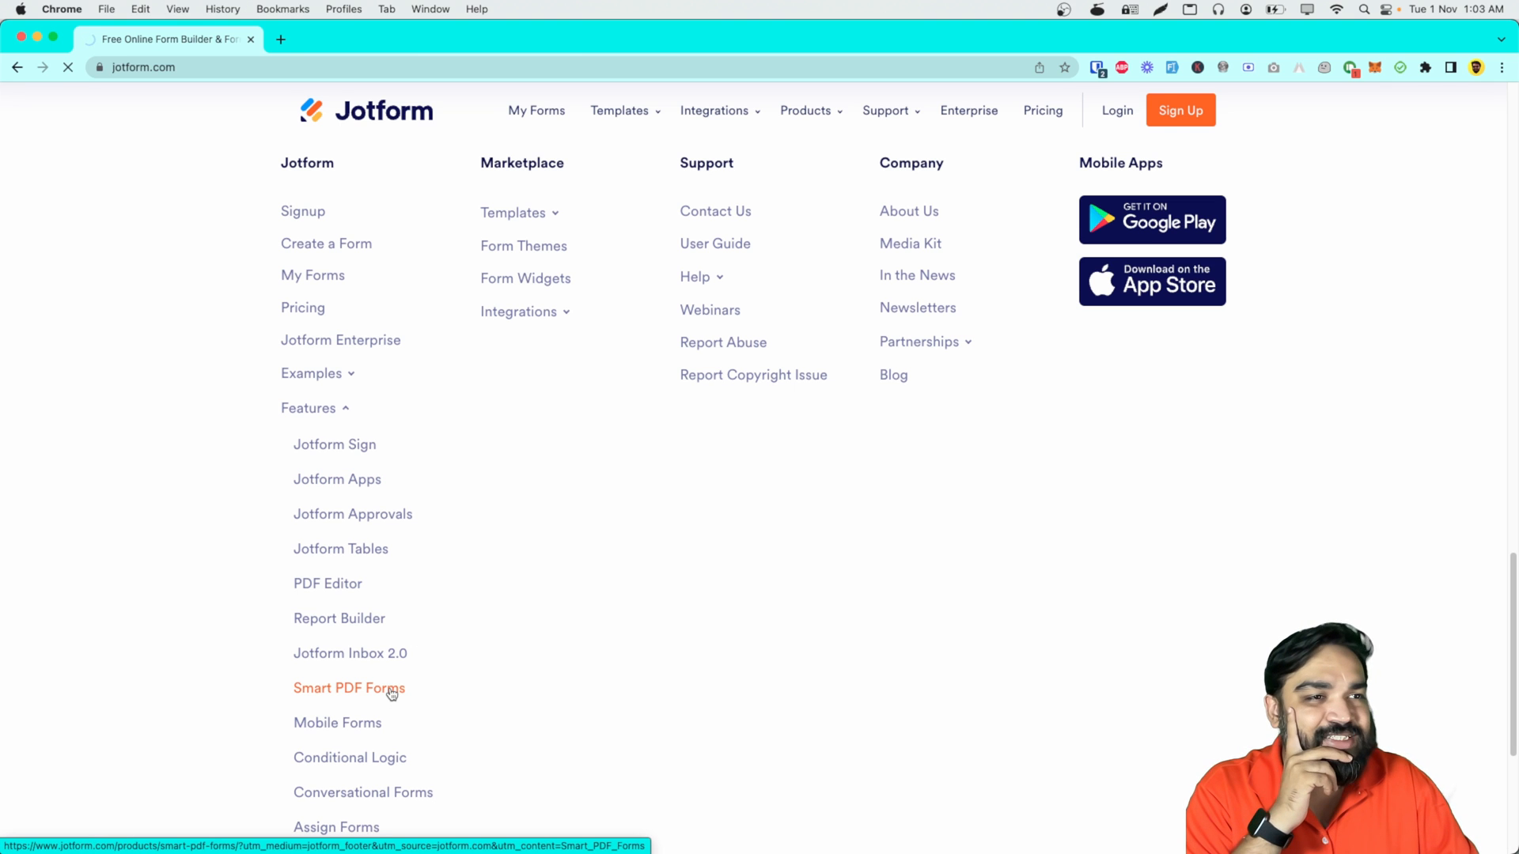
{"action": "left_click", "coordinate": [348, 689]}
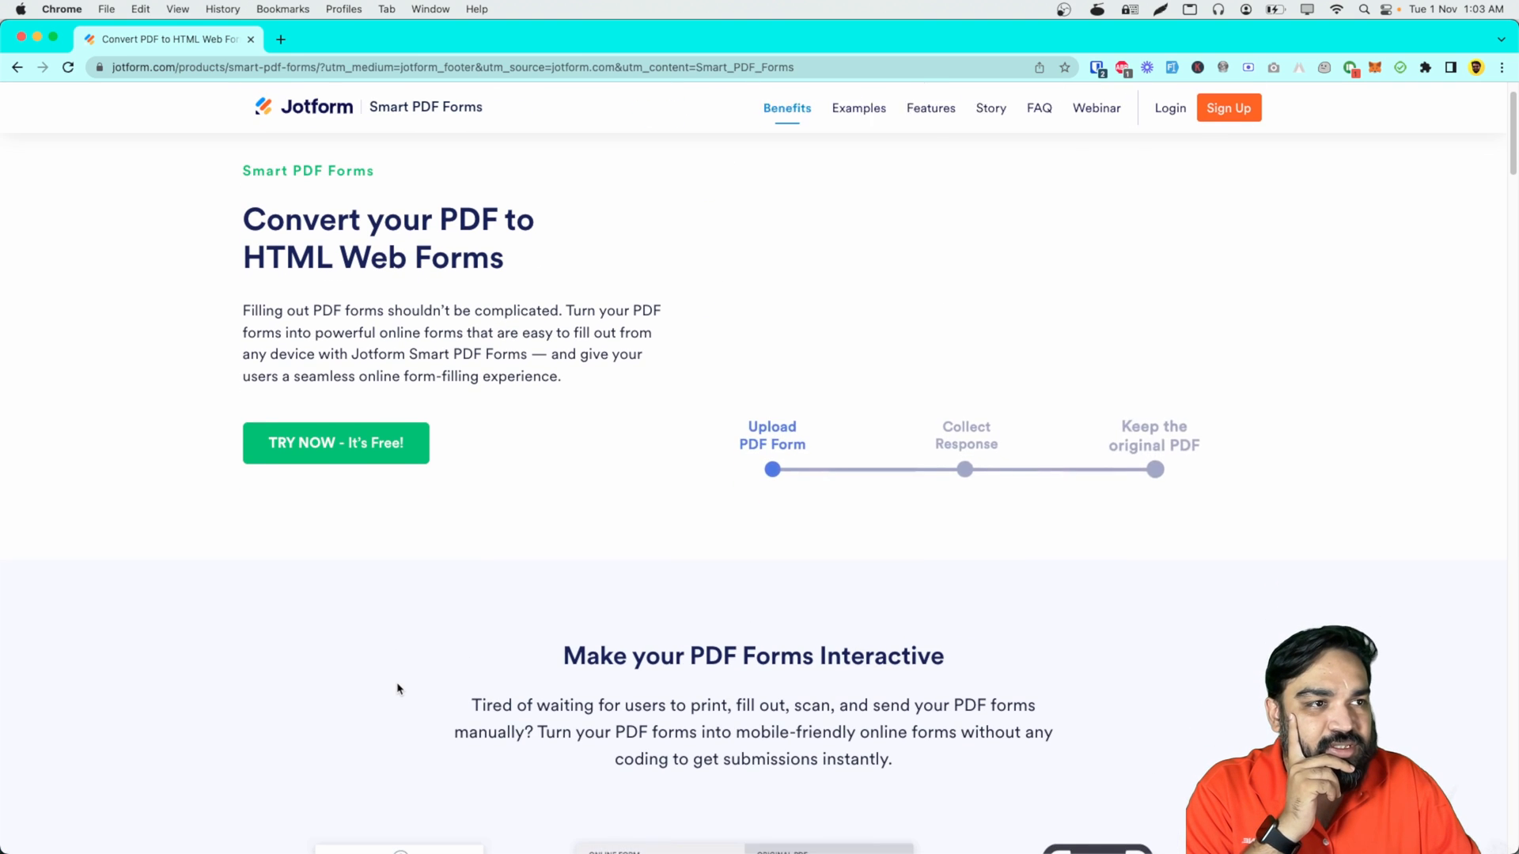
{"action": "scroll", "scroll_direction": "down", "scroll_amount": 3}
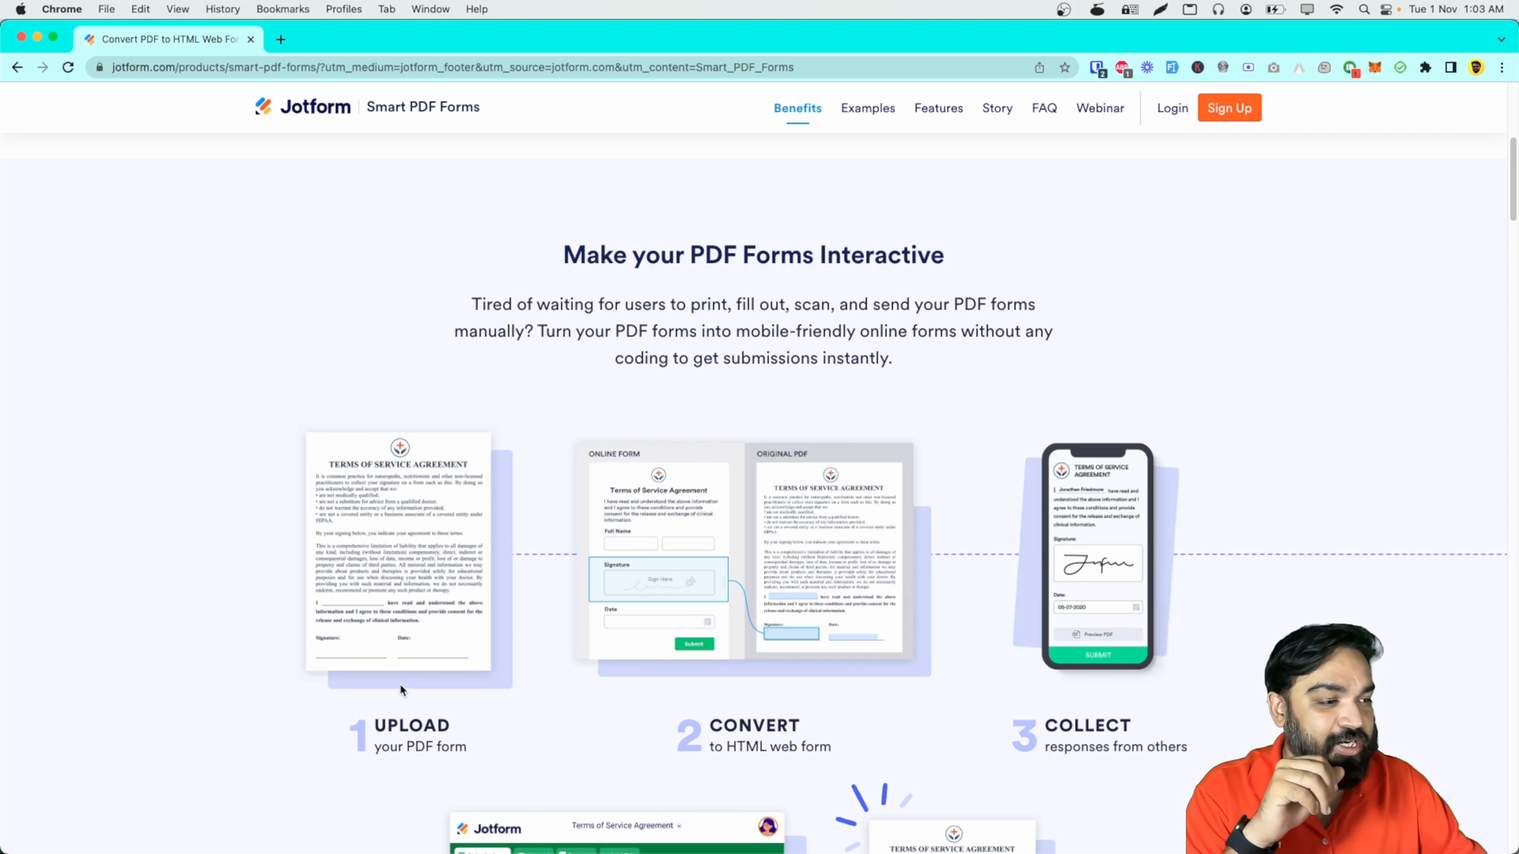
{"action": "scroll", "scroll_direction": "down", "scroll_amount": 3}
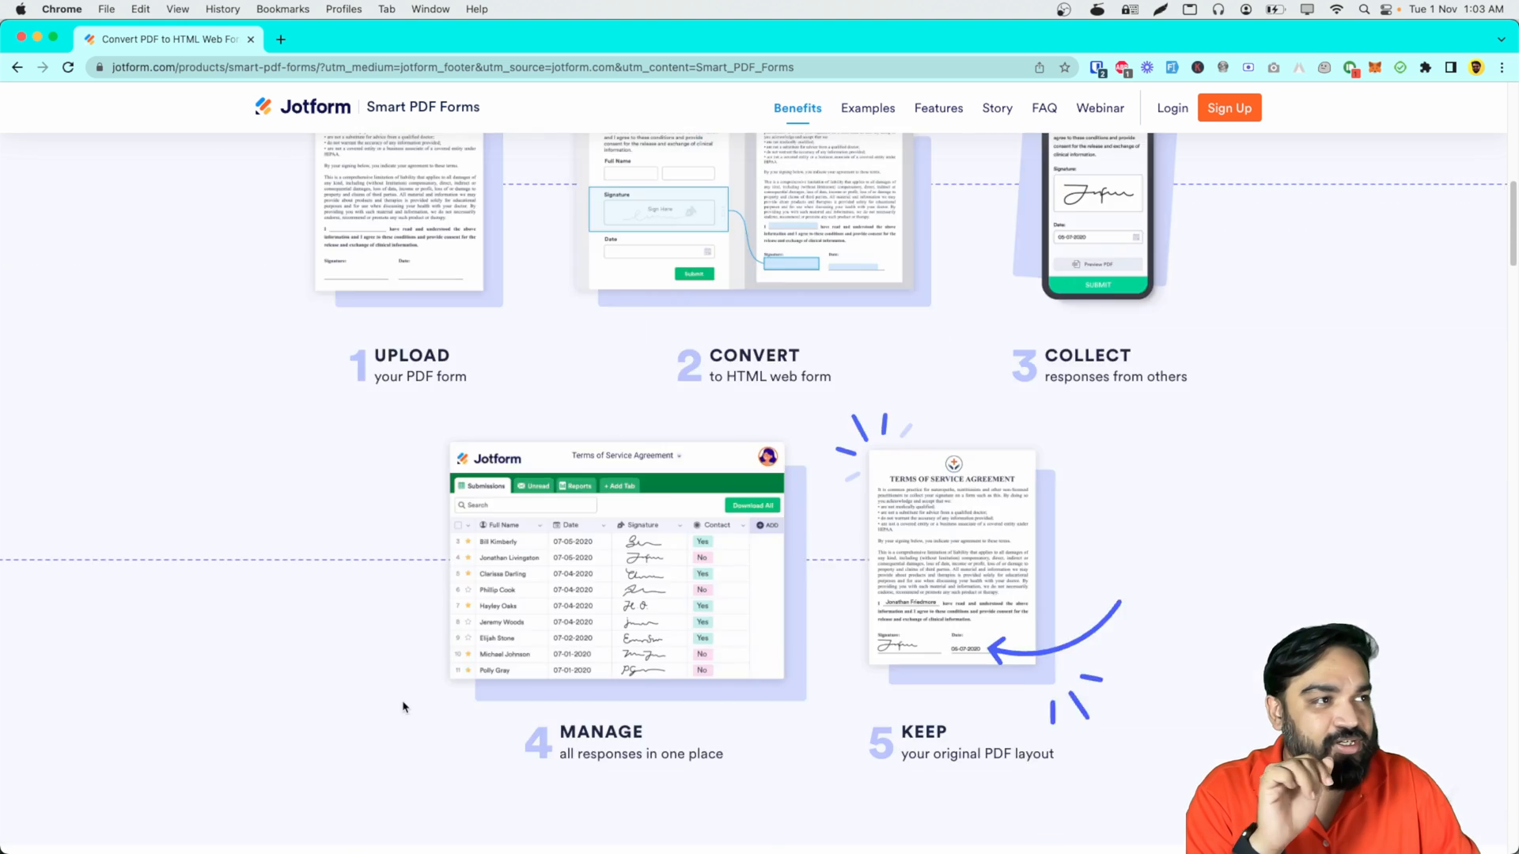
{"action": "scroll", "scroll_direction": "up", "scroll_amount": 3}
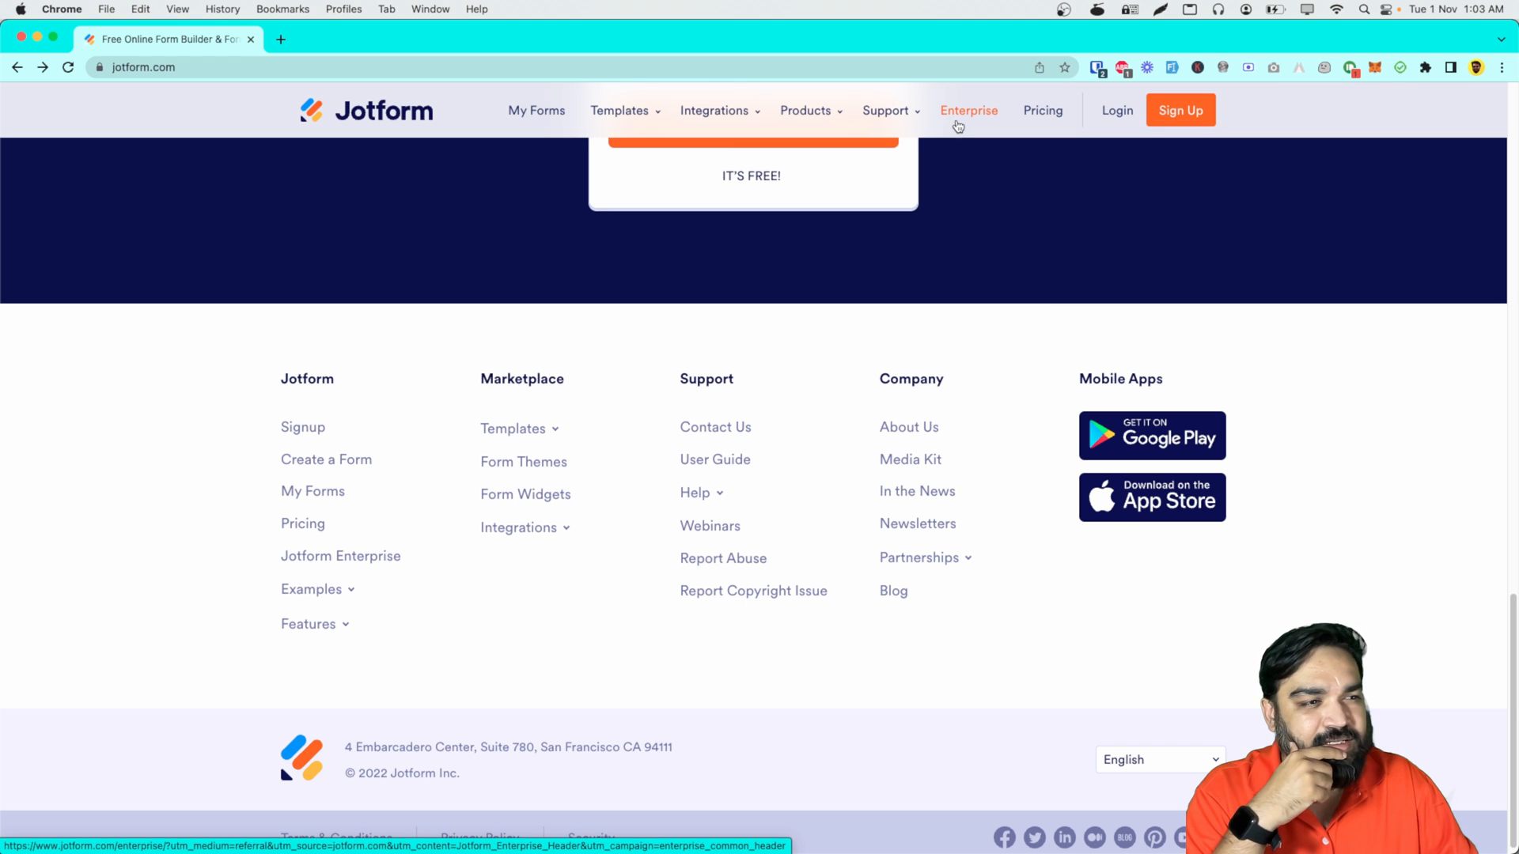
{"action": "mouse_move", "coordinate": [905, 266]}
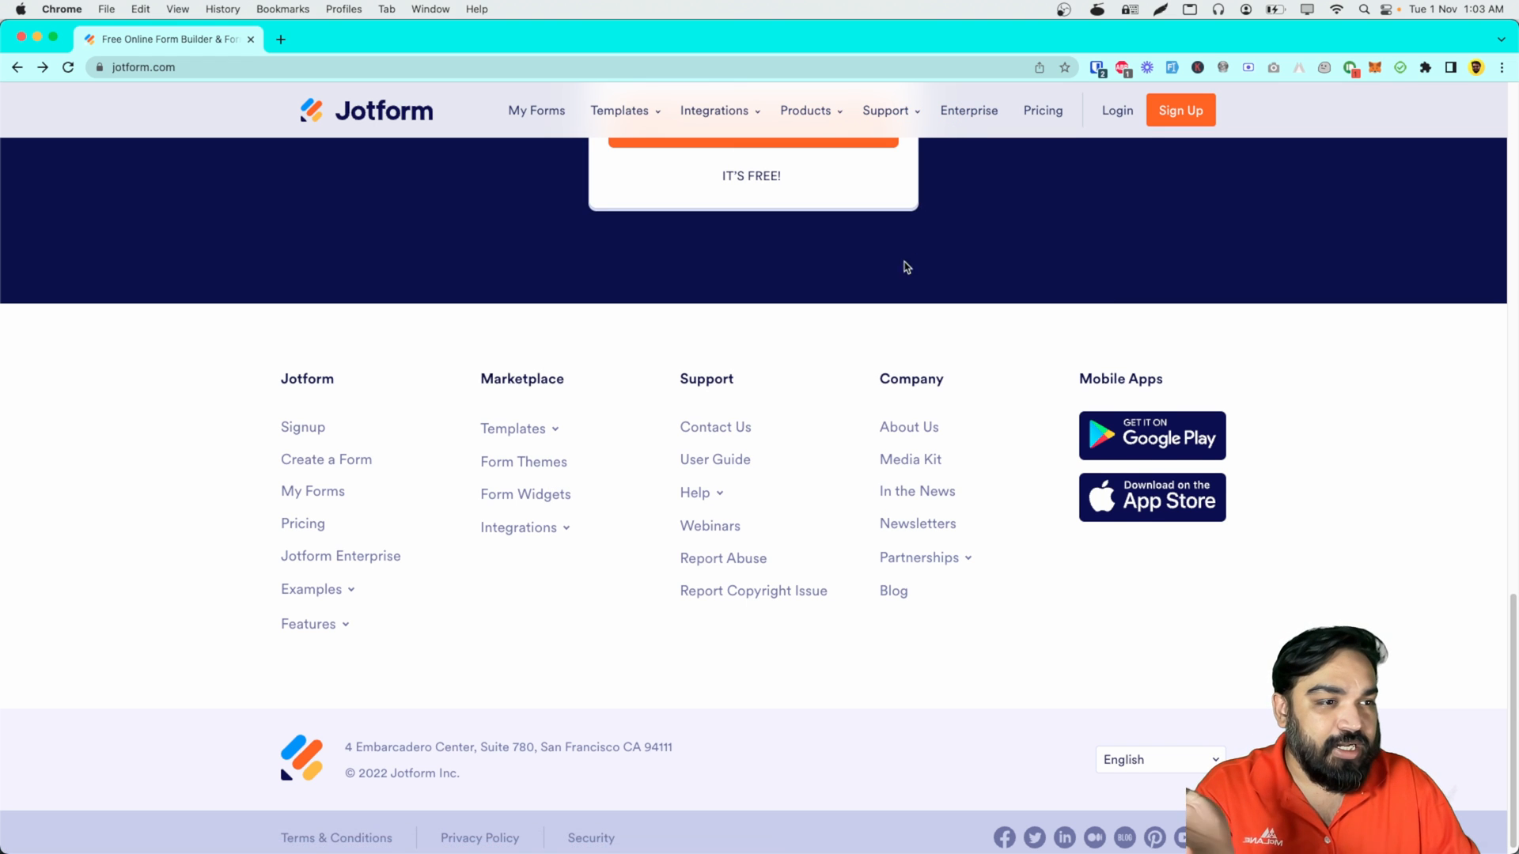
Step: Open the Form Widgets catalogue from the footer and browse down the widget grid
{"action": "left_click", "coordinate": [525, 493]}
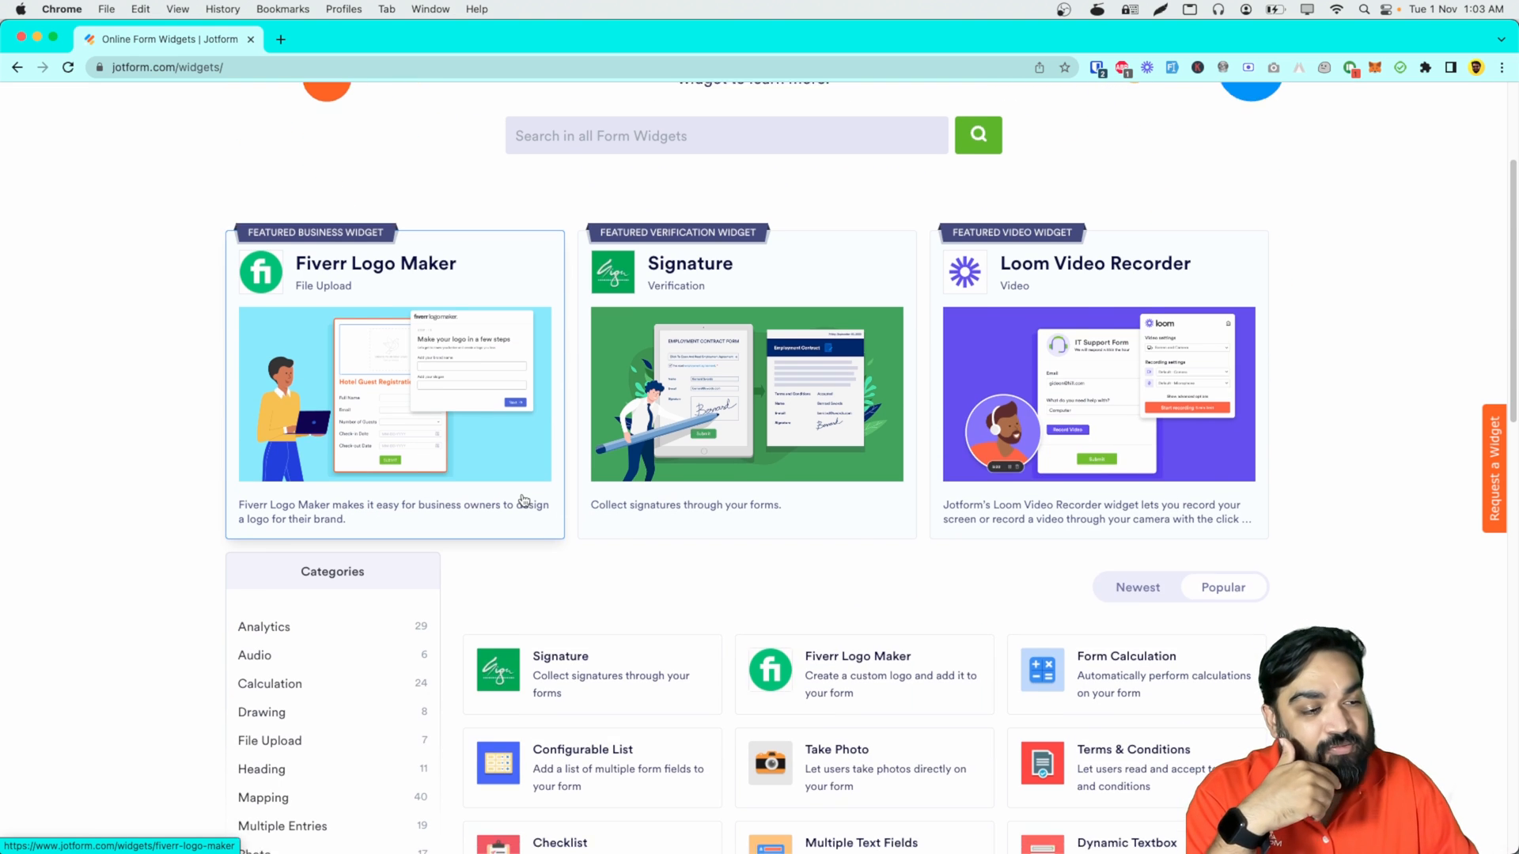
{"action": "scroll", "scroll_direction": "down", "scroll_amount": 3}
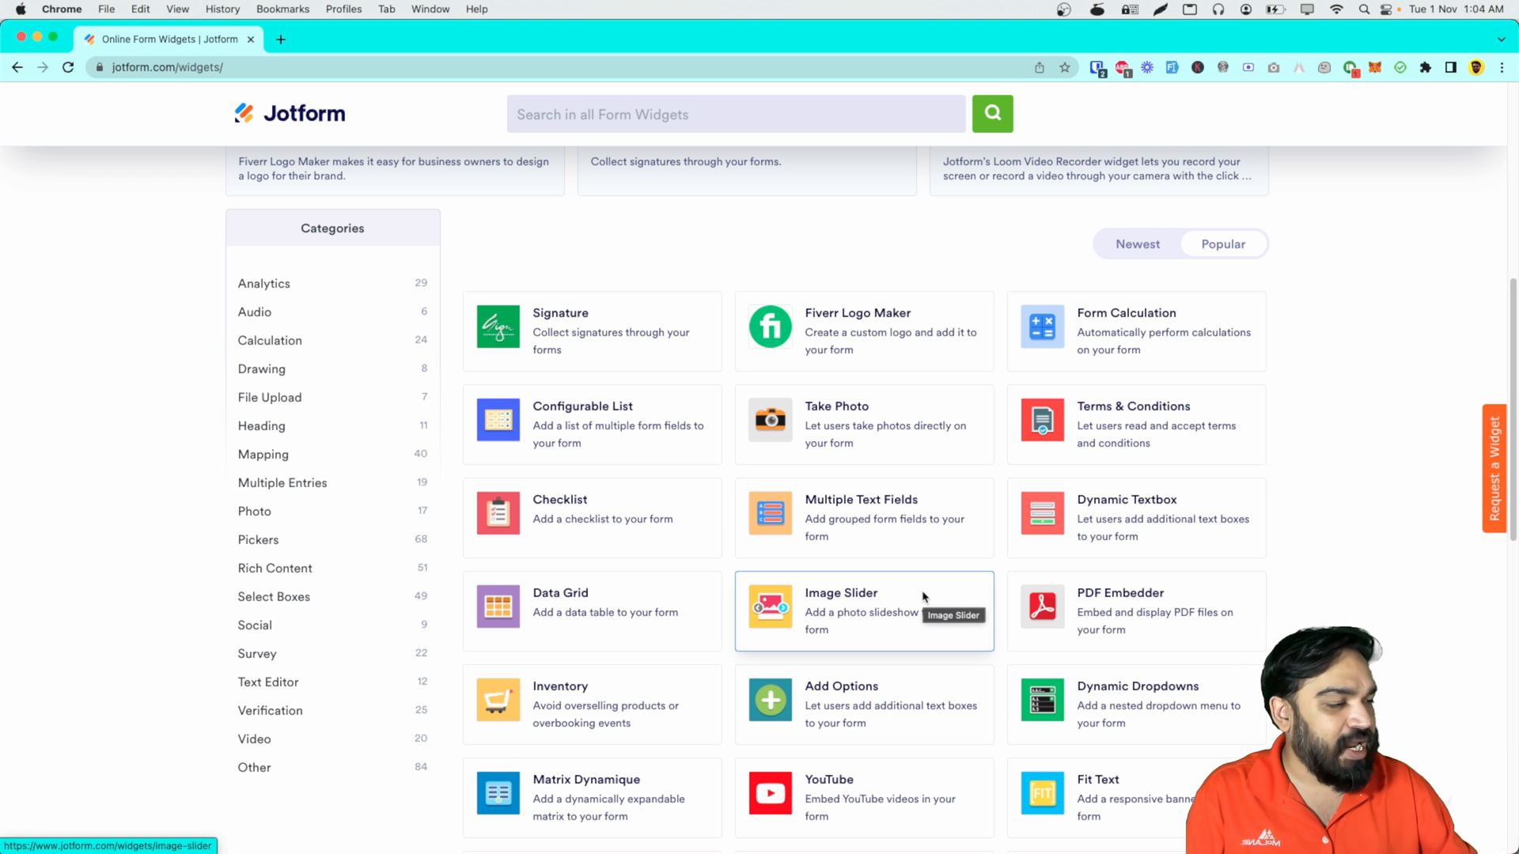
{"action": "scroll", "scroll_direction": "down", "scroll_amount": 3}
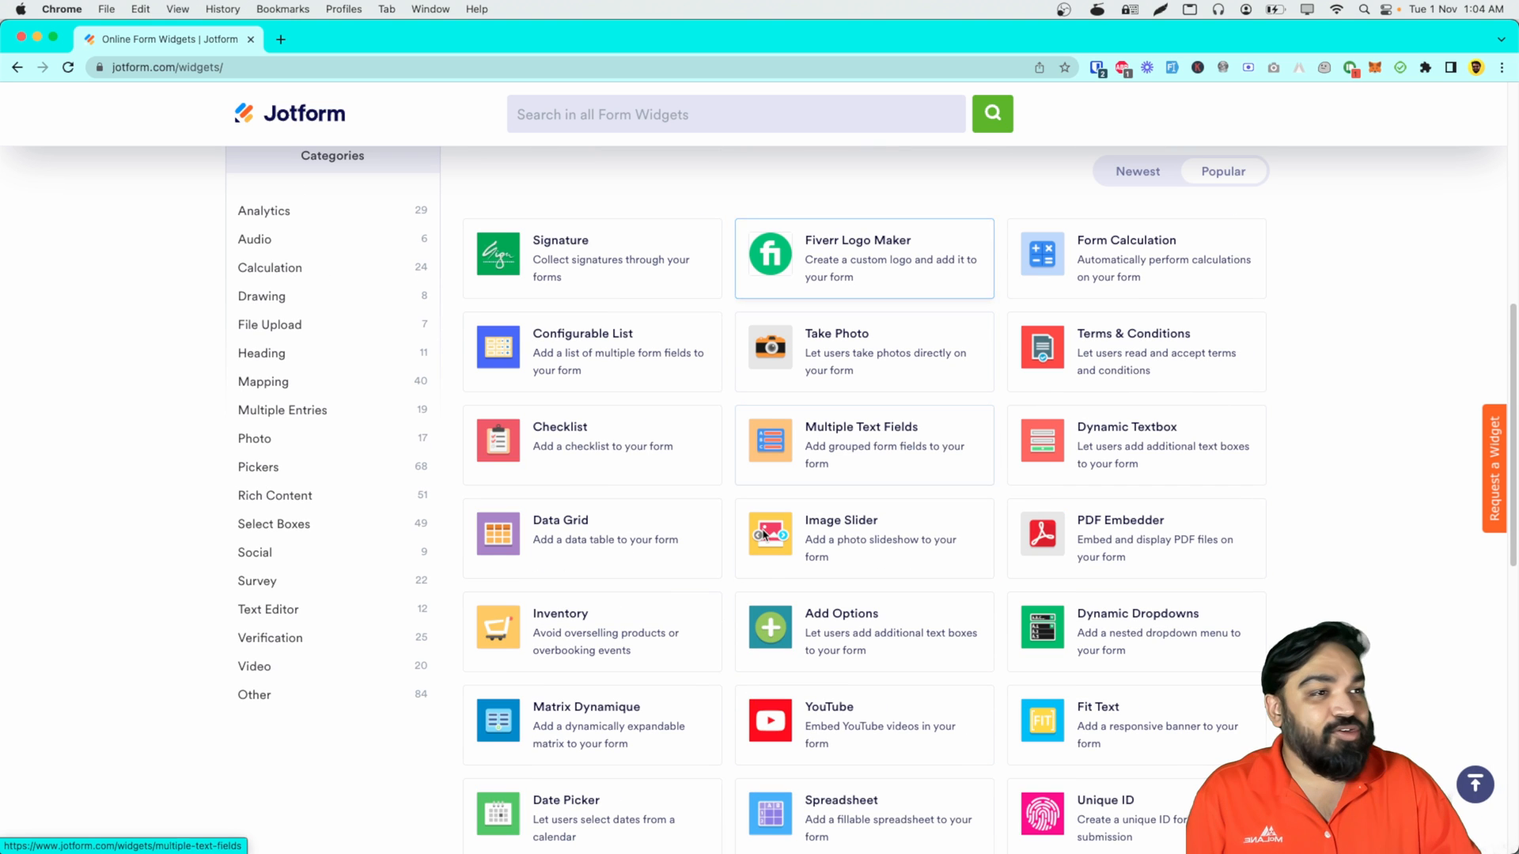
{"action": "scroll", "scroll_direction": "down", "scroll_amount": 3}
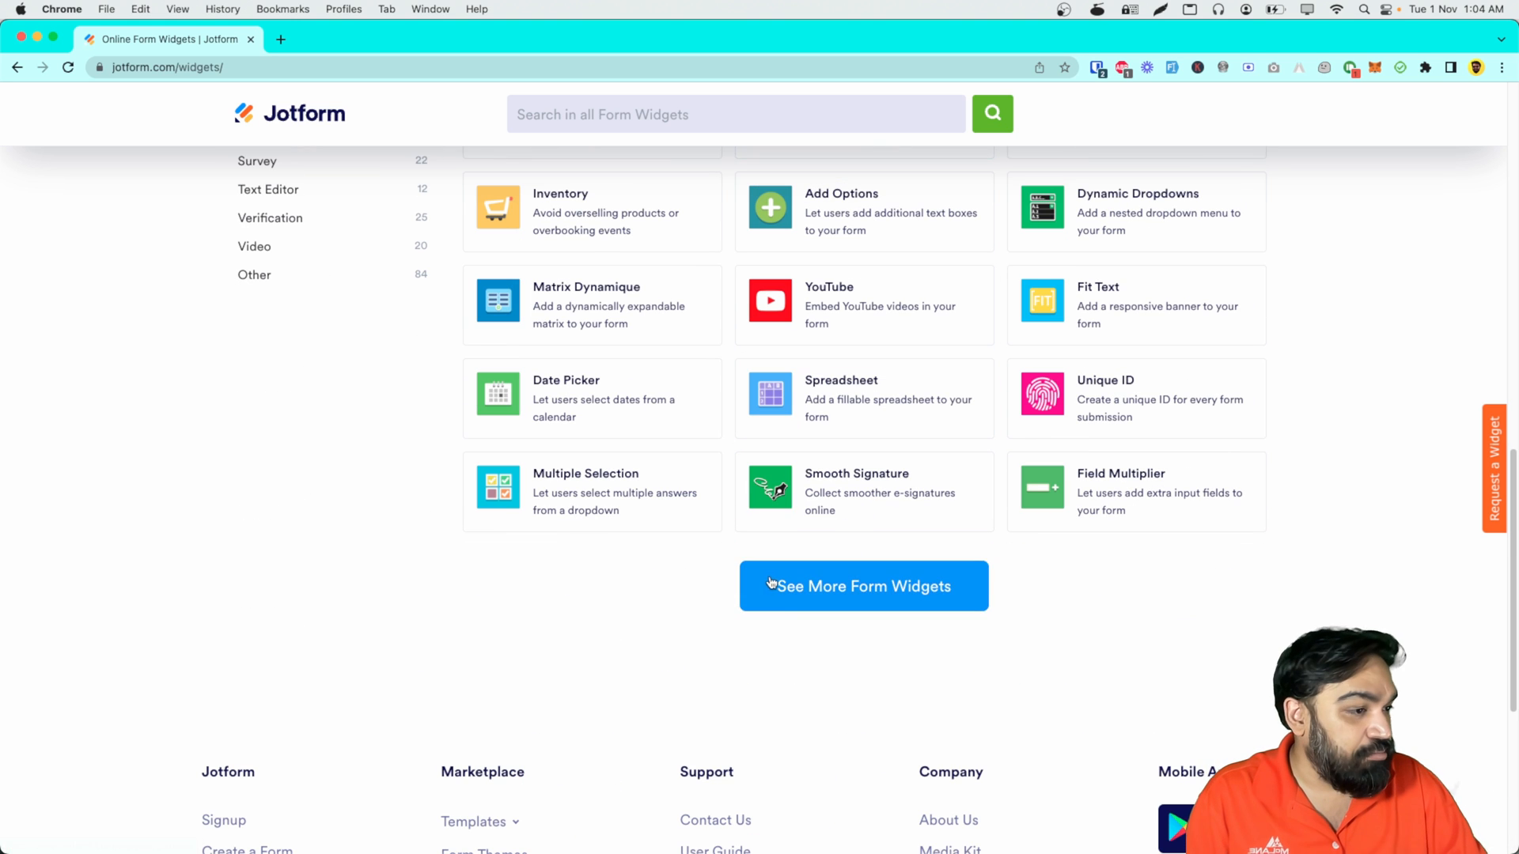
Step: Load more widgets with See More Form Widgets, then return to the top and show the Products menu
{"action": "left_click", "coordinate": [862, 585]}
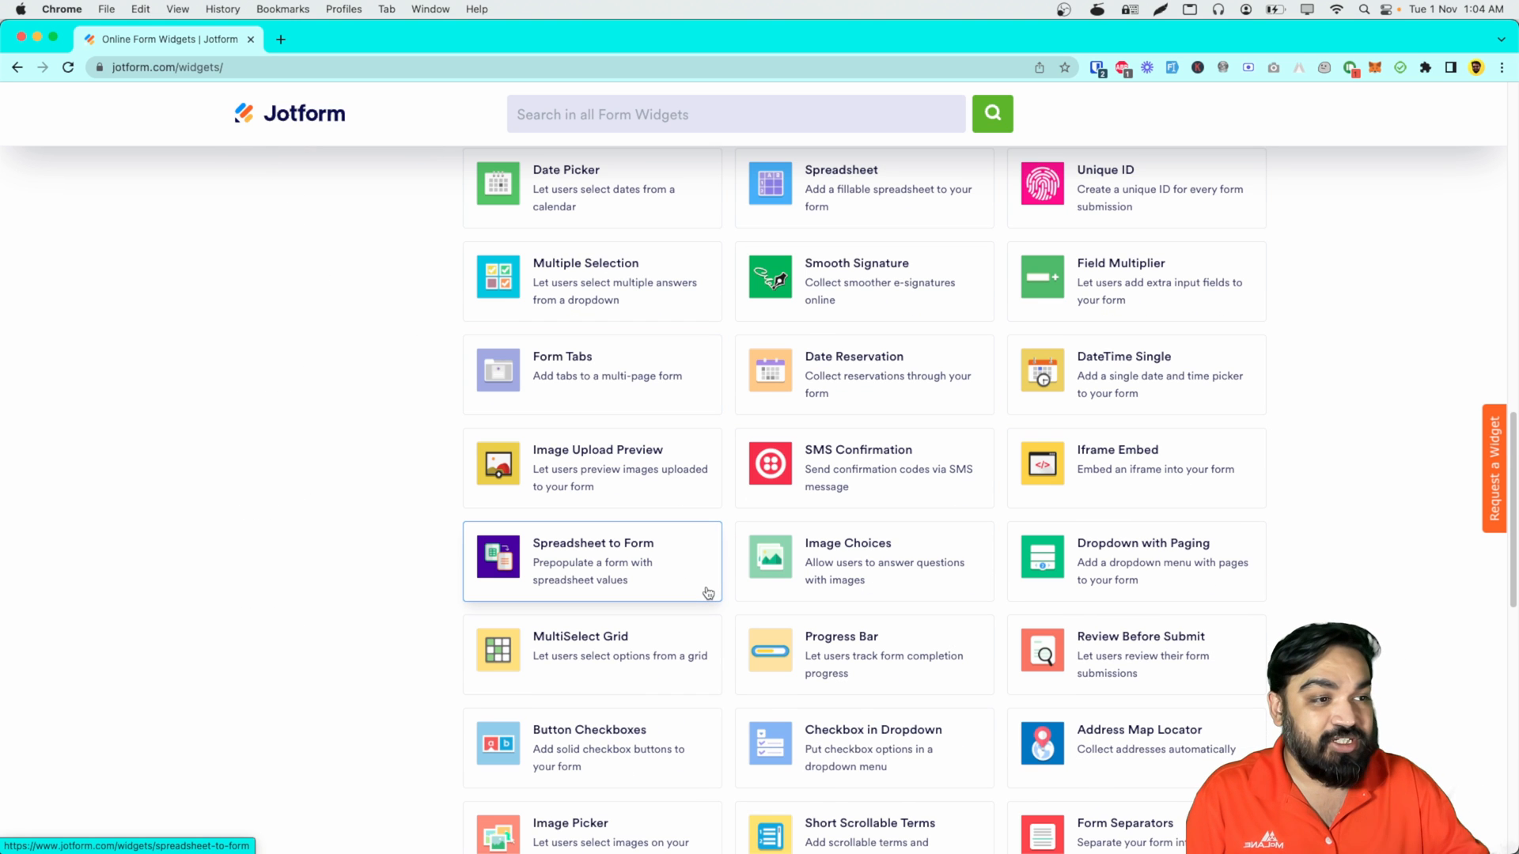
{"action": "mouse_move", "coordinate": [706, 593]}
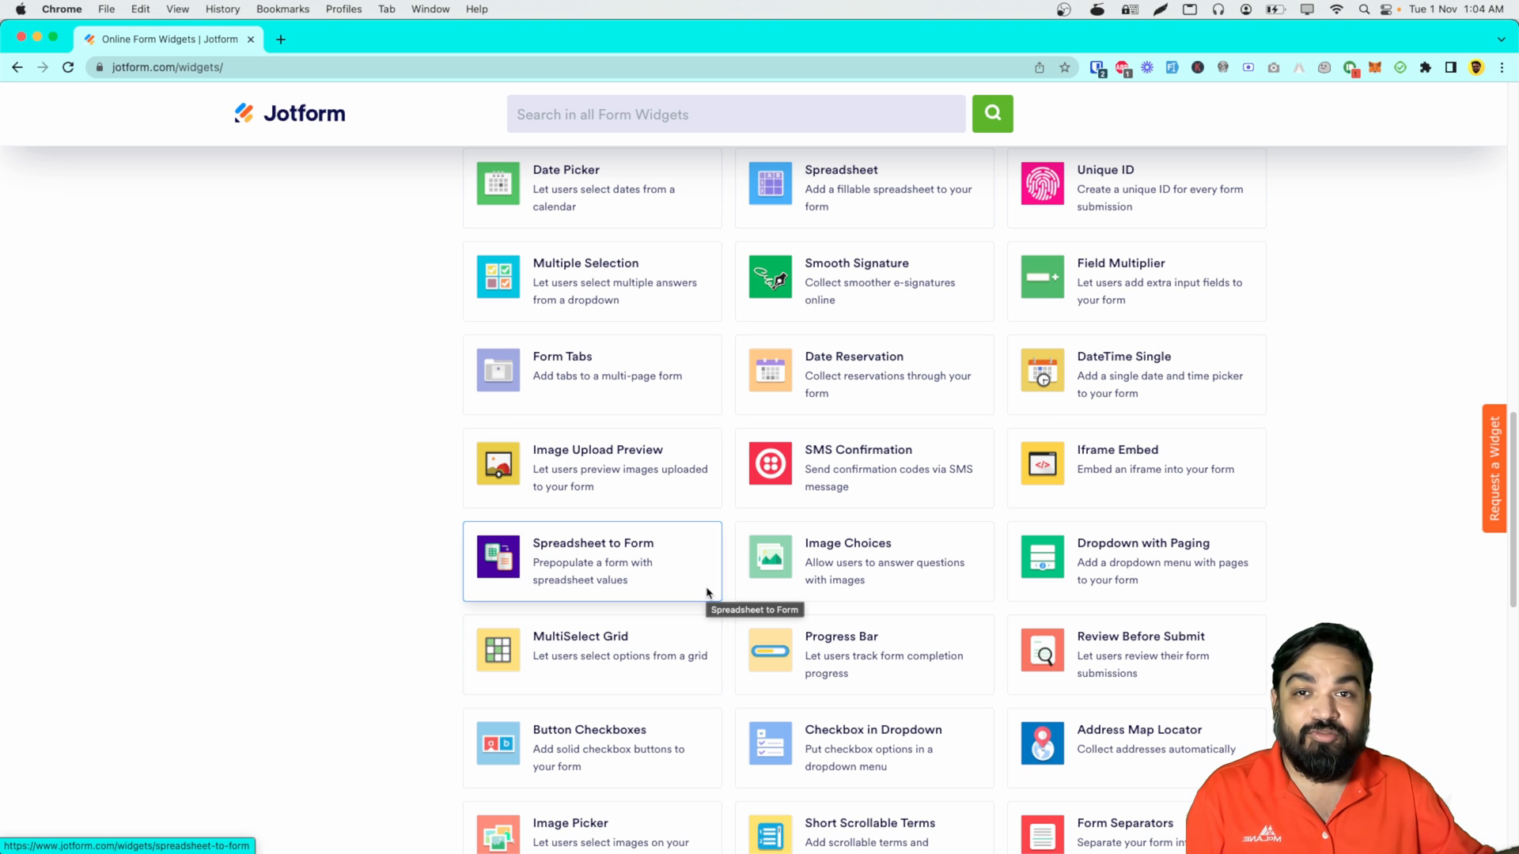
{"action": "scroll", "scroll_direction": "down", "scroll_amount": 3}
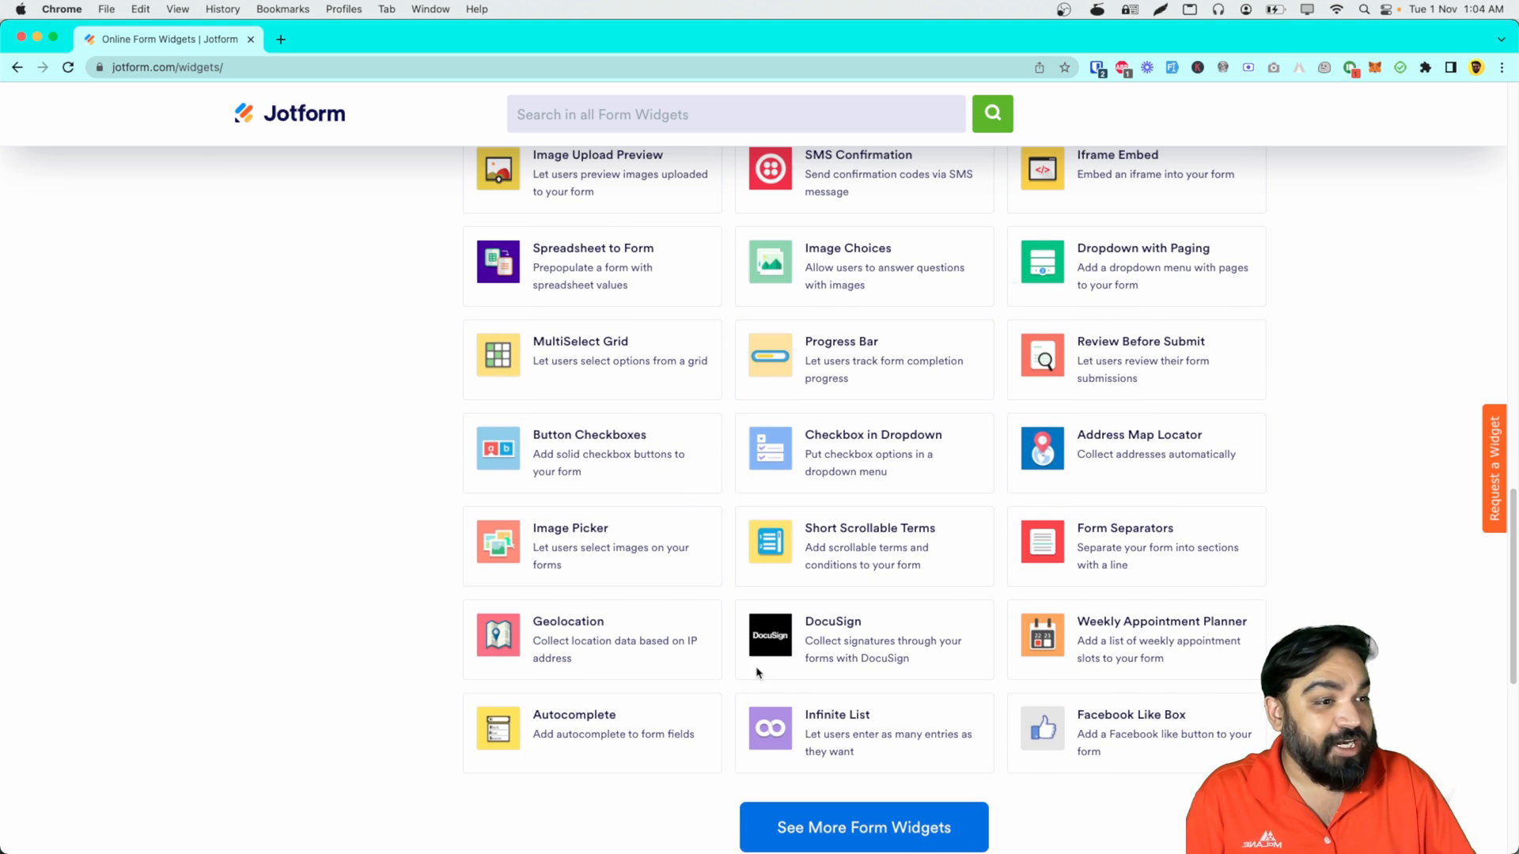
{"action": "mouse_move", "coordinate": [766, 639]}
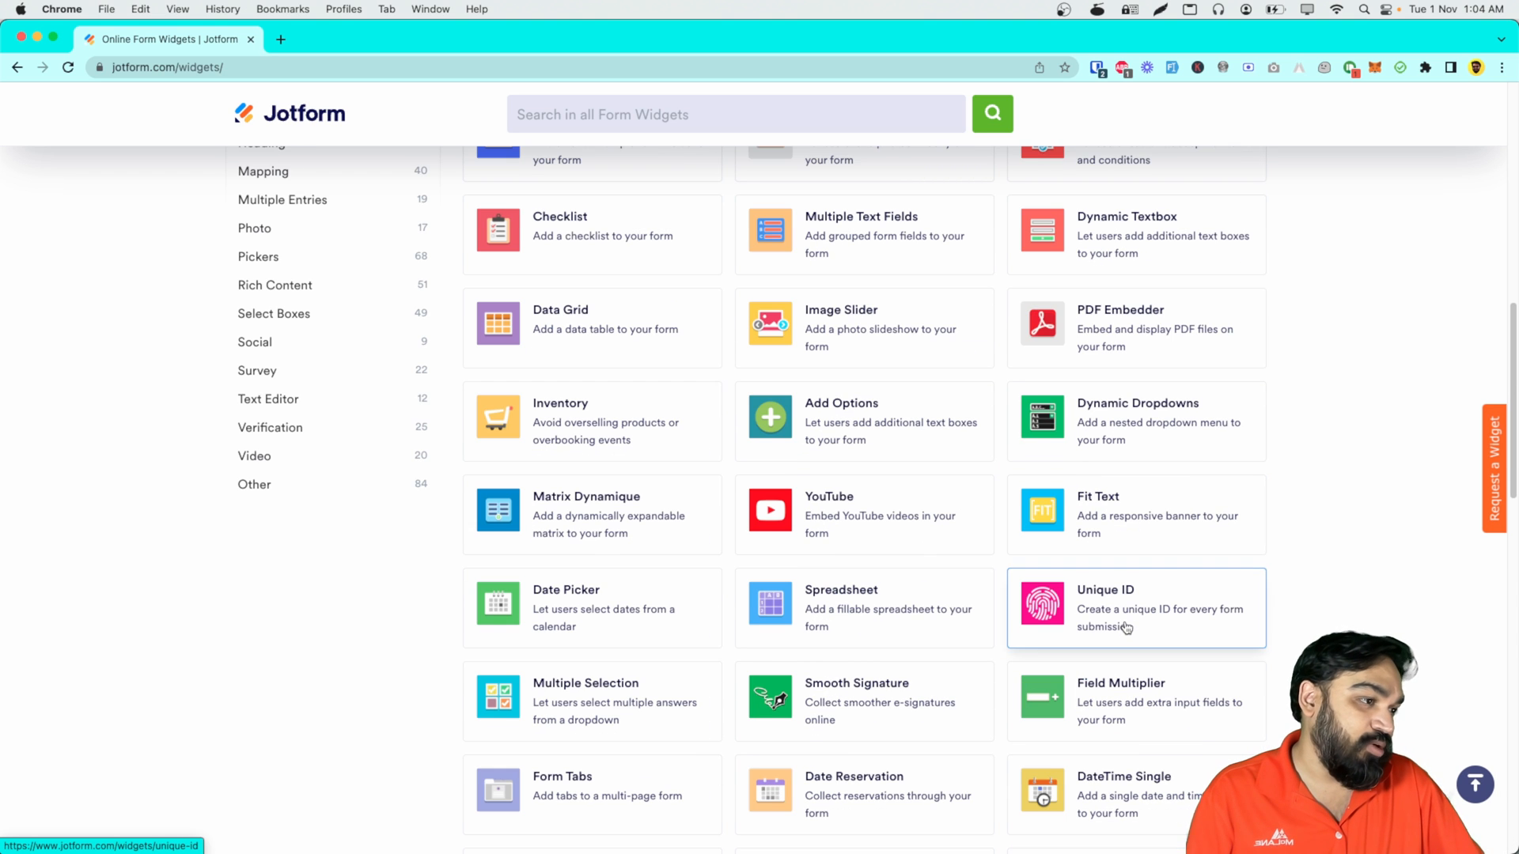
{"action": "scroll", "scroll_direction": "up", "scroll_amount": 3}
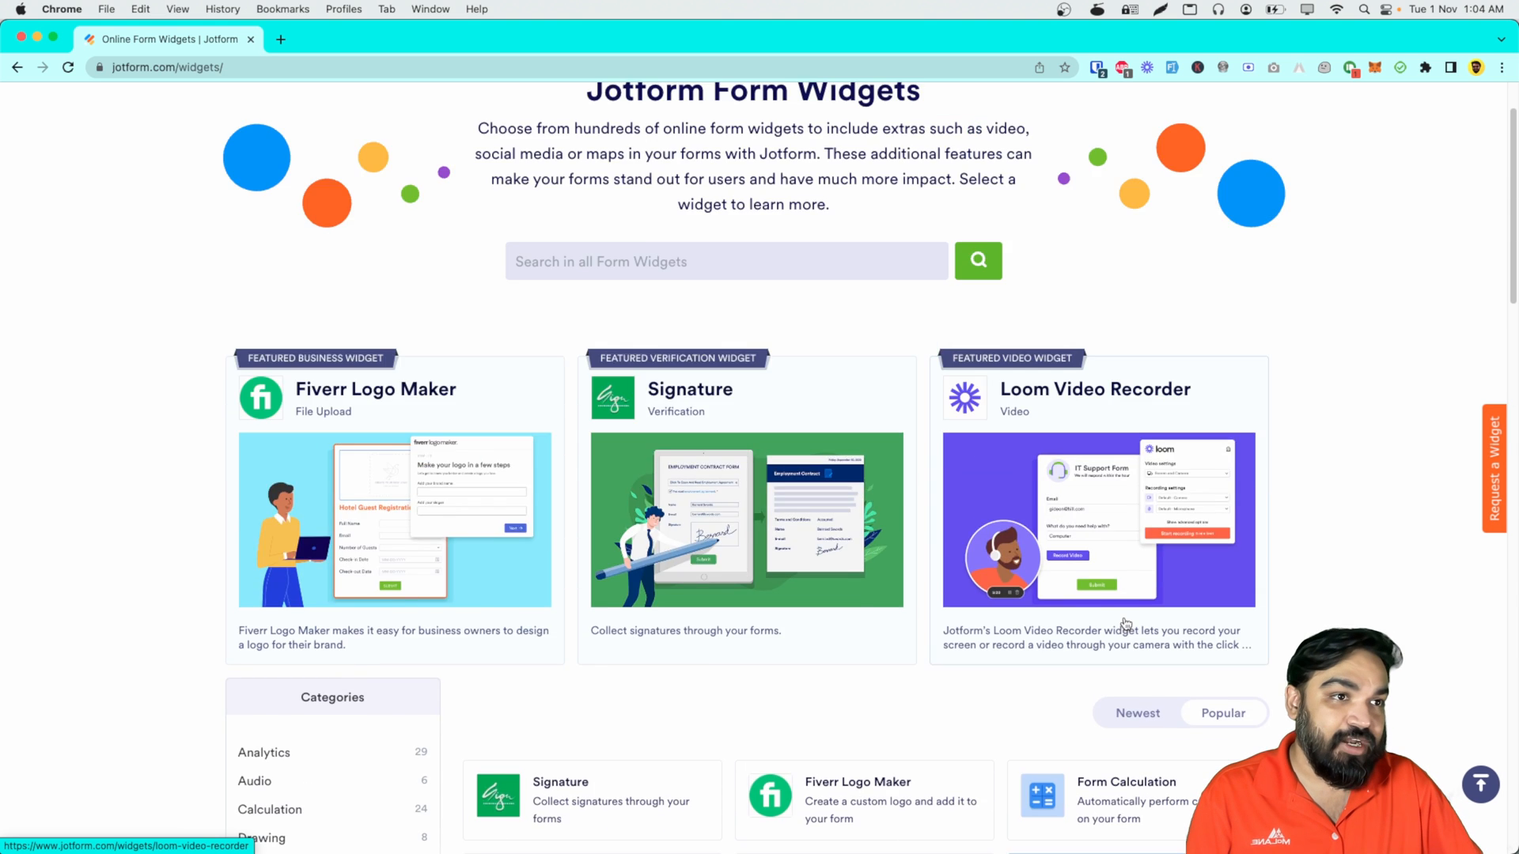
{"action": "left_click", "coordinate": [873, 109]}
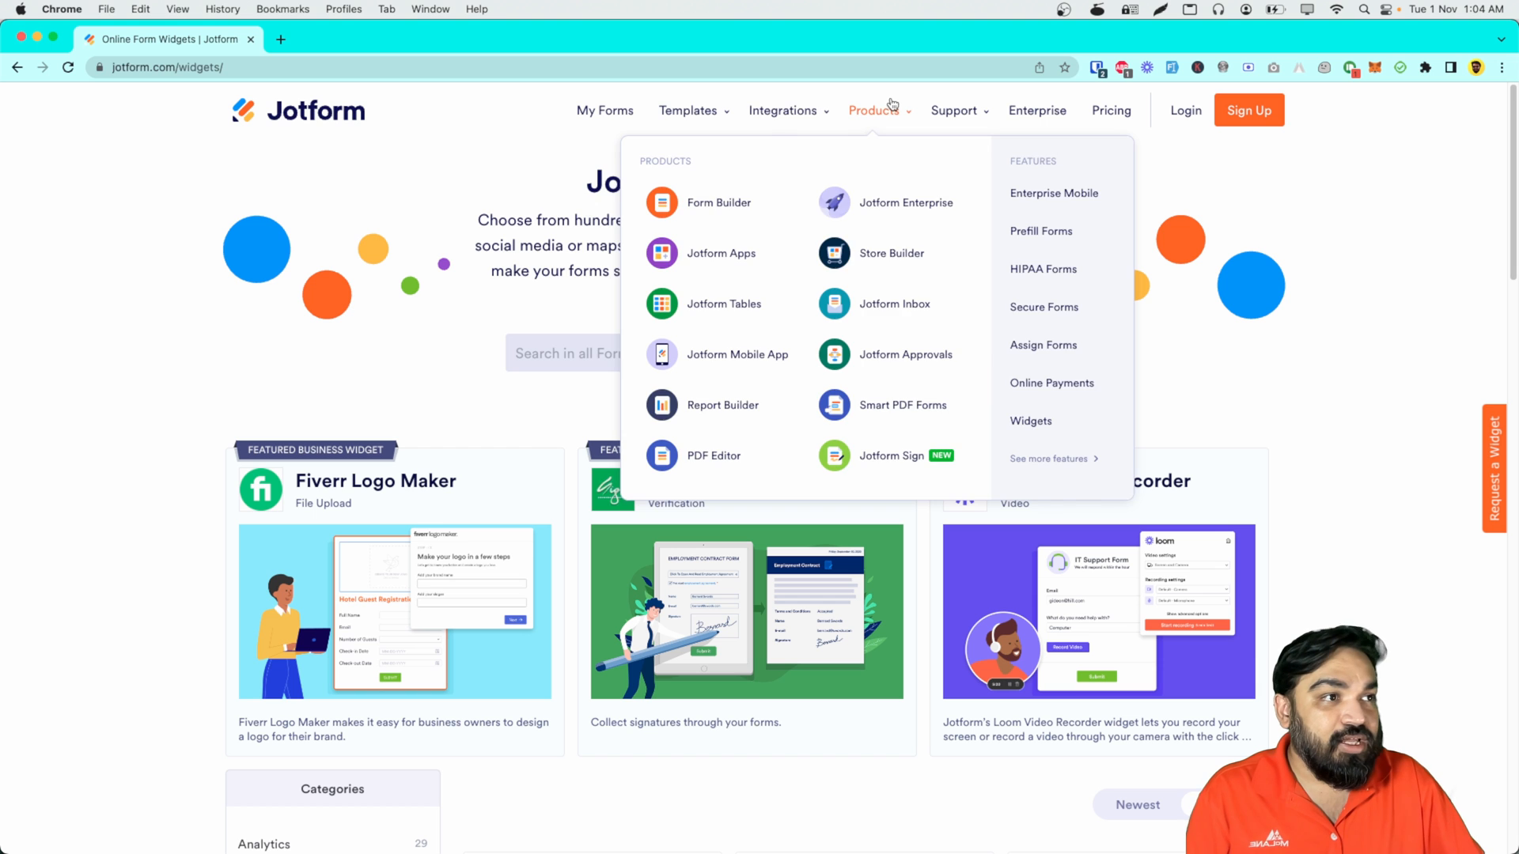
Step: Open Form Templates from the Templates menu and select the RSVP Forms category in the Types sidebar
{"action": "left_click", "coordinate": [687, 109]}
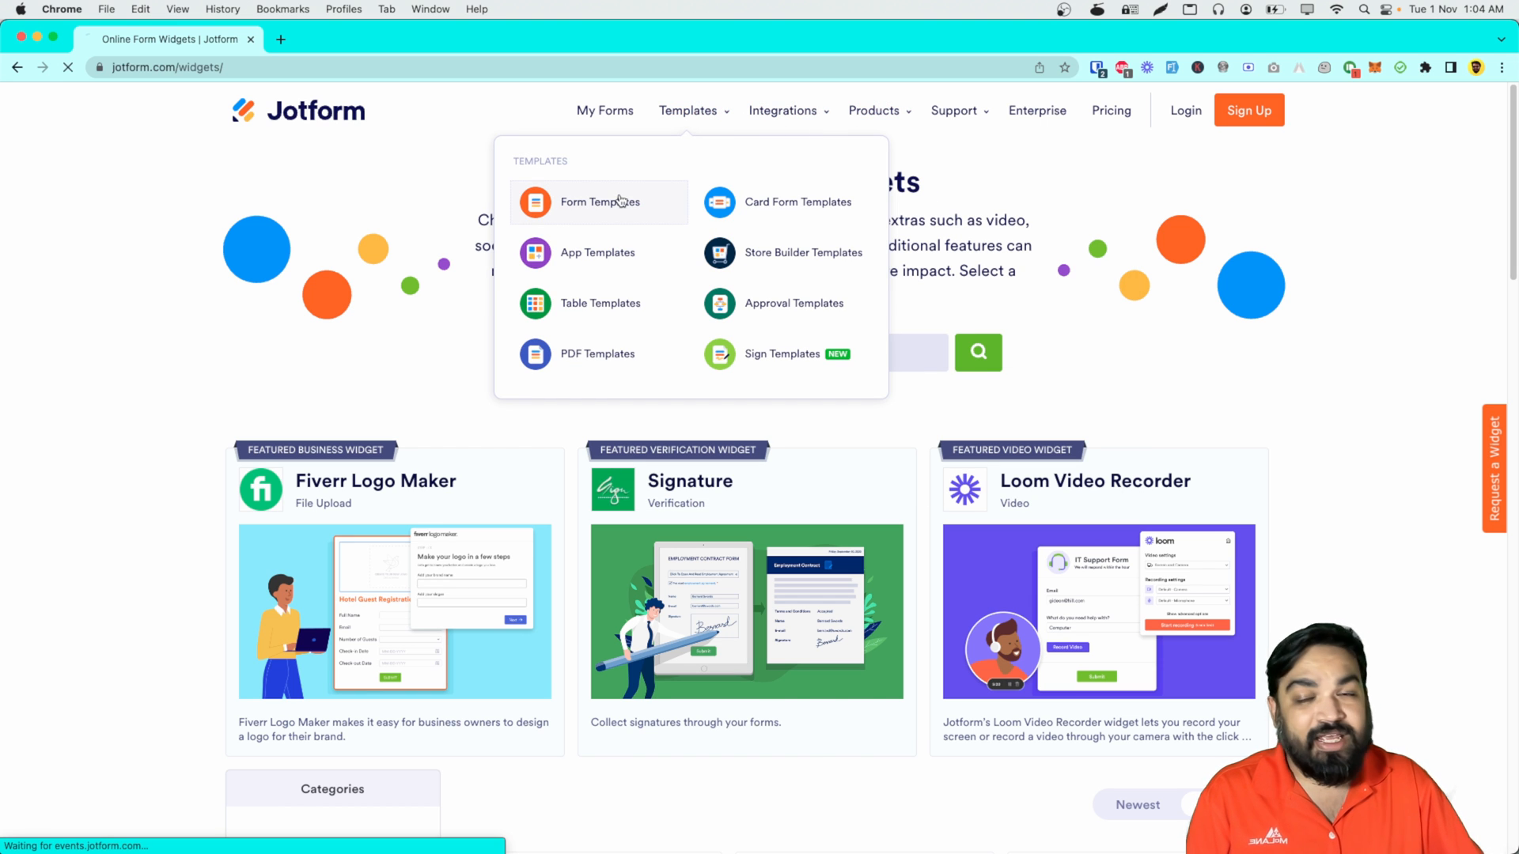
{"action": "left_click", "coordinate": [598, 201]}
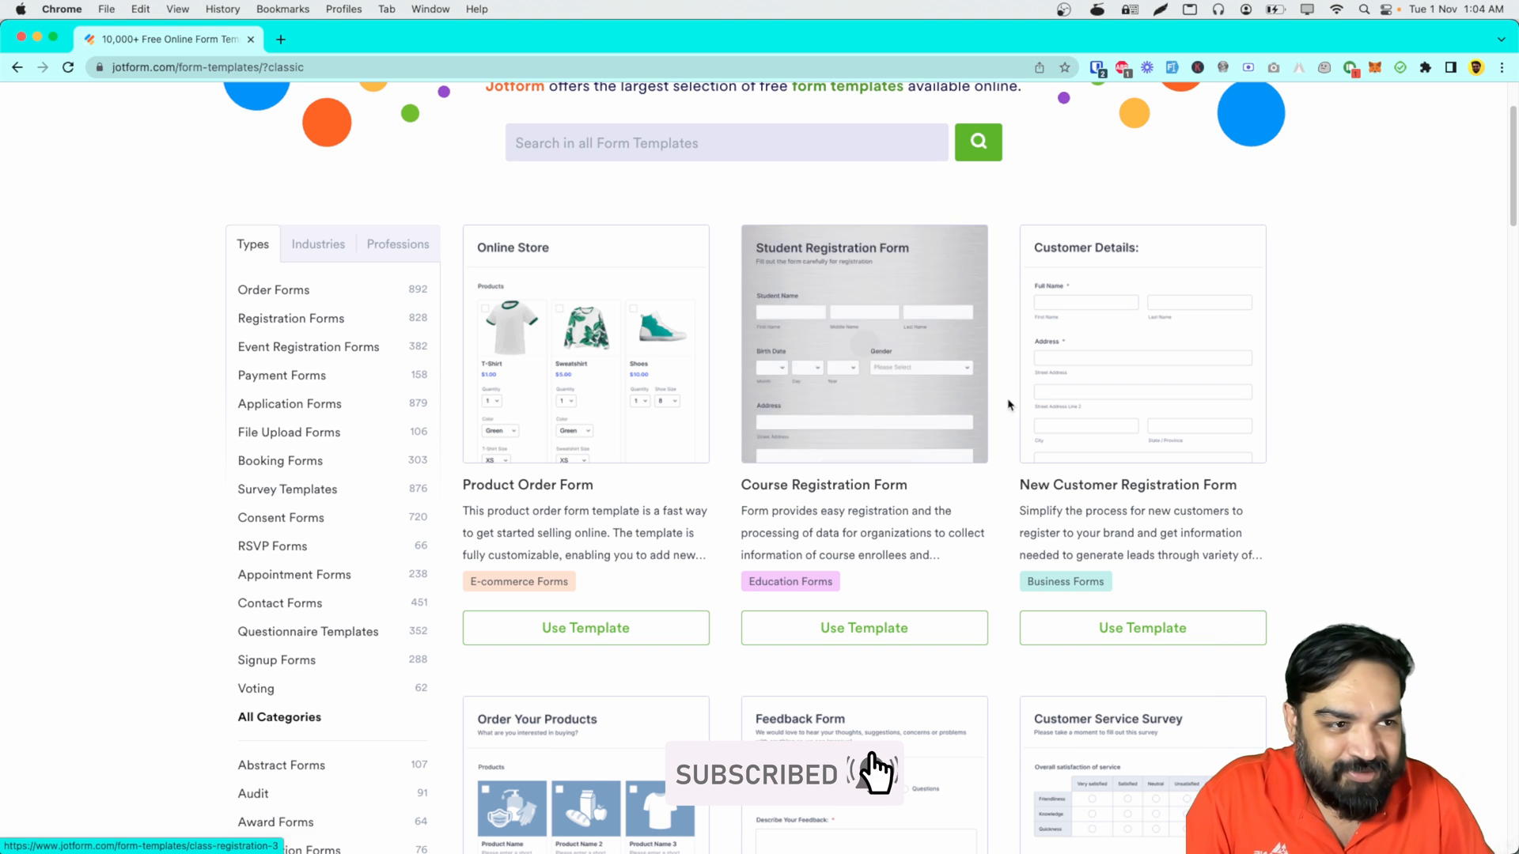
{"action": "scroll", "scroll_direction": "down", "scroll_amount": 3}
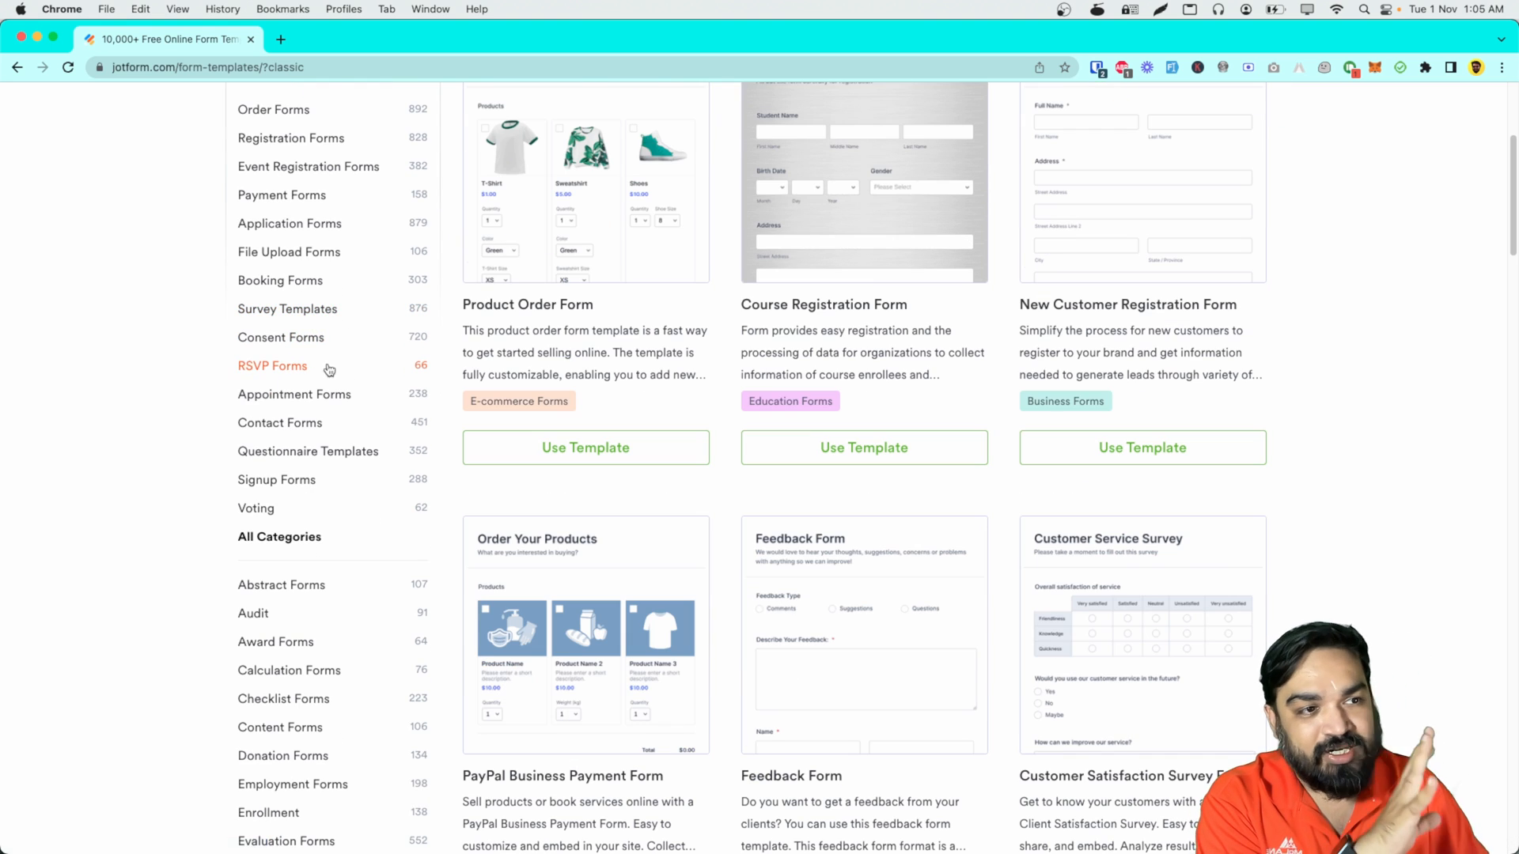
{"action": "left_click", "coordinate": [272, 366]}
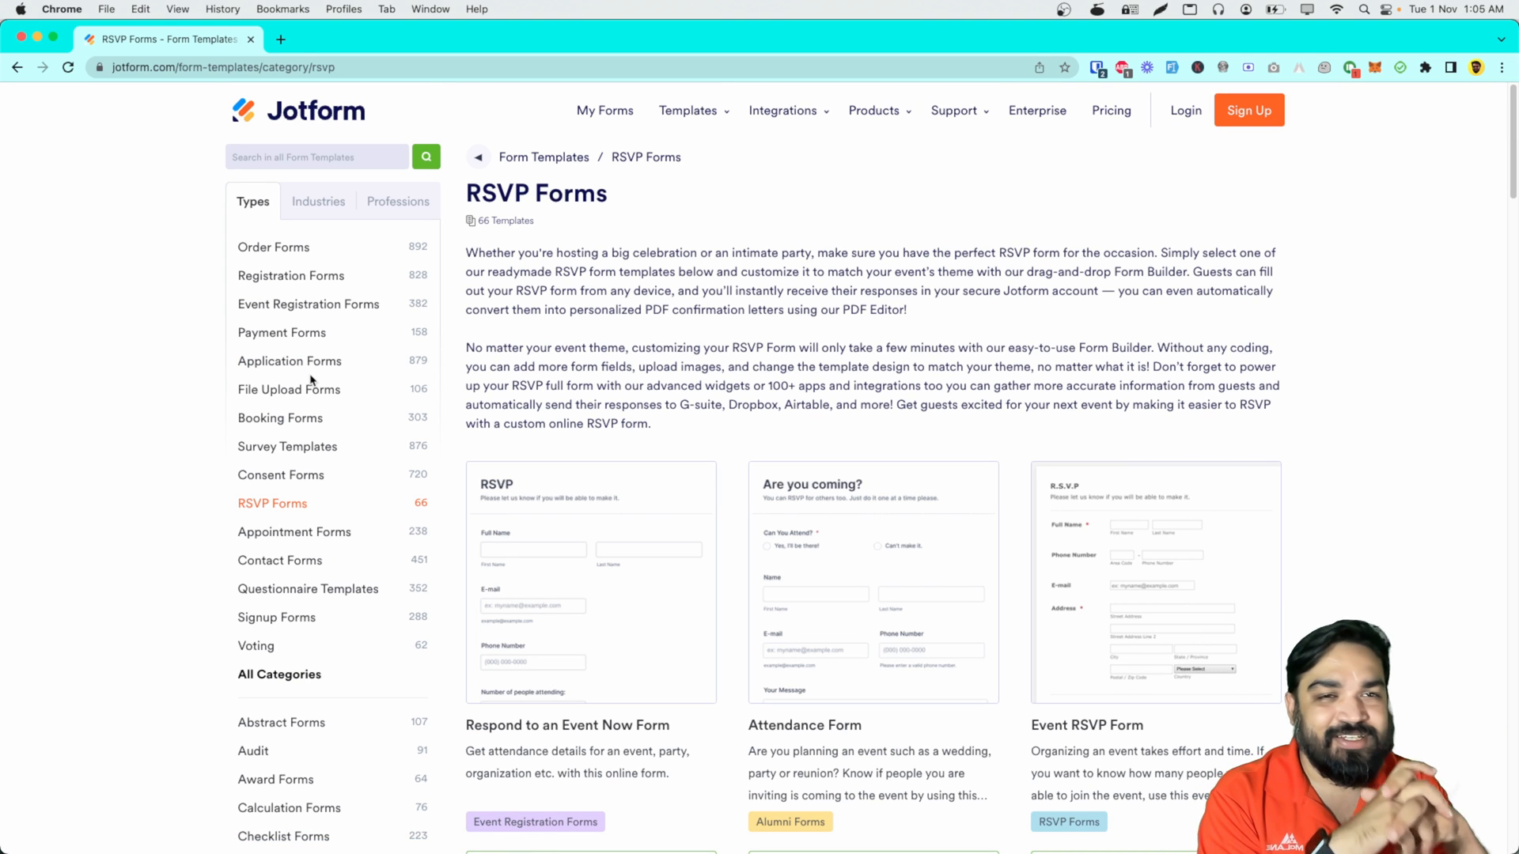
{"action": "left_click", "coordinate": [223, 67]}
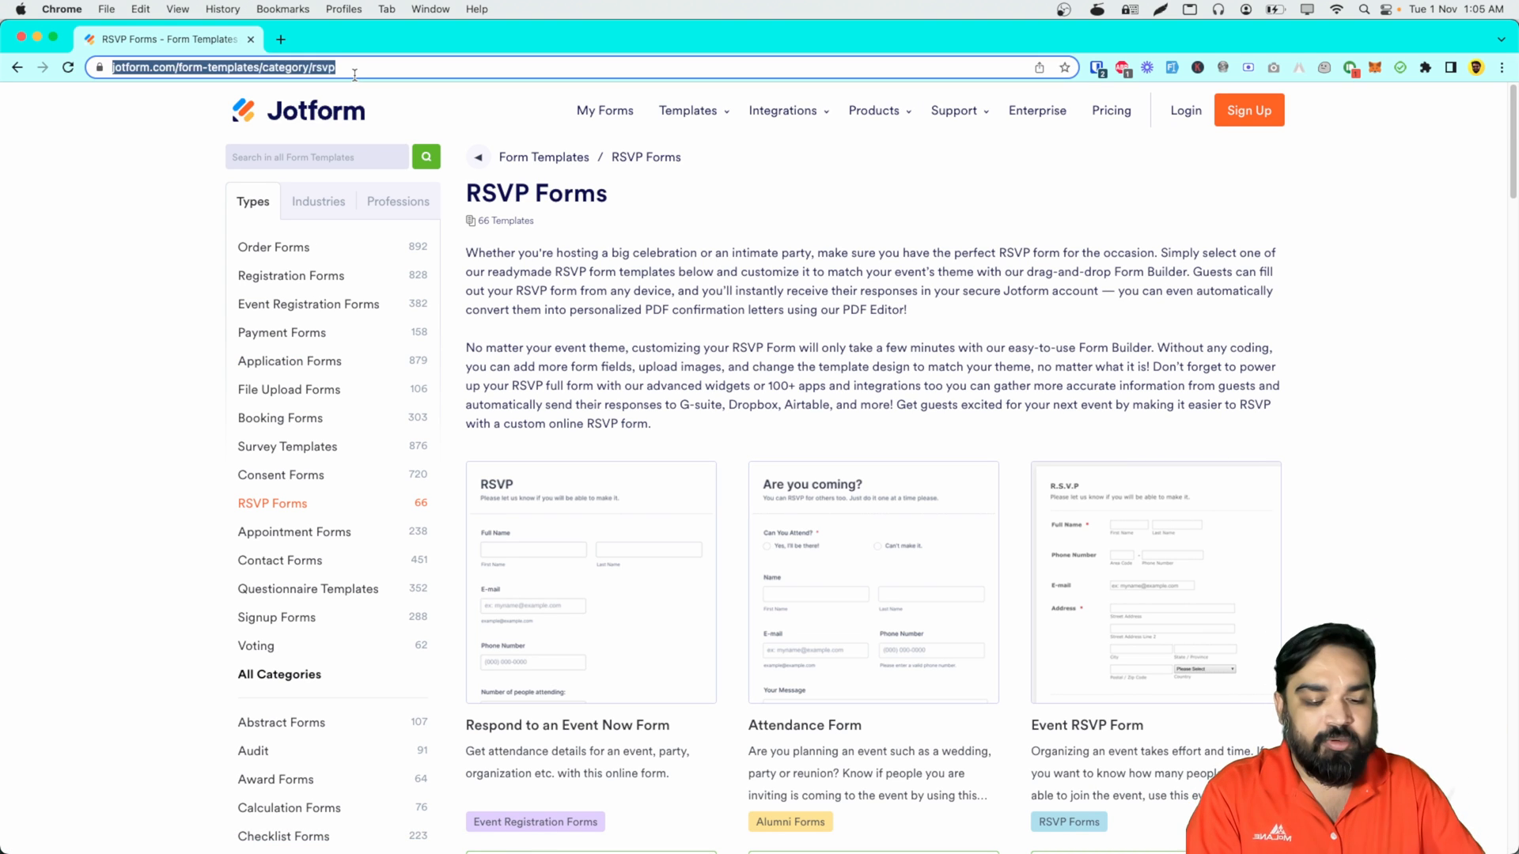
Step: Visit typeform.com, view its Pricing plans and show the Integrations menu
{"action": "type", "text": "typeform.com"}
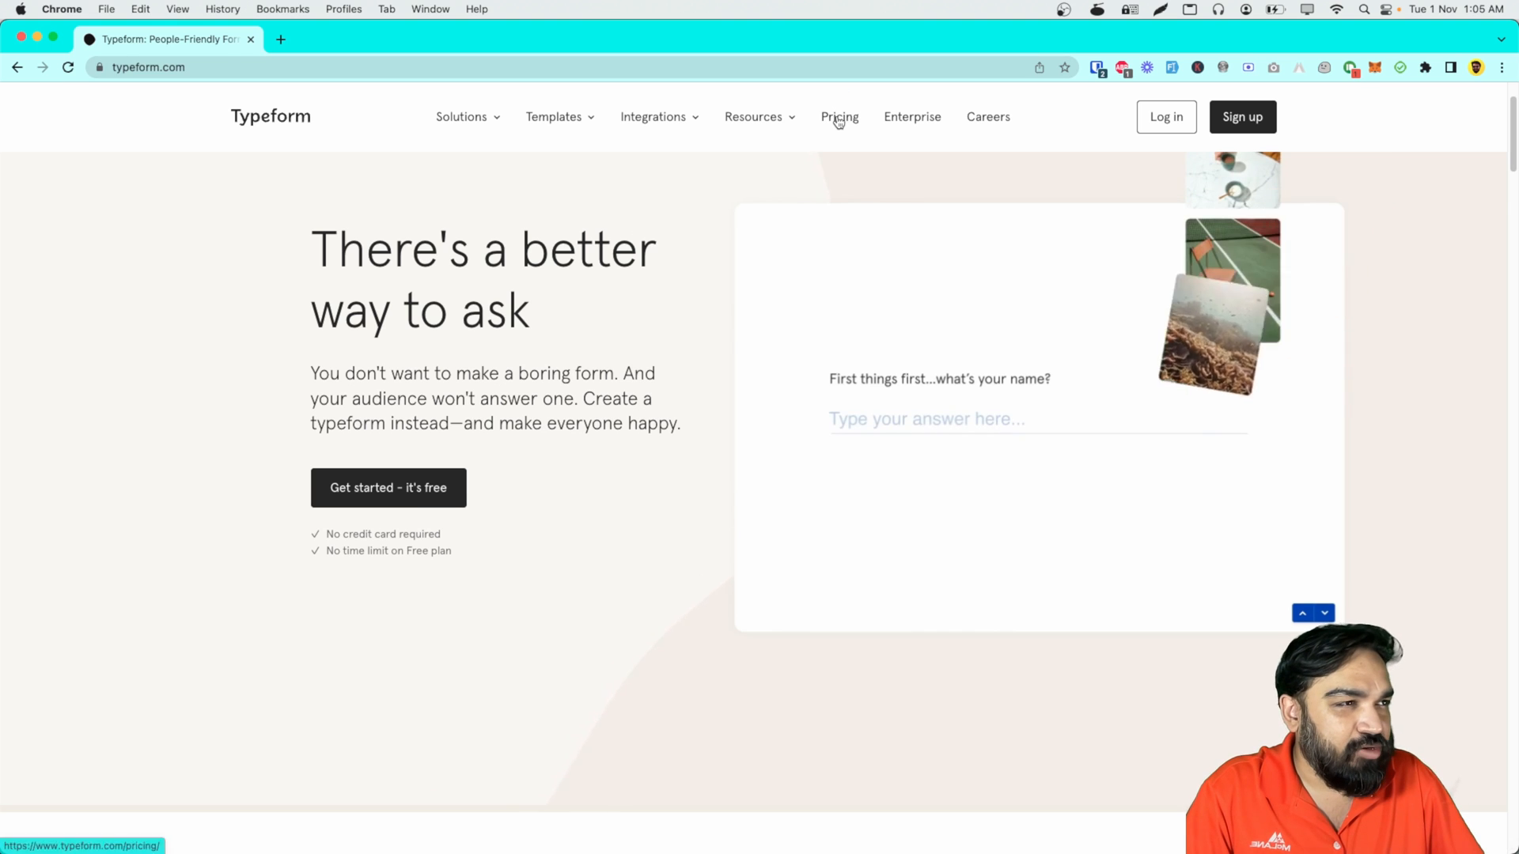
{"action": "left_click", "coordinate": [839, 116]}
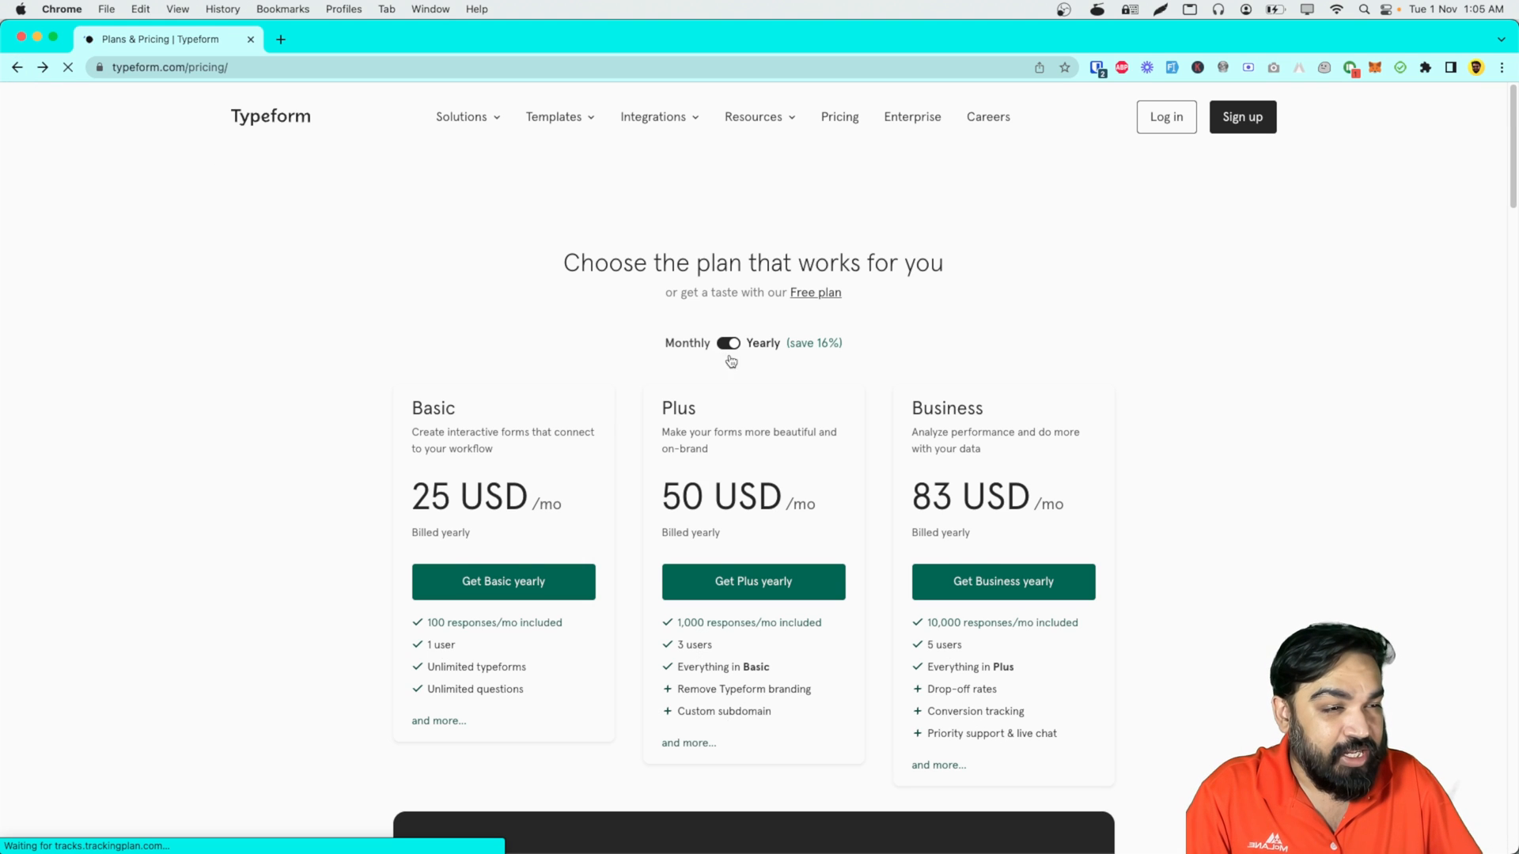
{"action": "scroll", "scroll_direction": "down", "scroll_amount": 3}
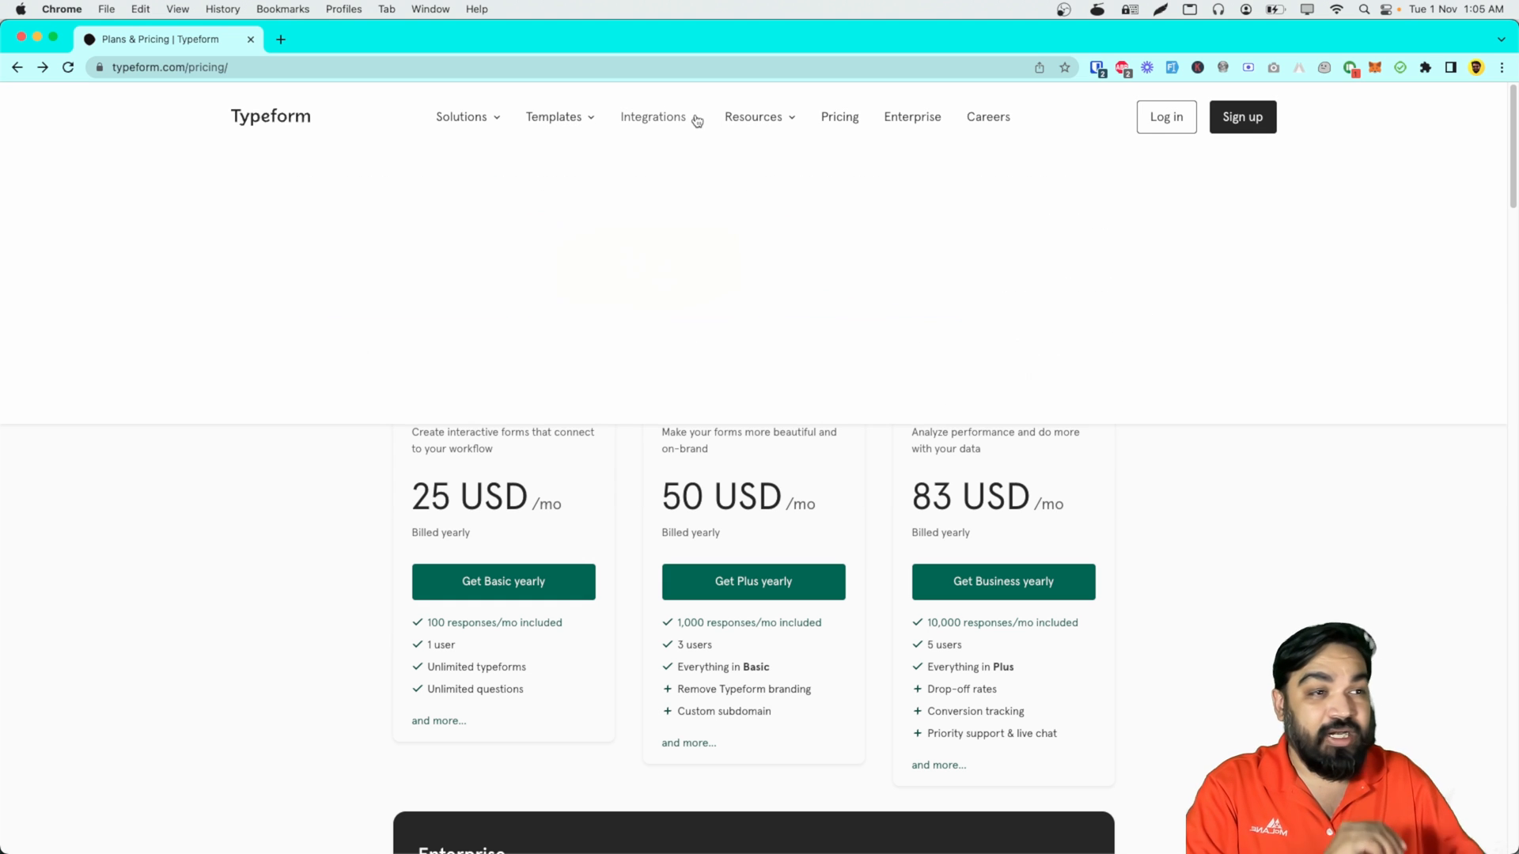
{"action": "left_click", "coordinate": [654, 115]}
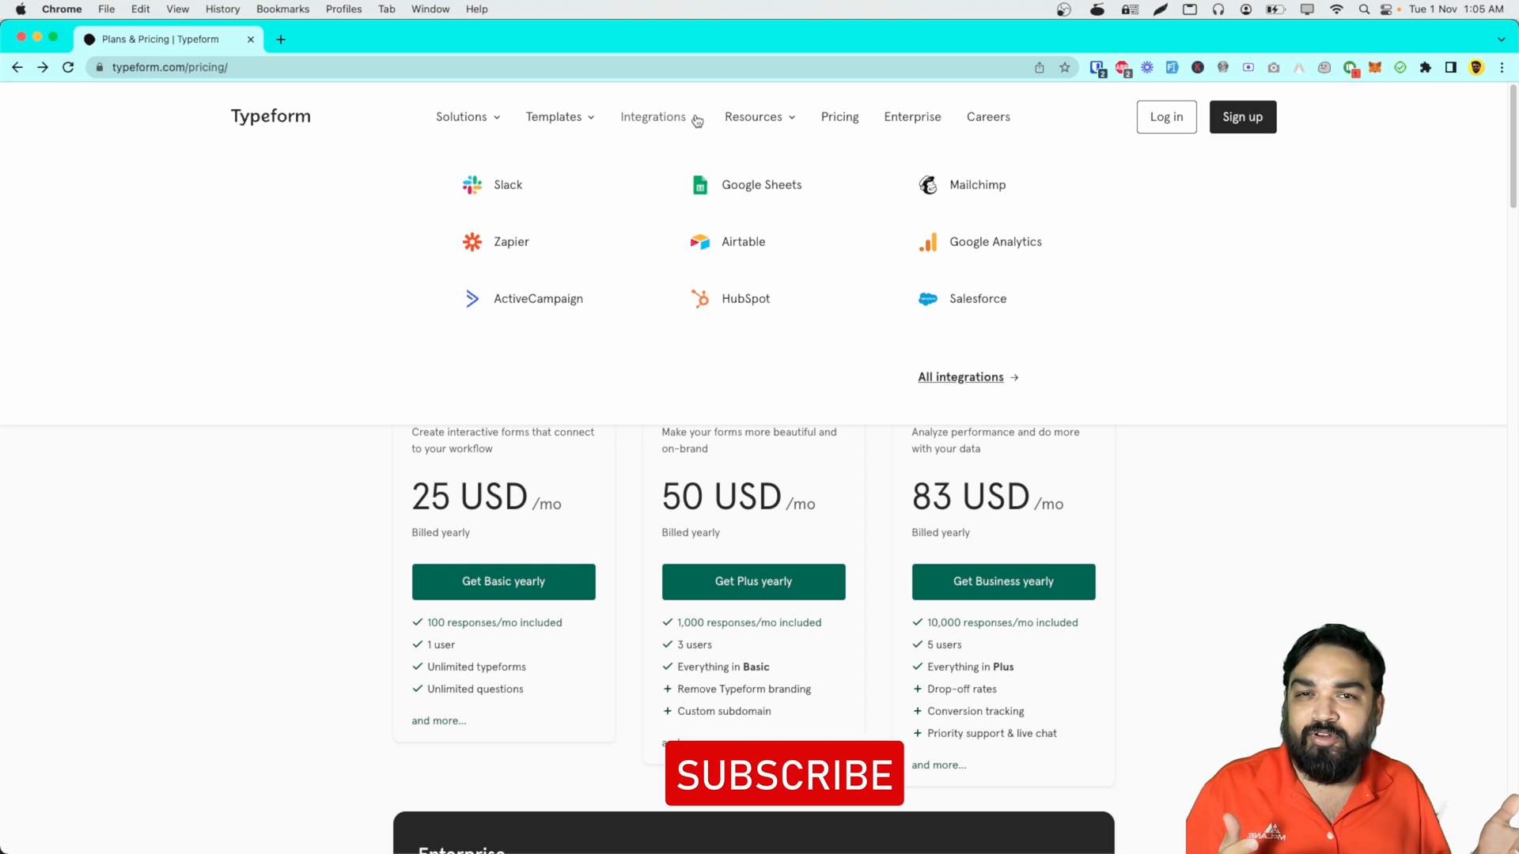
Step: Browse Typeform's form templates collection and select the Yoga Booking Form Template
{"action": "left_click", "coordinate": [553, 116]}
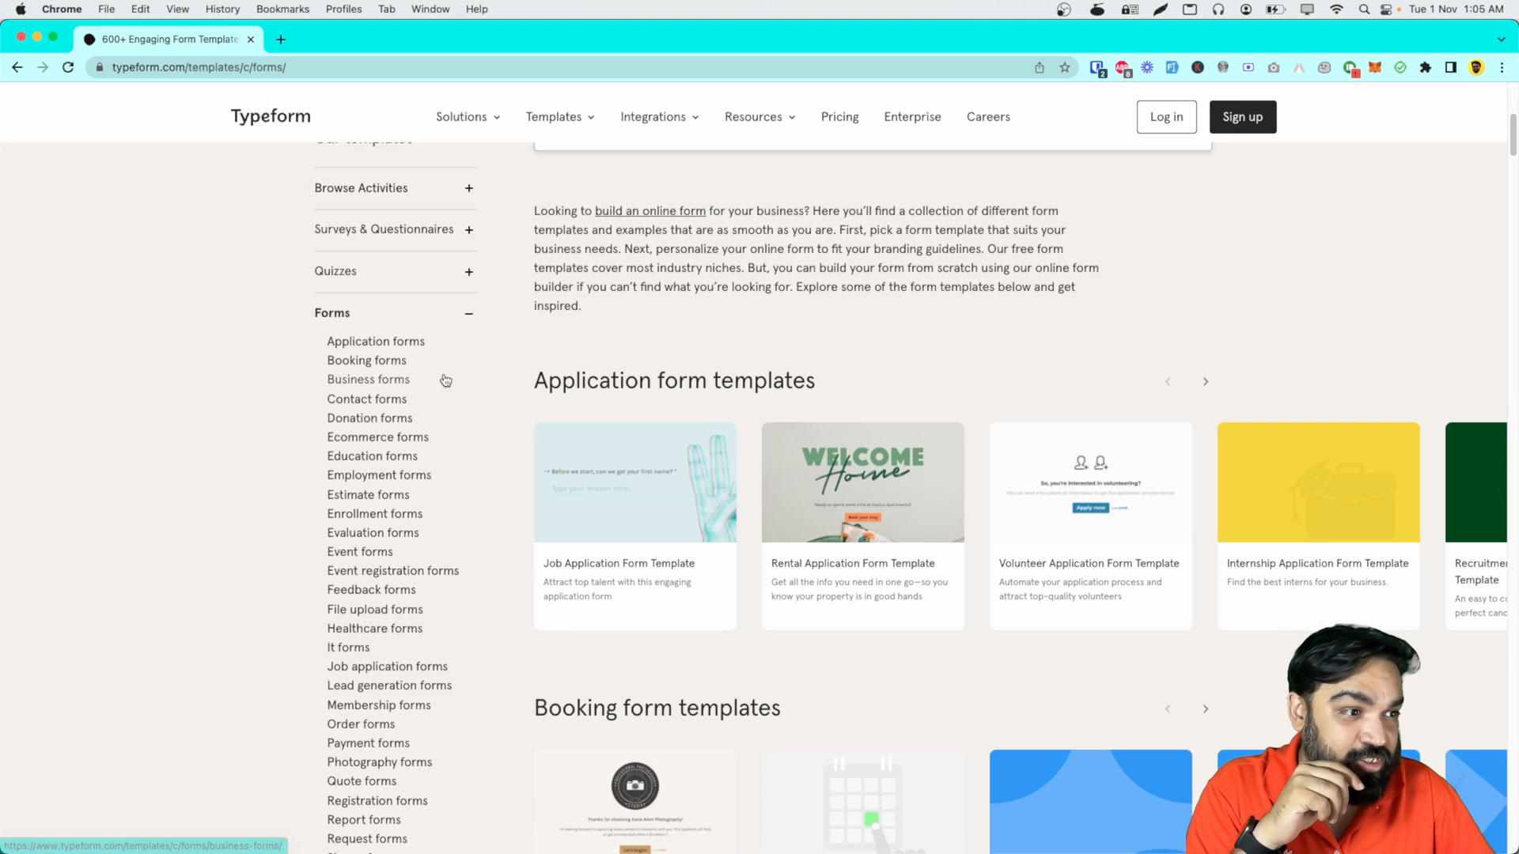
{"action": "scroll", "scroll_direction": "down", "scroll_amount": 3}
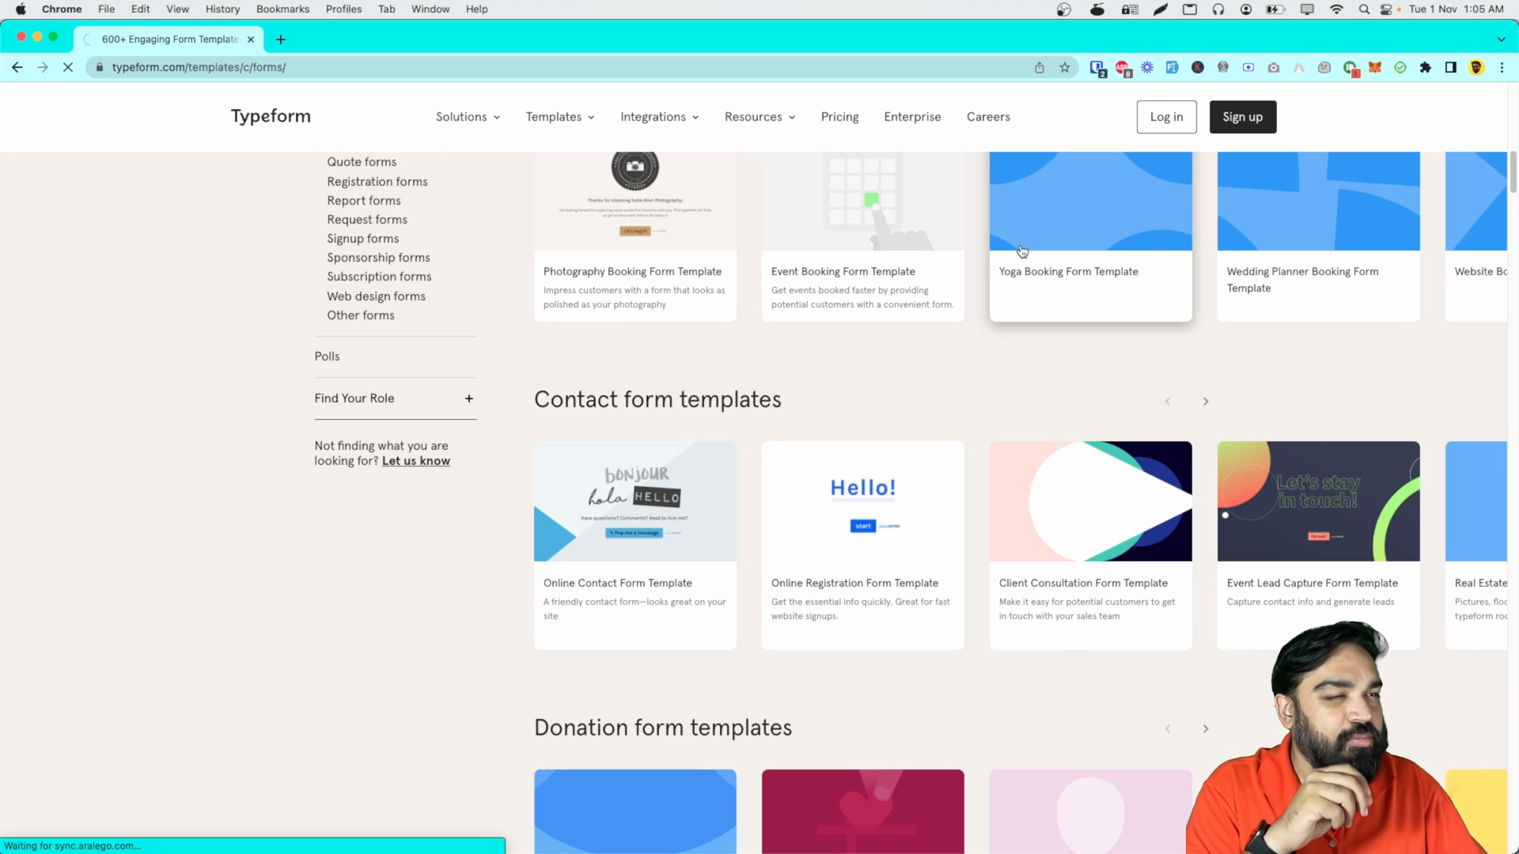
{"action": "left_click", "coordinate": [1089, 228]}
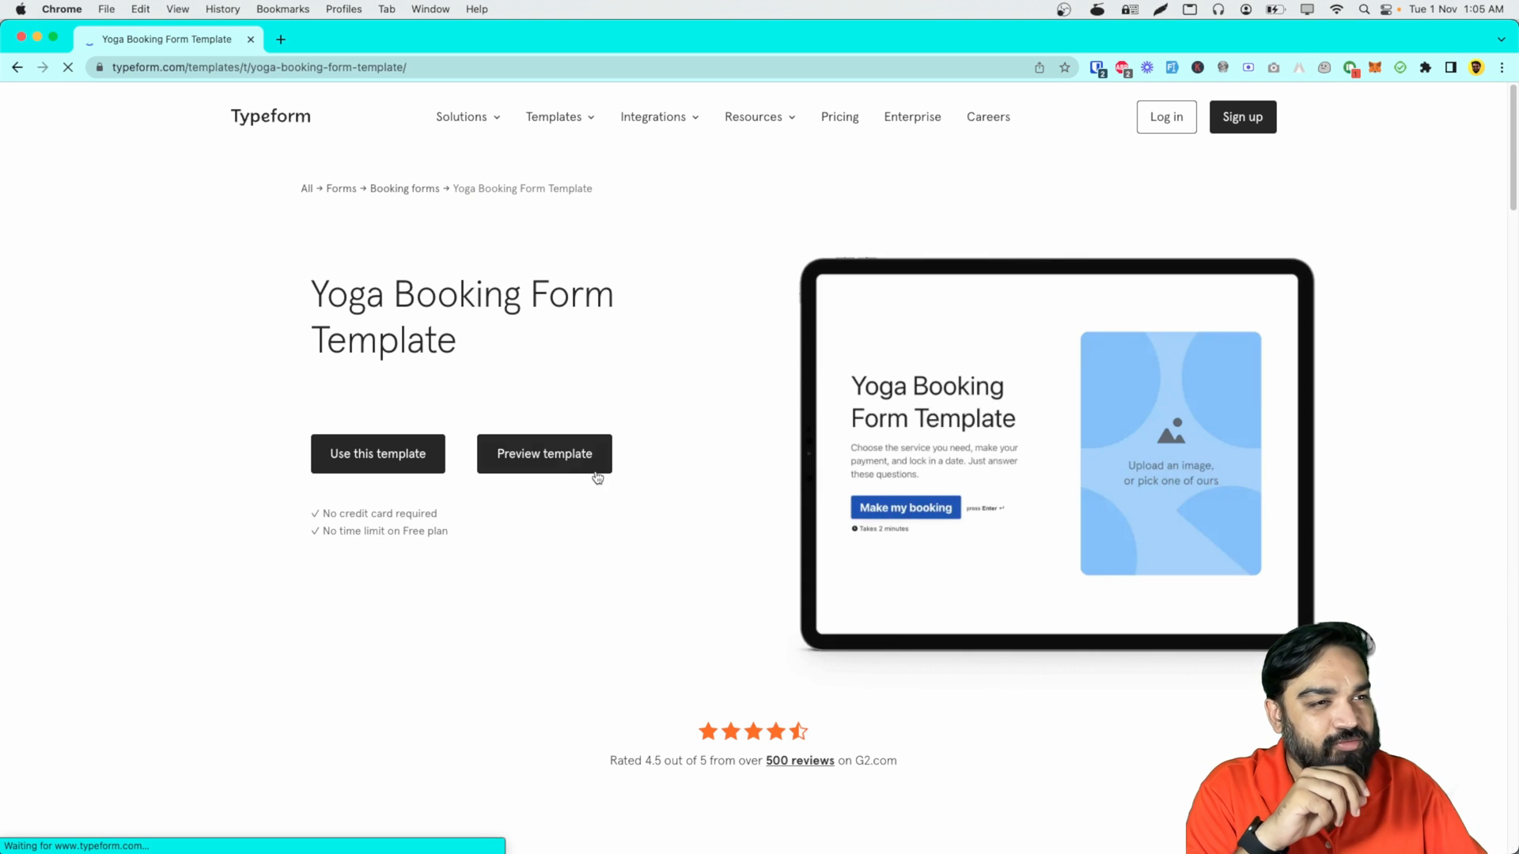
Step: Preview the yoga booking form and step through to its payment question
{"action": "left_click", "coordinate": [545, 454]}
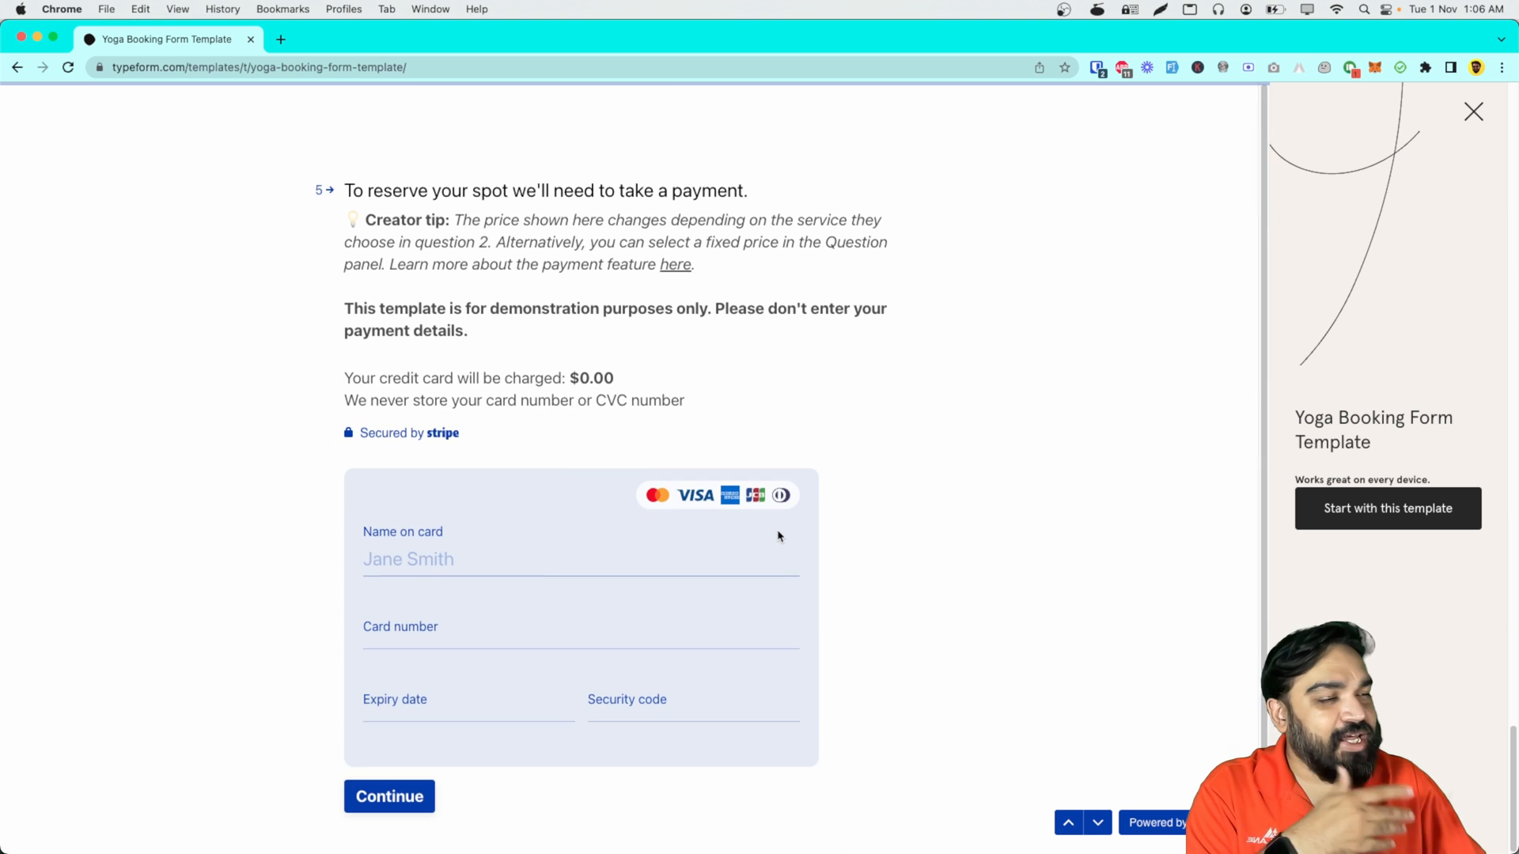
{"action": "left_click", "coordinate": [581, 559]}
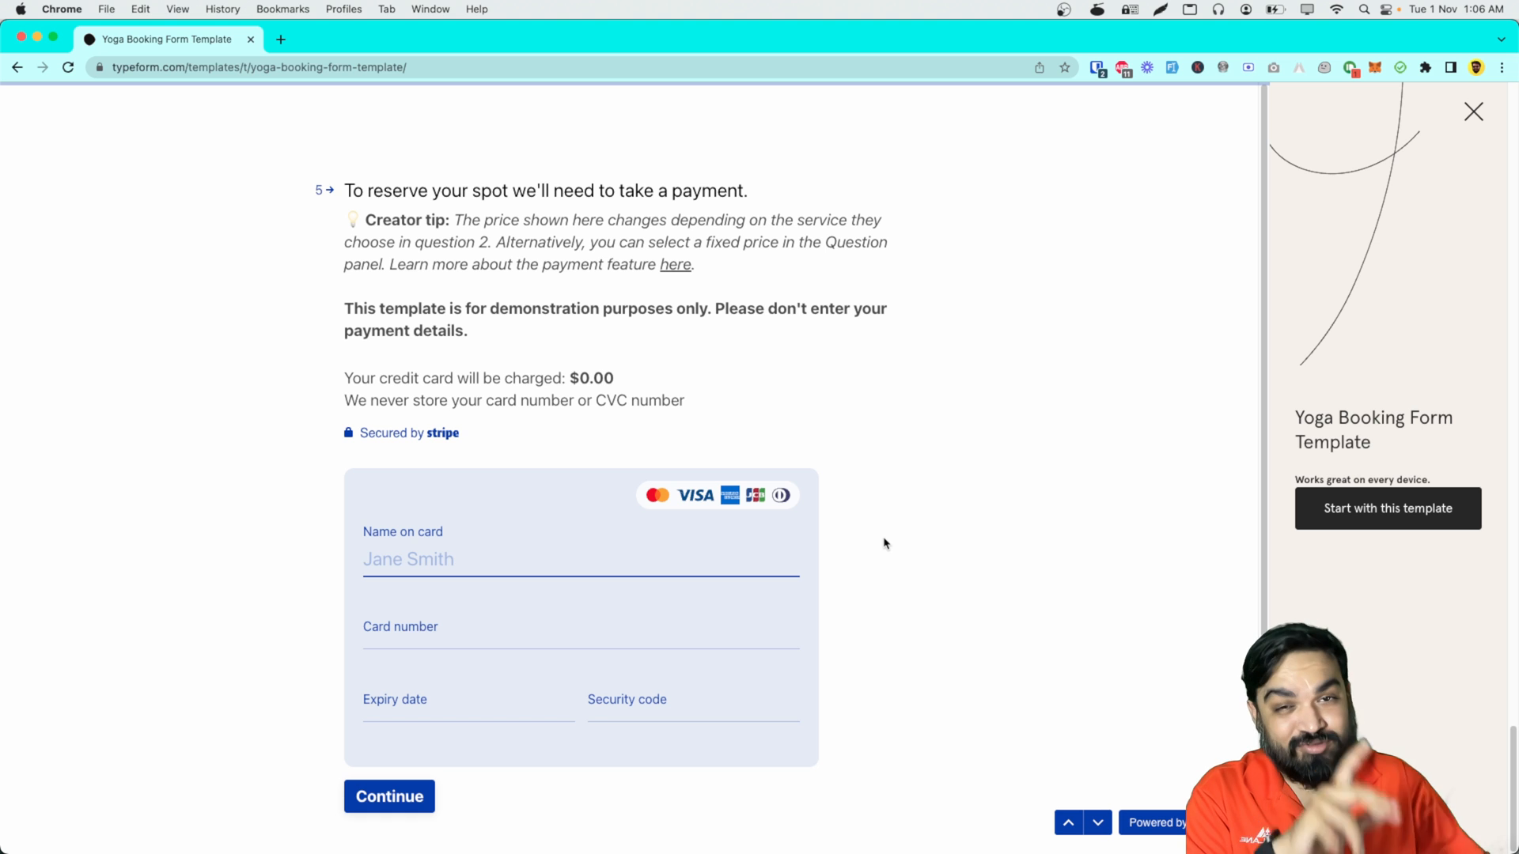
{"action": "mouse_move", "coordinate": [875, 563]}
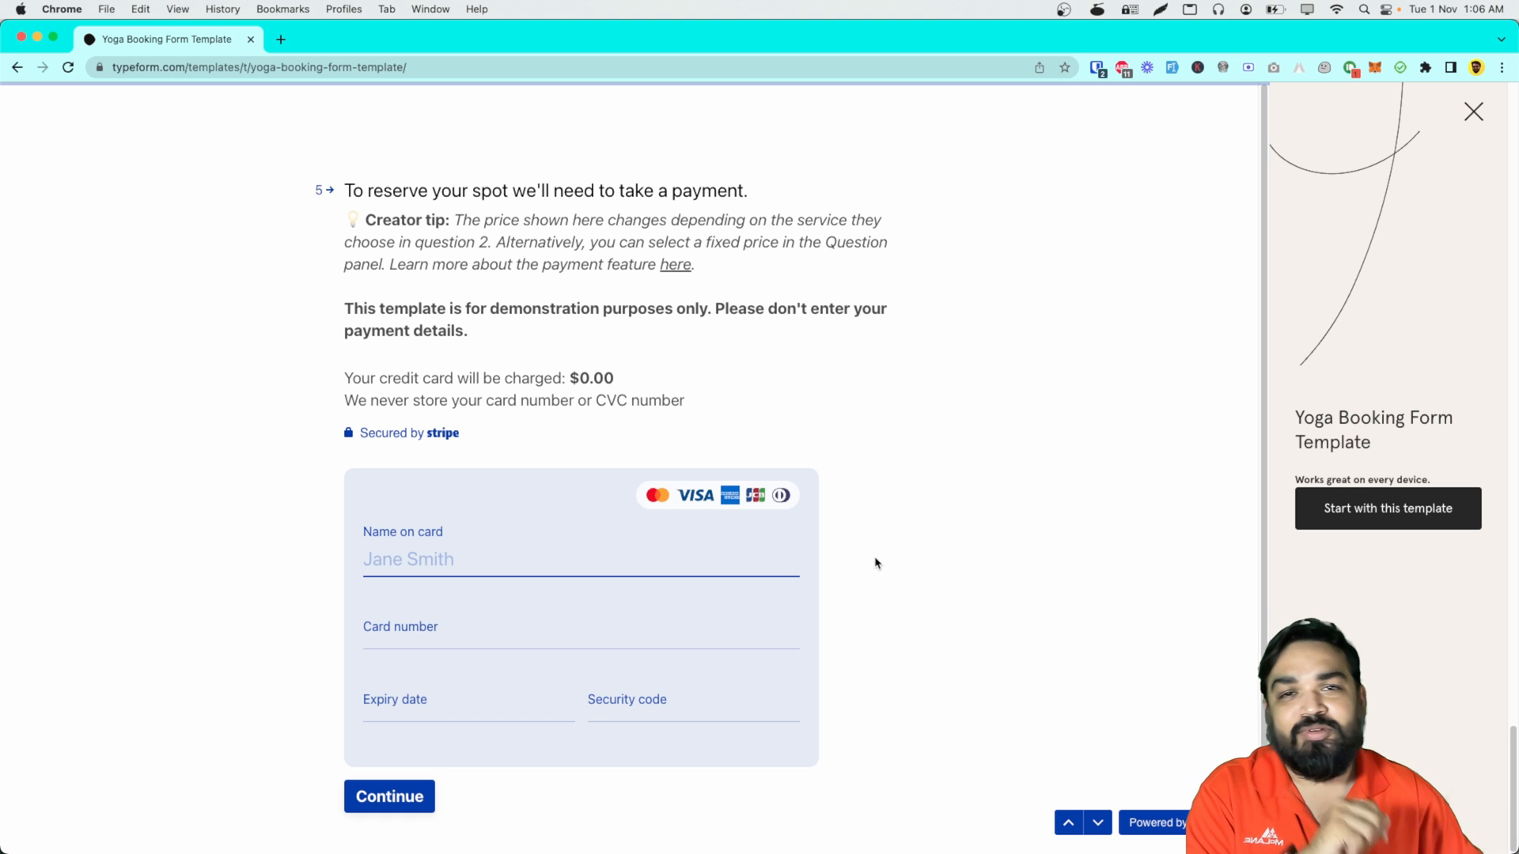
{"action": "mouse_move", "coordinate": [763, 598]}
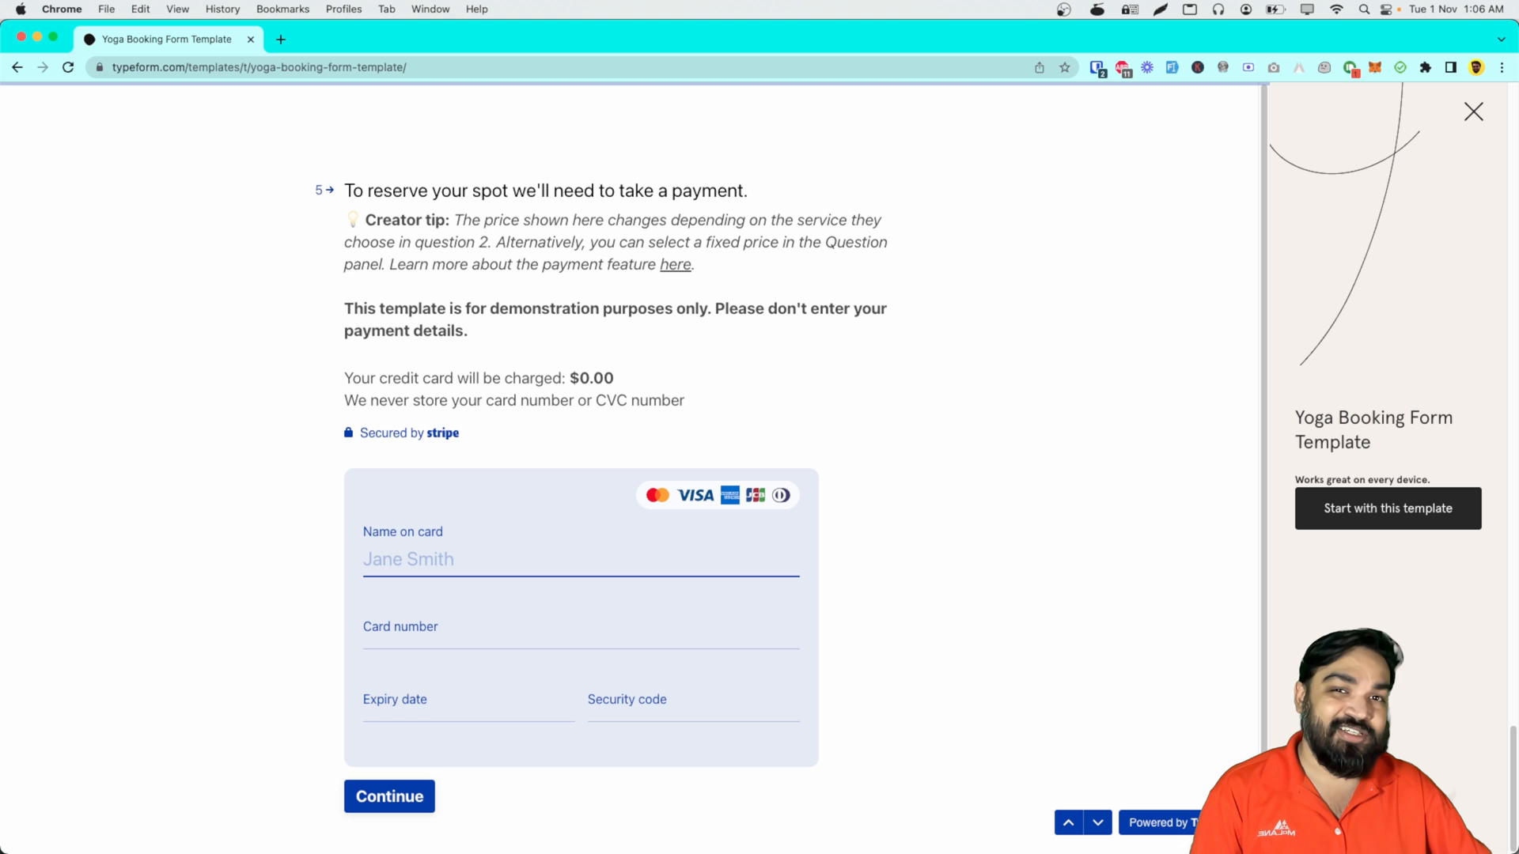
{"action": "left_click", "coordinate": [407, 559]}
{"action": "type", "text": "tally"}
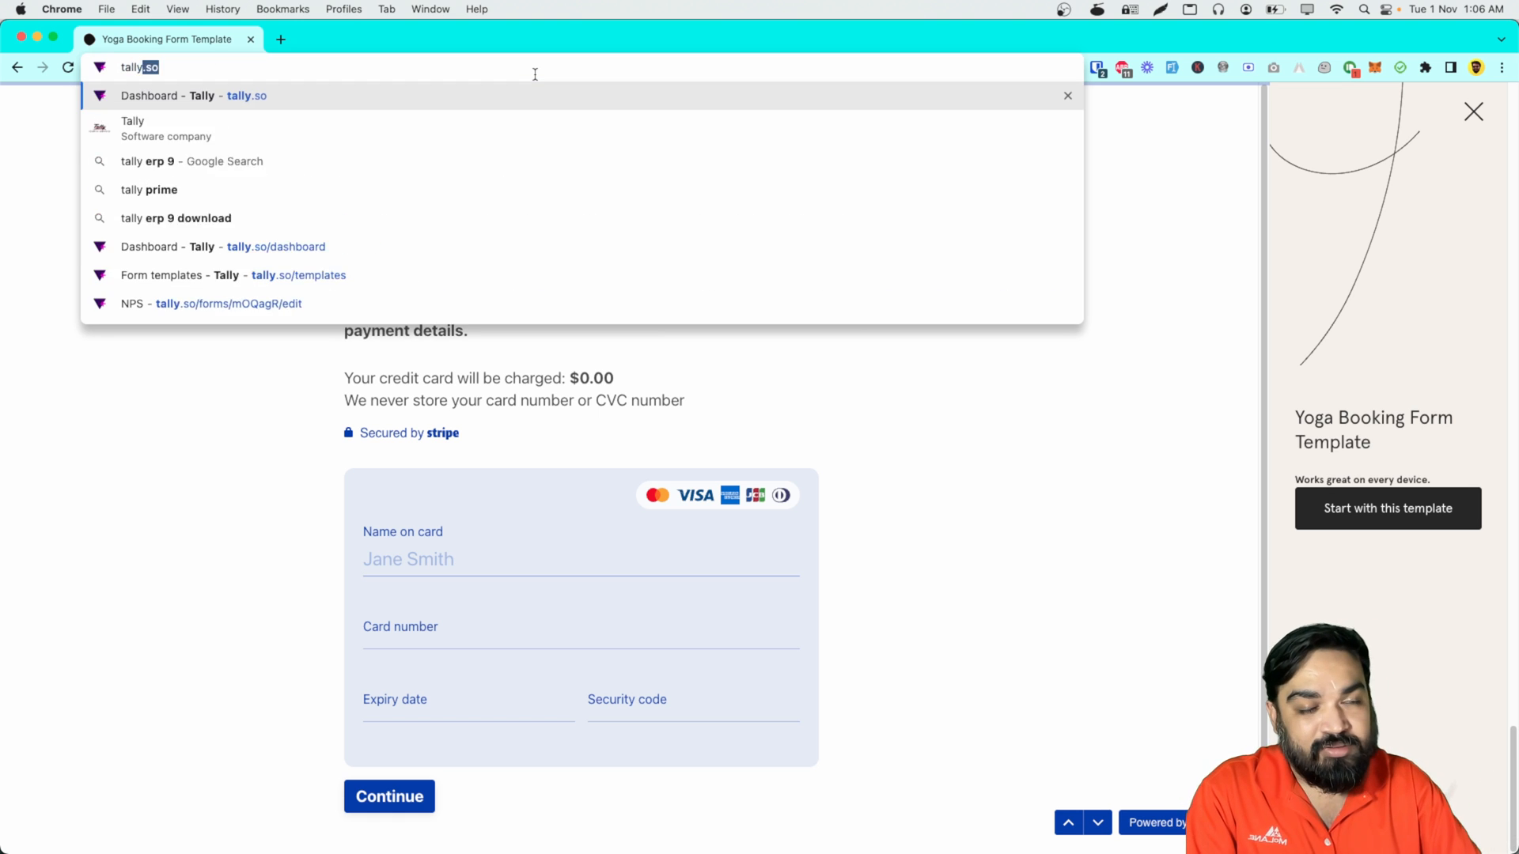
Step: Open the Tally dashboard and choose the Simple Store & Payments form under Public Templates
{"action": "left_click", "coordinate": [191, 95]}
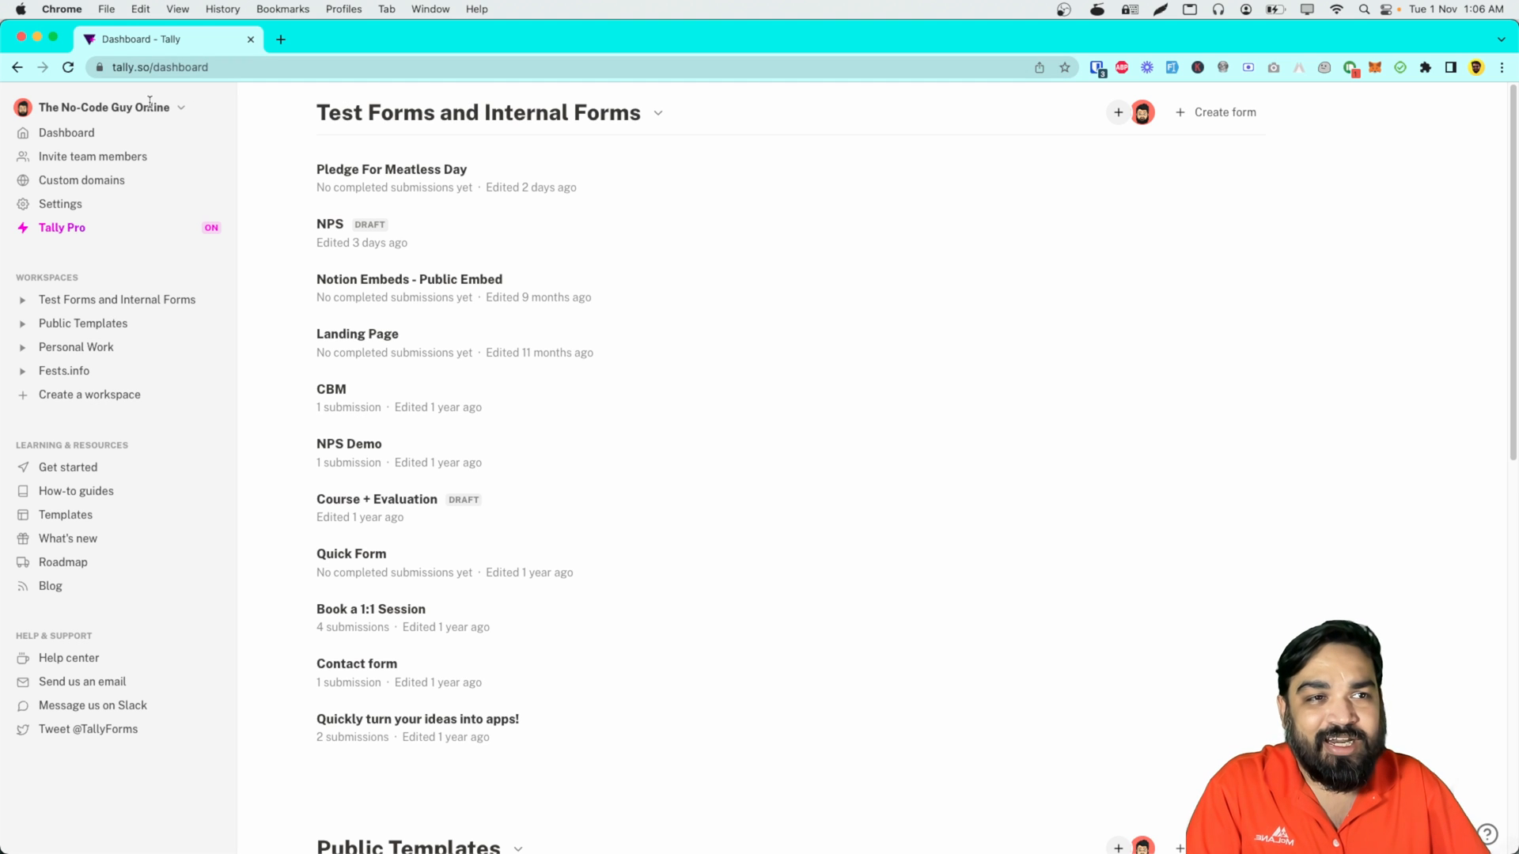
{"action": "scroll", "scroll_direction": "down", "scroll_amount": 3}
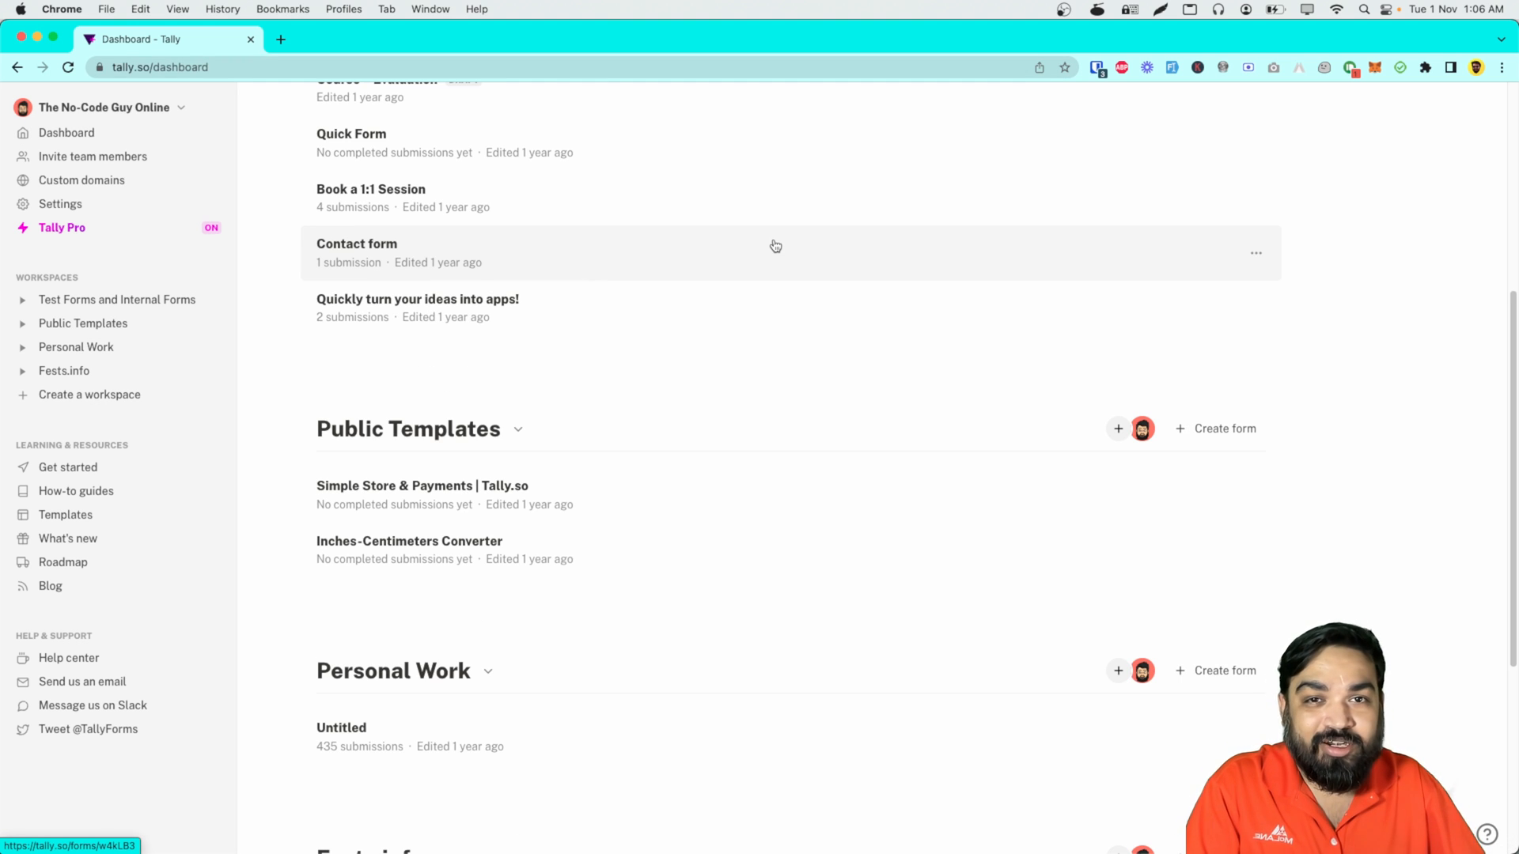
{"action": "mouse_move", "coordinate": [521, 503]}
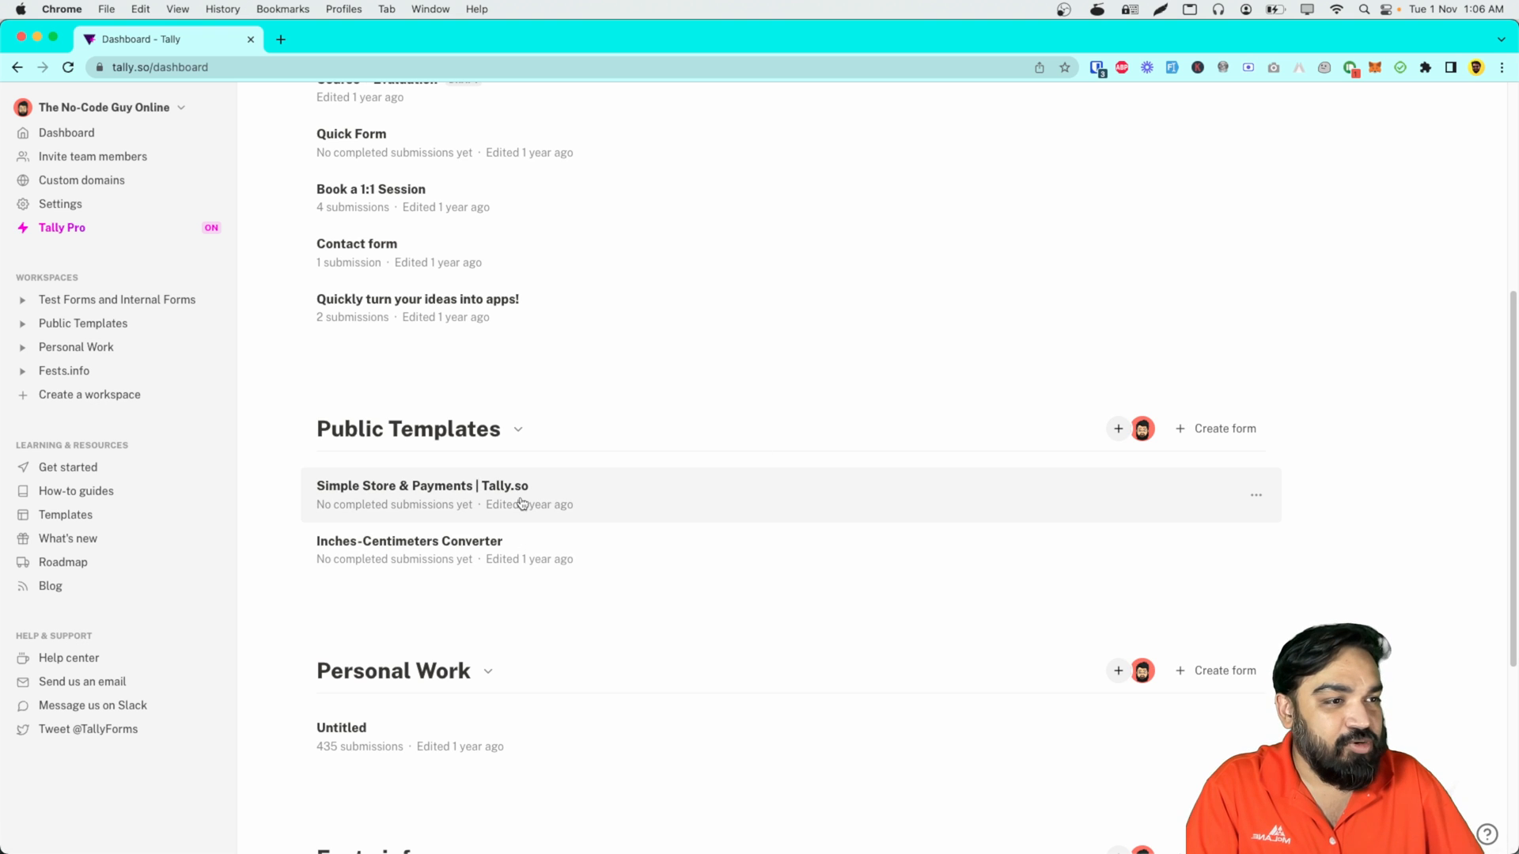
{"action": "left_click", "coordinate": [423, 486]}
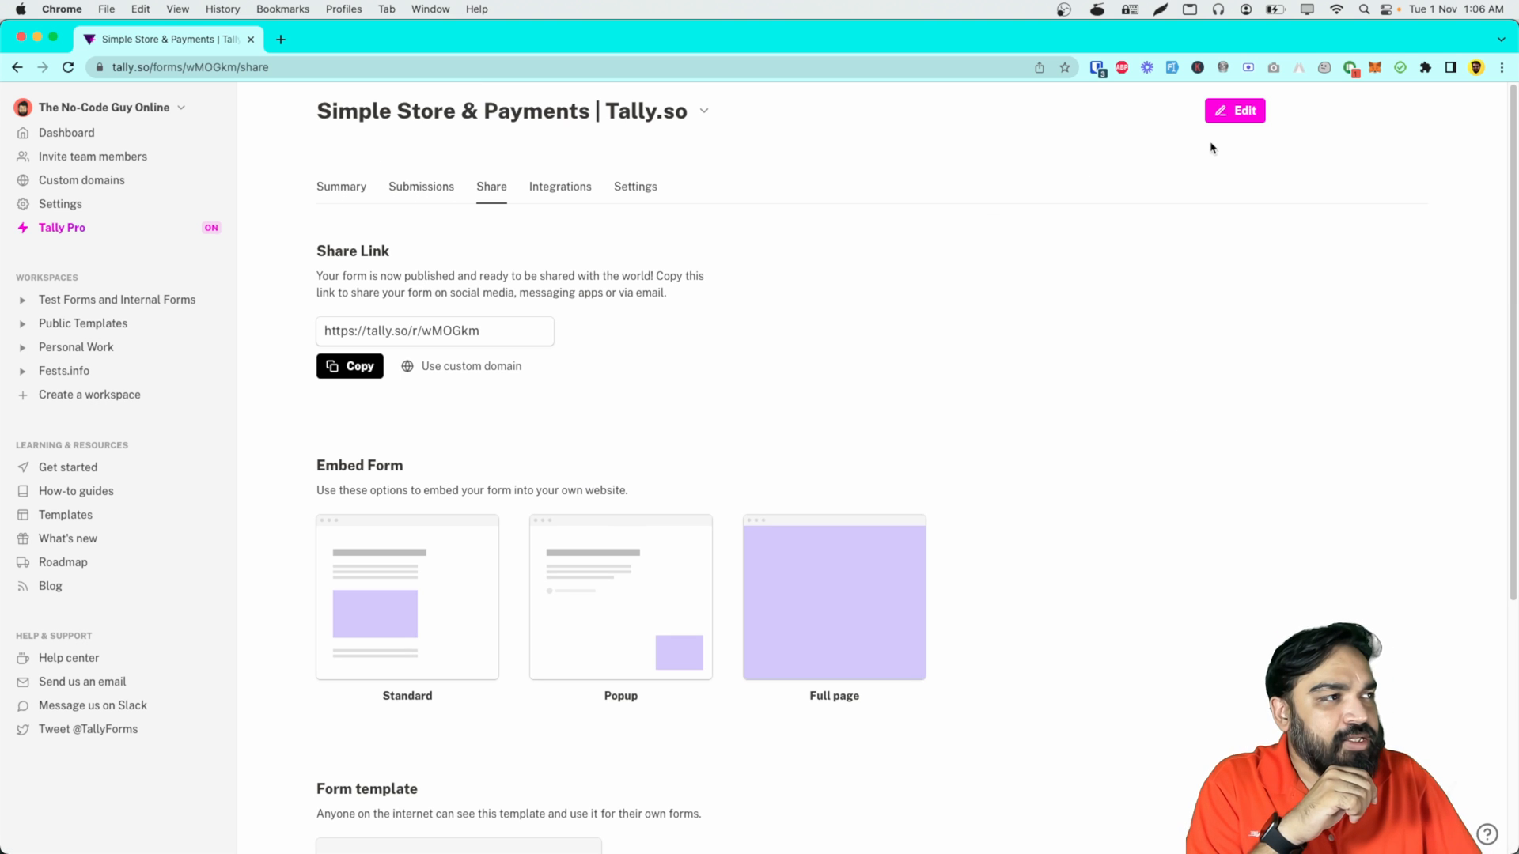
Step: Edit the store form to review its price calculation rules, then preview it and tick items
{"action": "left_click", "coordinate": [1236, 111]}
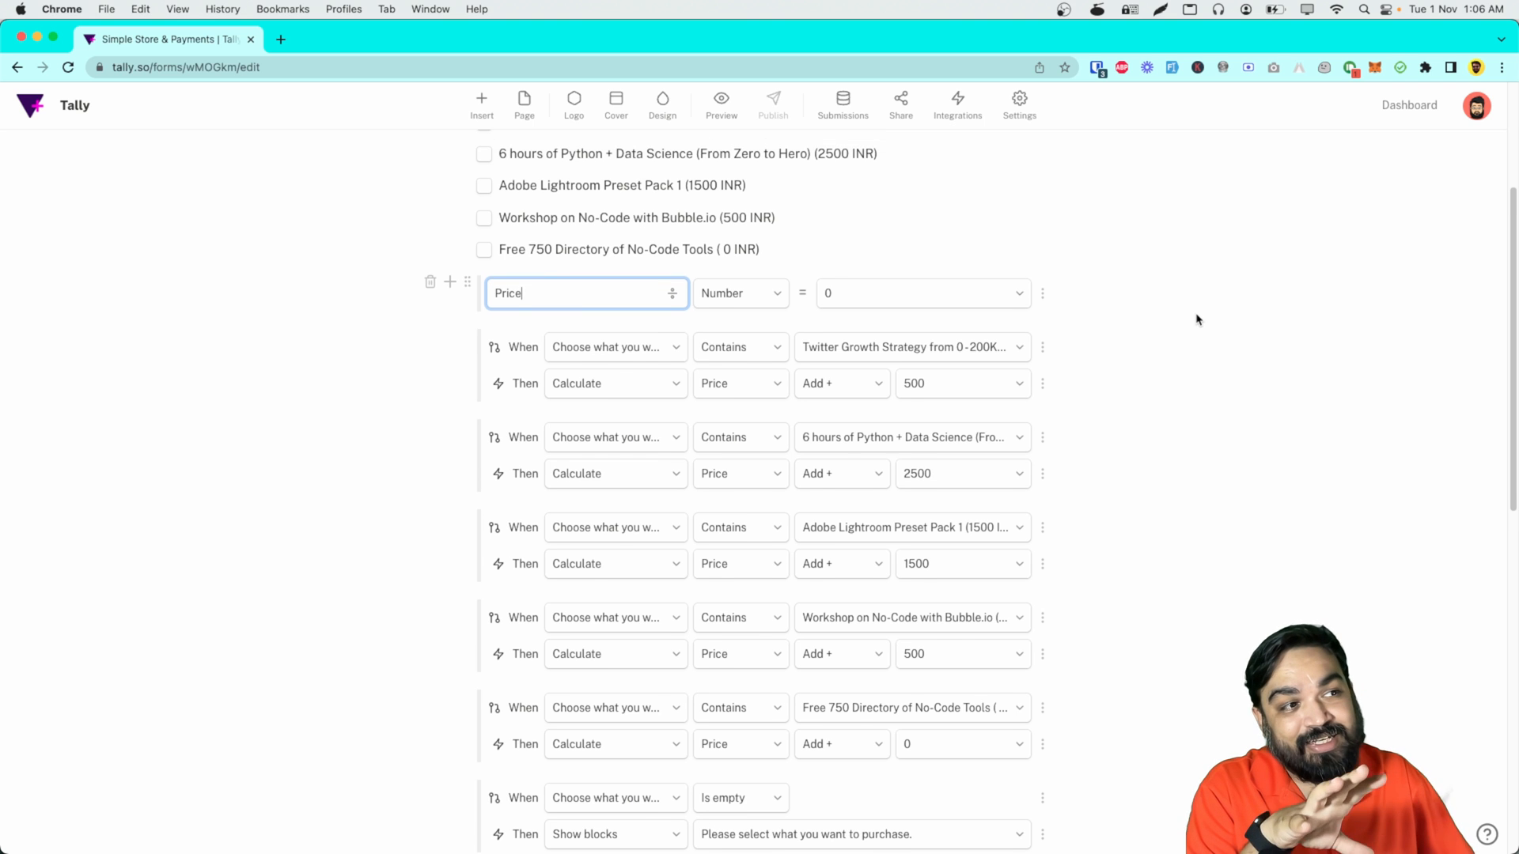
{"action": "scroll", "scroll_direction": "down", "scroll_amount": 3}
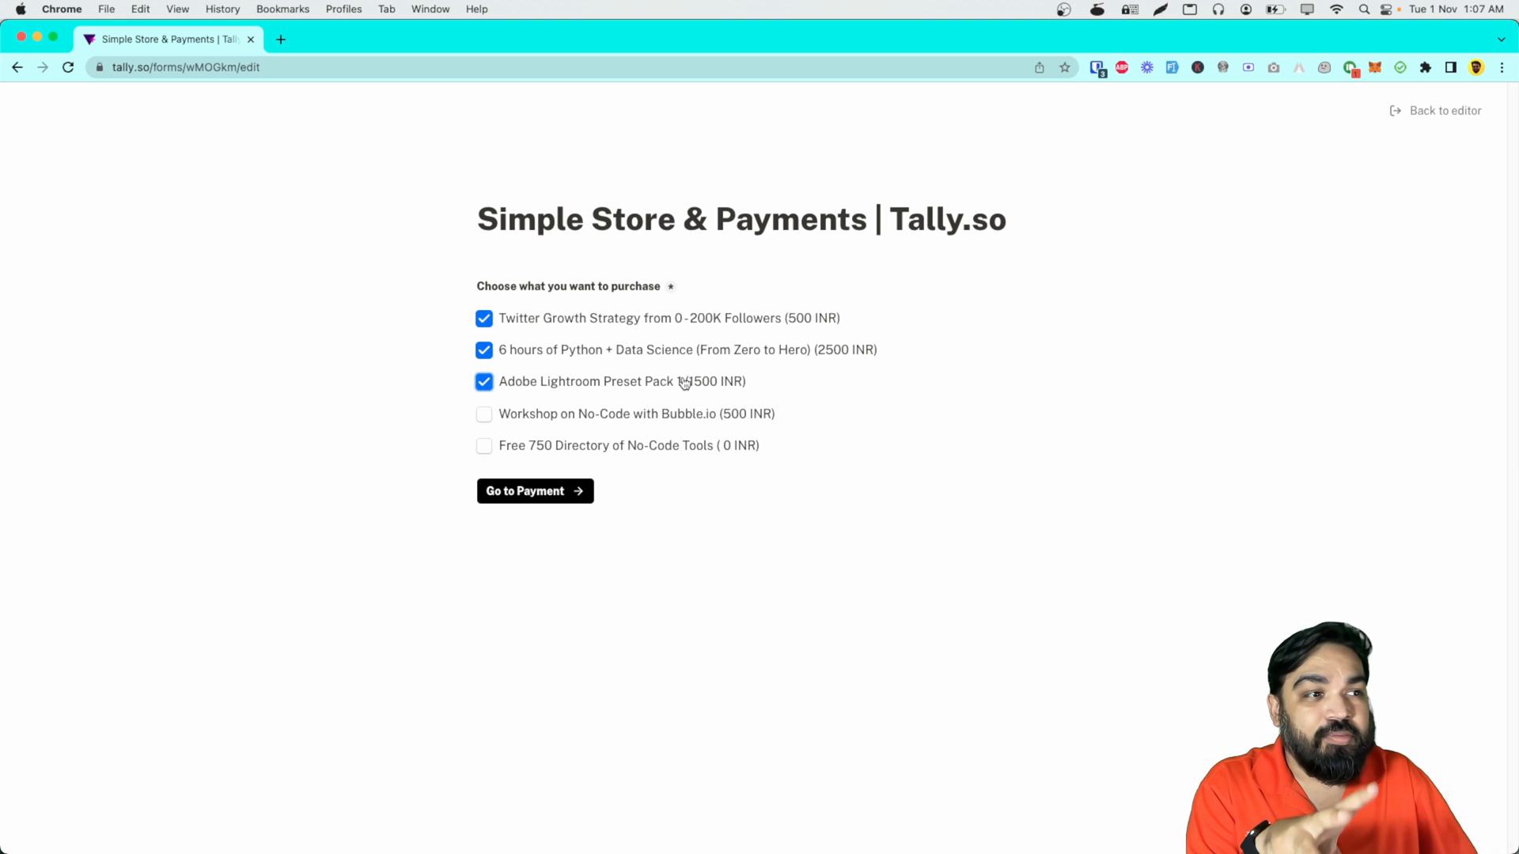
{"action": "left_click", "coordinate": [534, 490]}
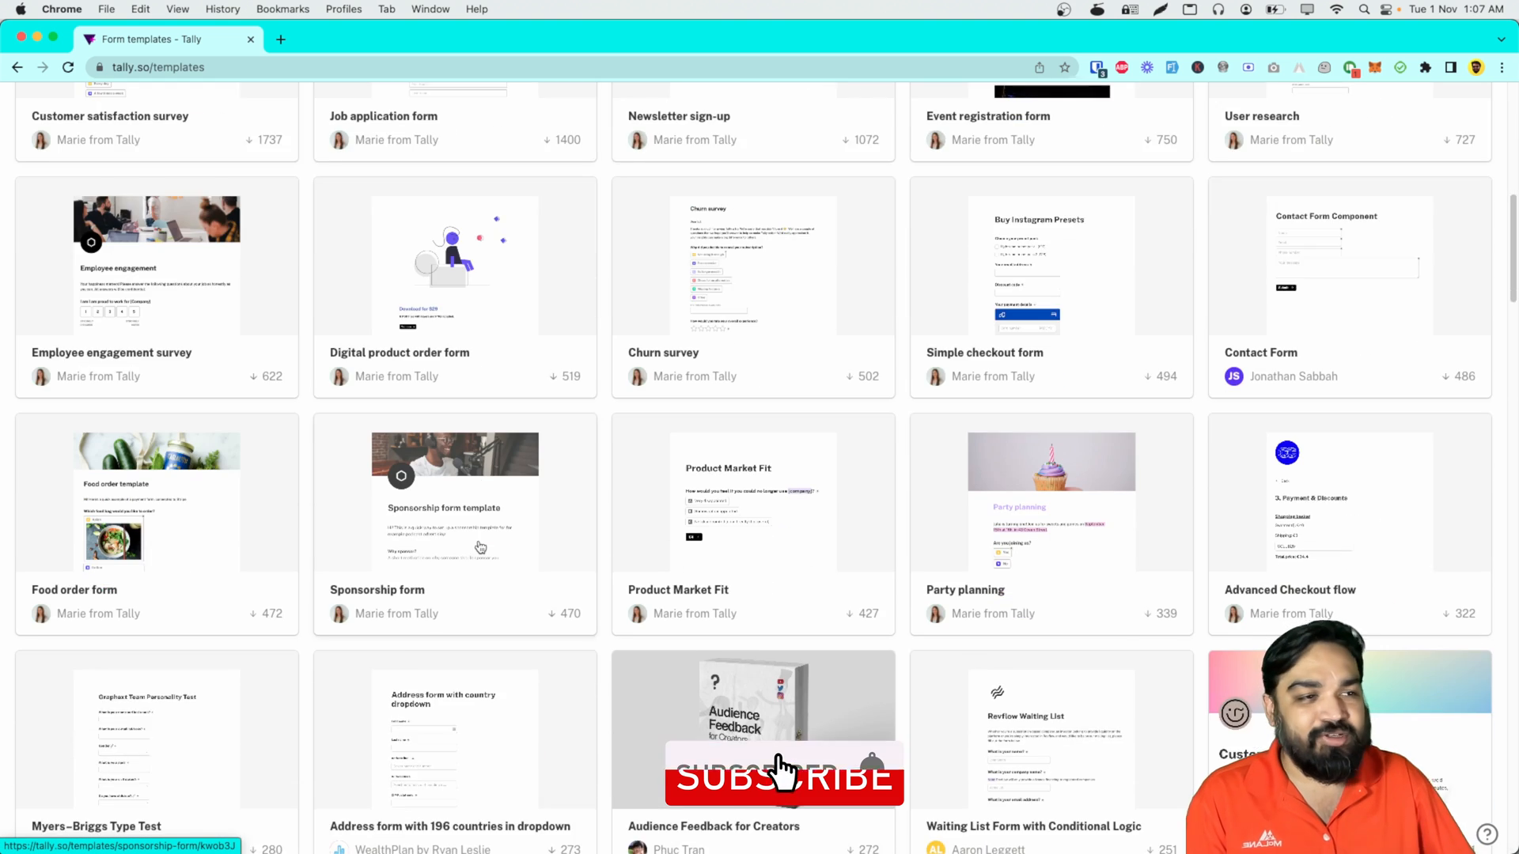
Step: Scroll the tally.so pricing page past the free features to the 'Spice things up with Pro' $29/month offer
{"action": "scroll", "scroll_direction": "down", "scroll_amount": 3}
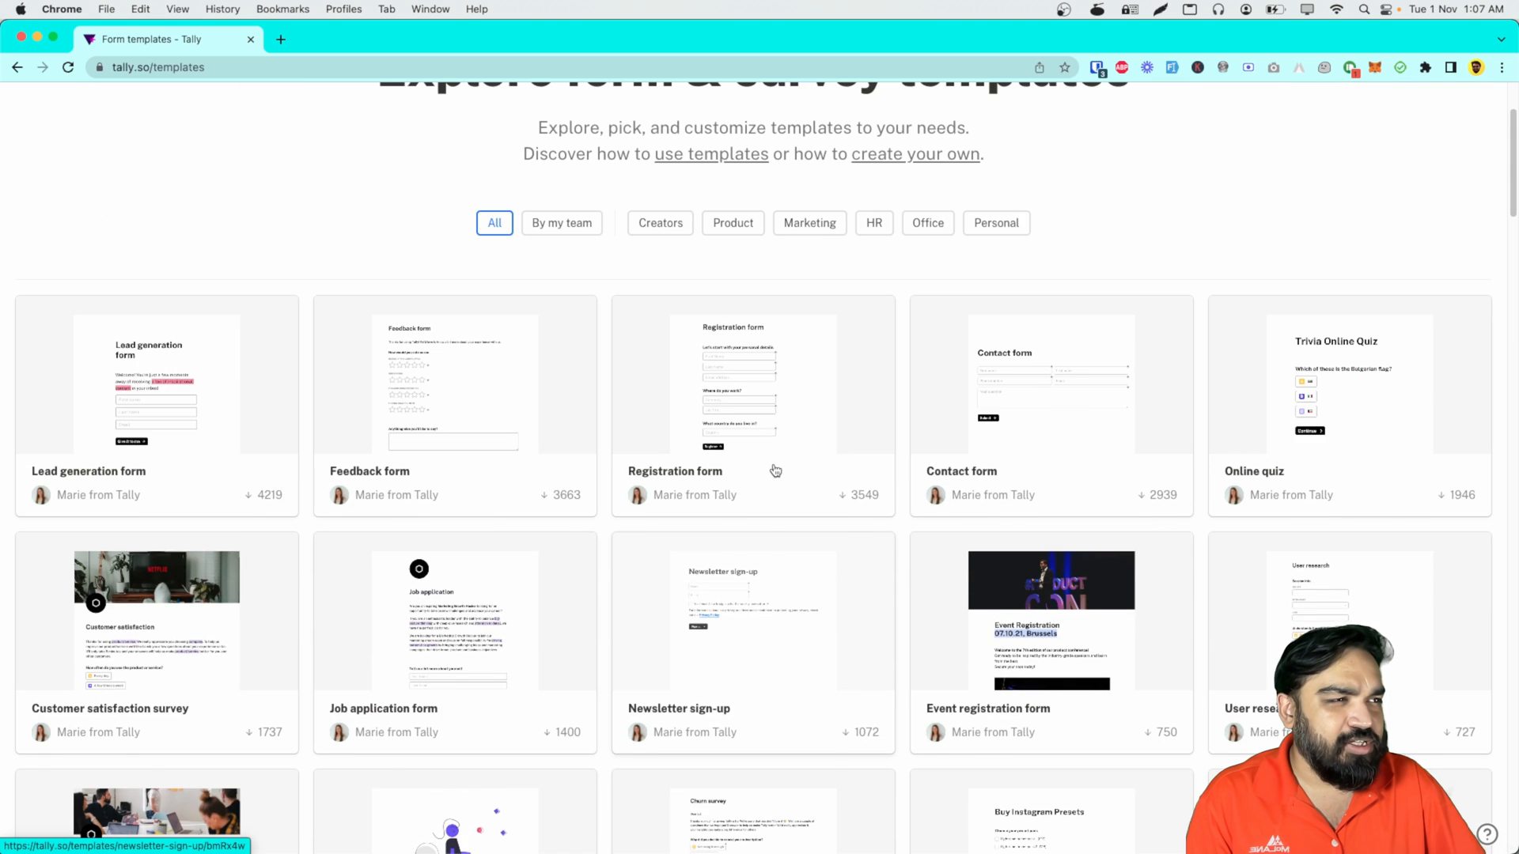
{"action": "scroll", "scroll_direction": "down", "scroll_amount": 3}
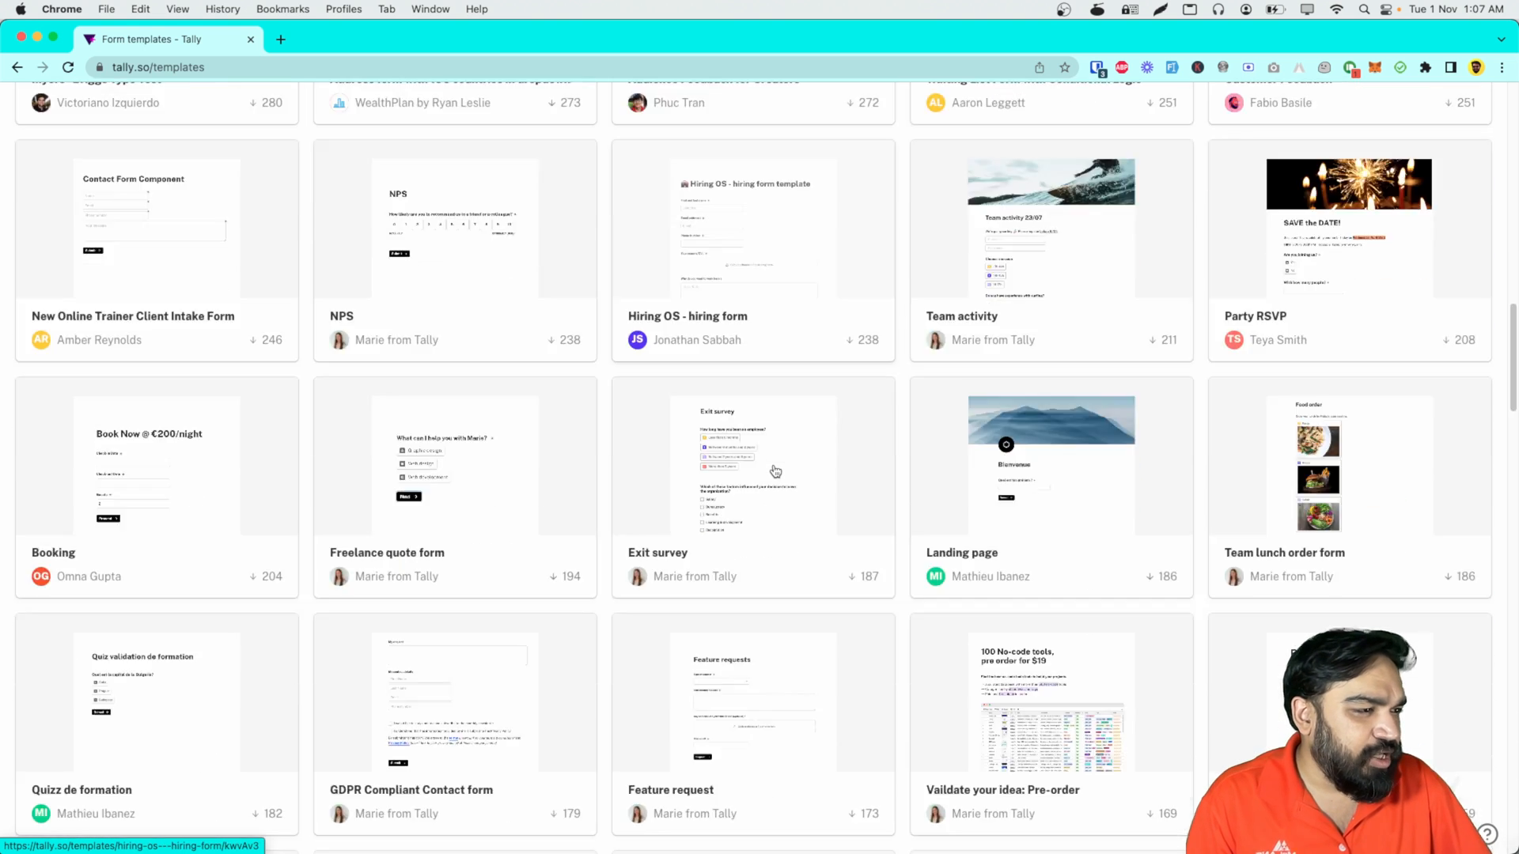
{"action": "scroll", "scroll_direction": "down", "scroll_amount": 3}
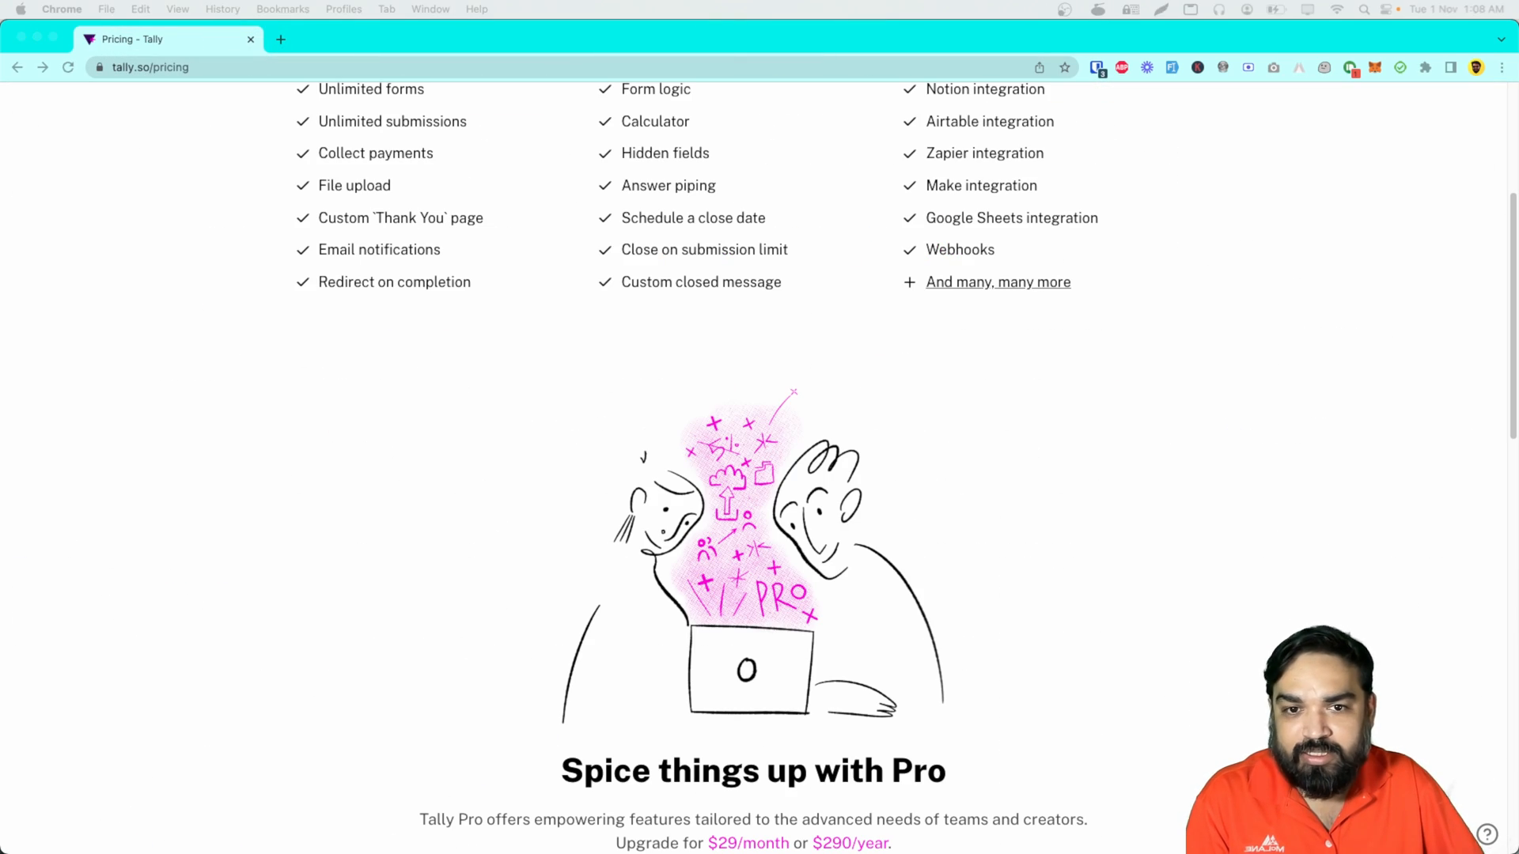
{"action": "scroll", "scroll_direction": "down", "scroll_amount": 3}
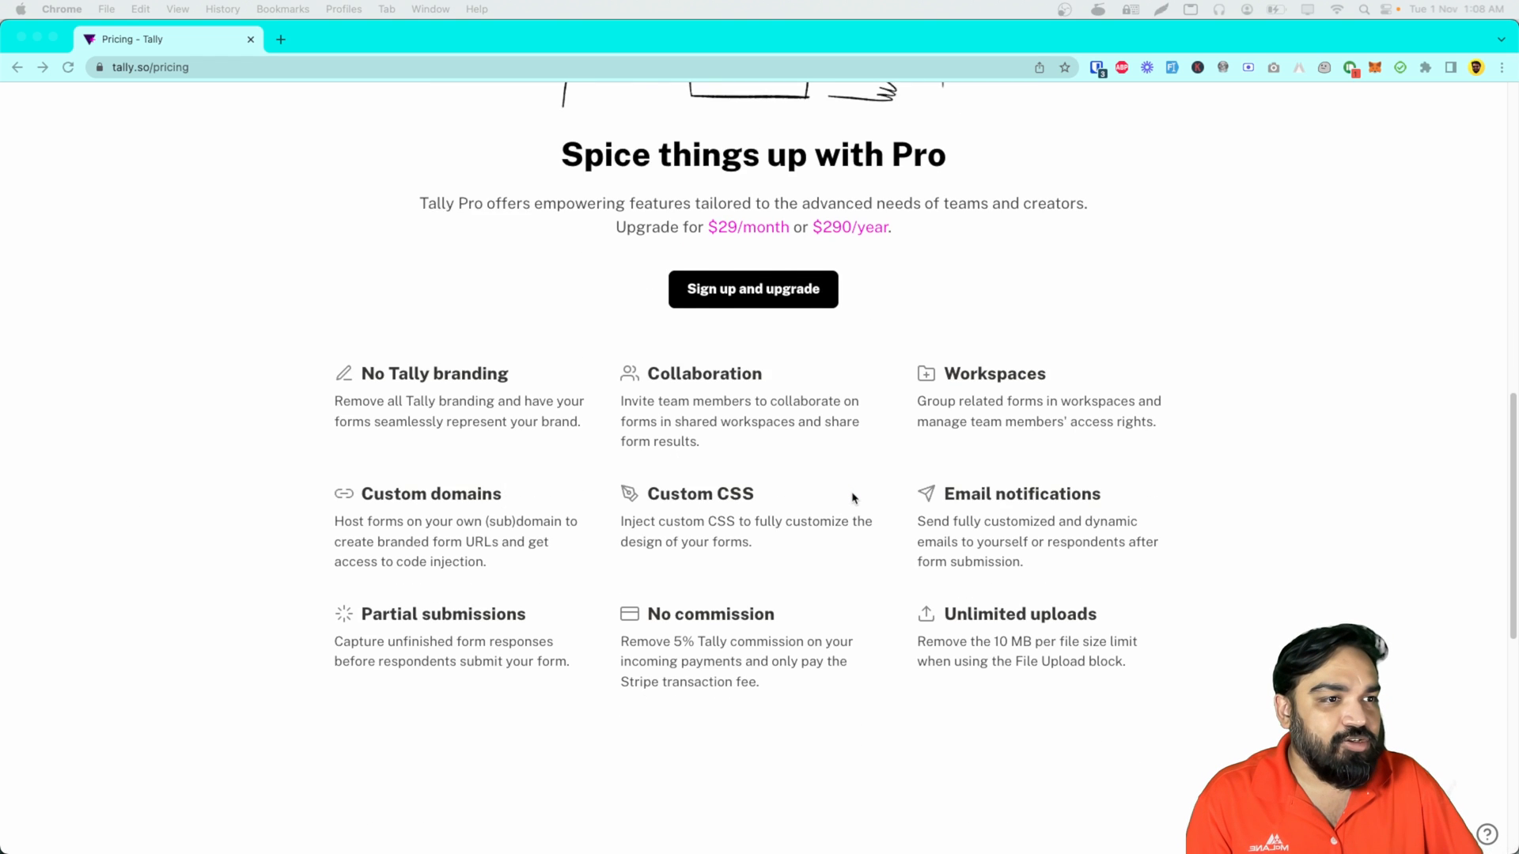
{"action": "scroll", "scroll_direction": "down", "scroll_amount": 3}
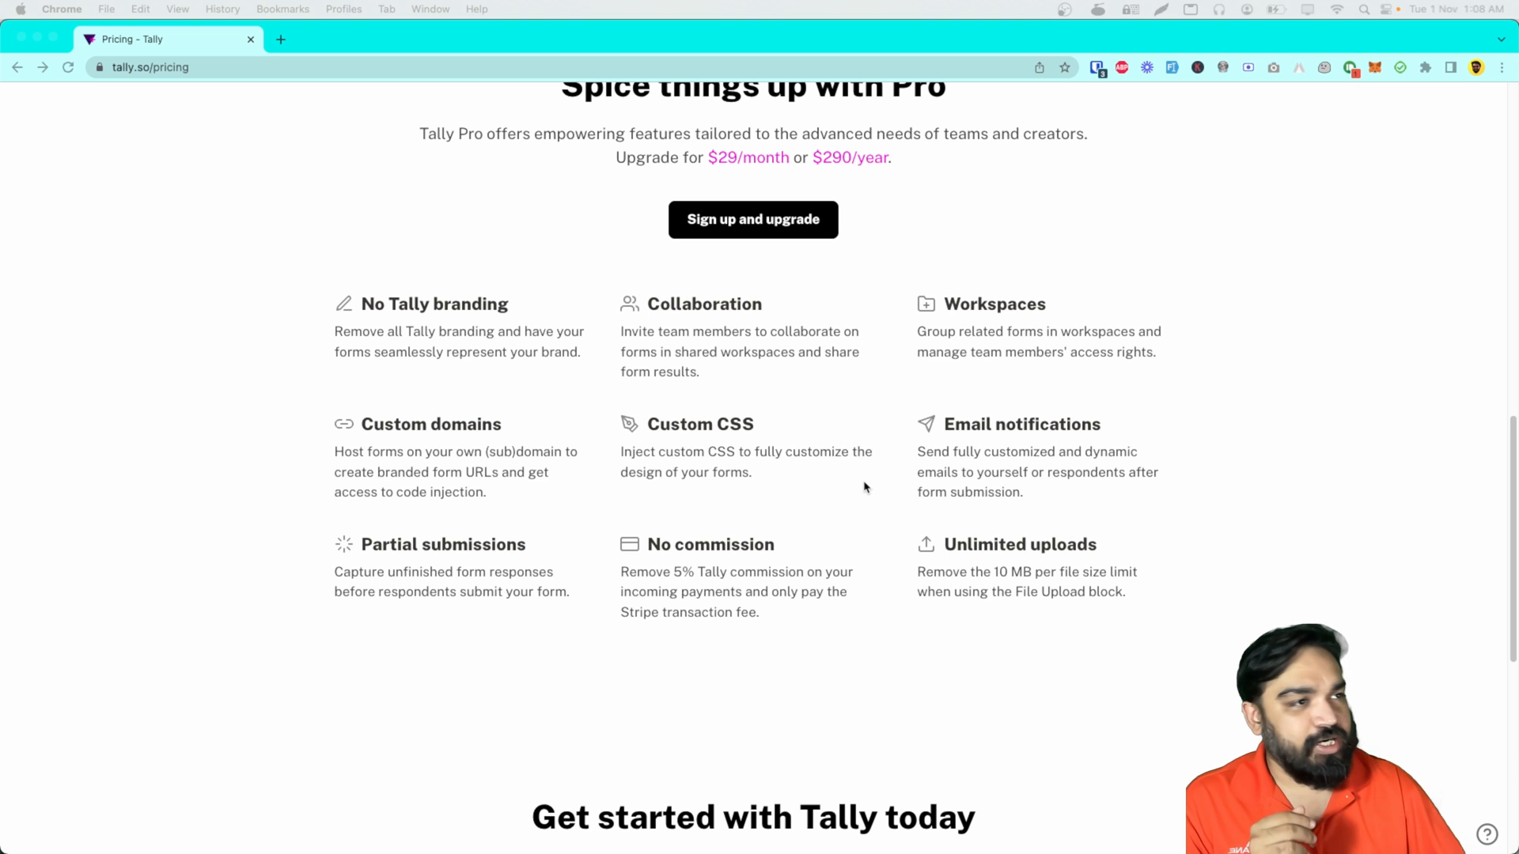
{"action": "mouse_move", "coordinate": [723, 161]}
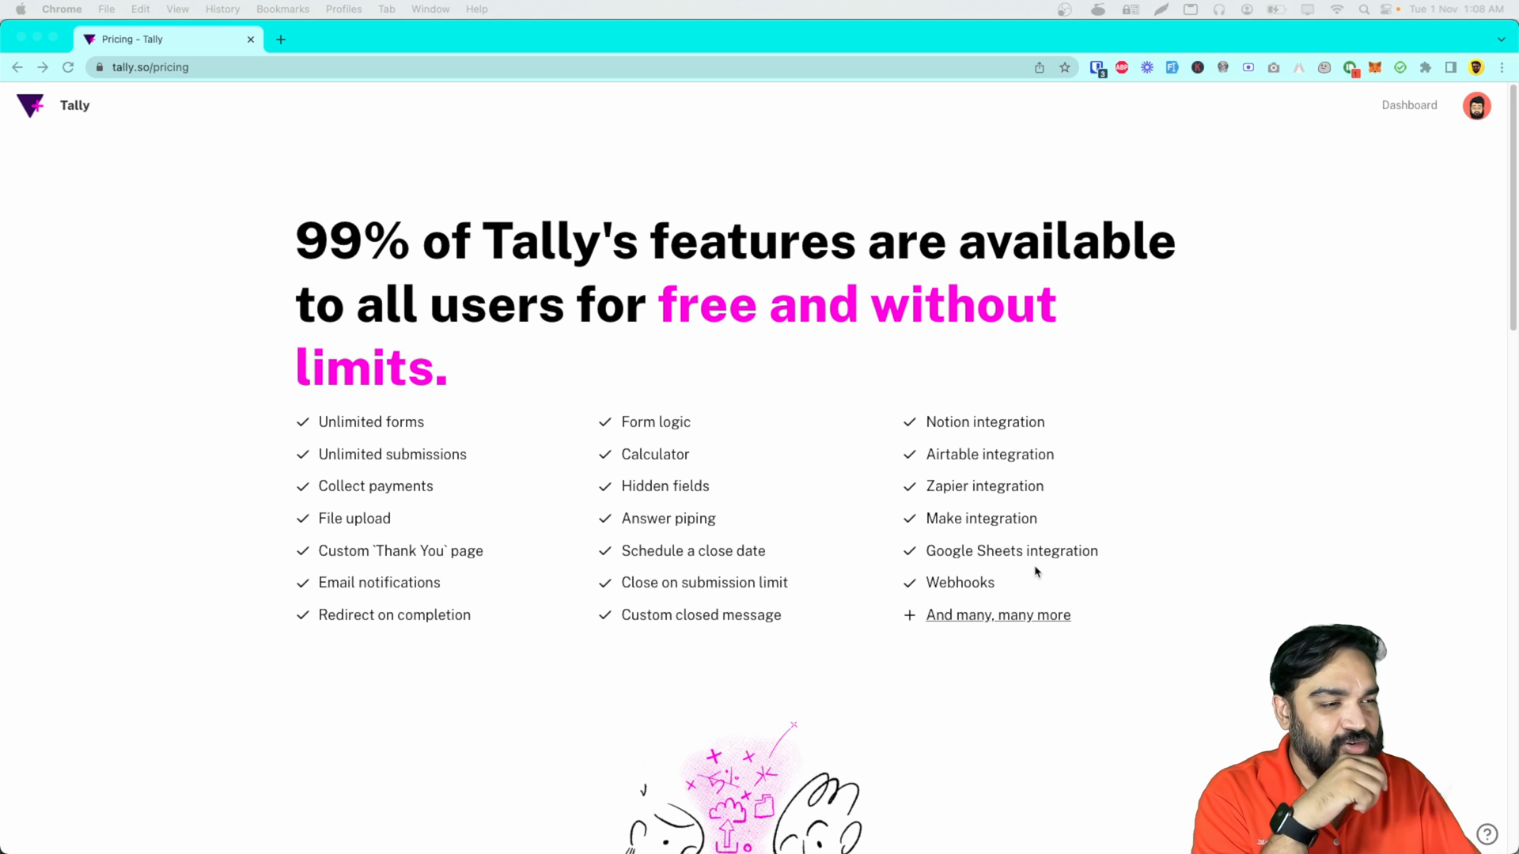
{"action": "mouse_move", "coordinate": [1011, 571]}
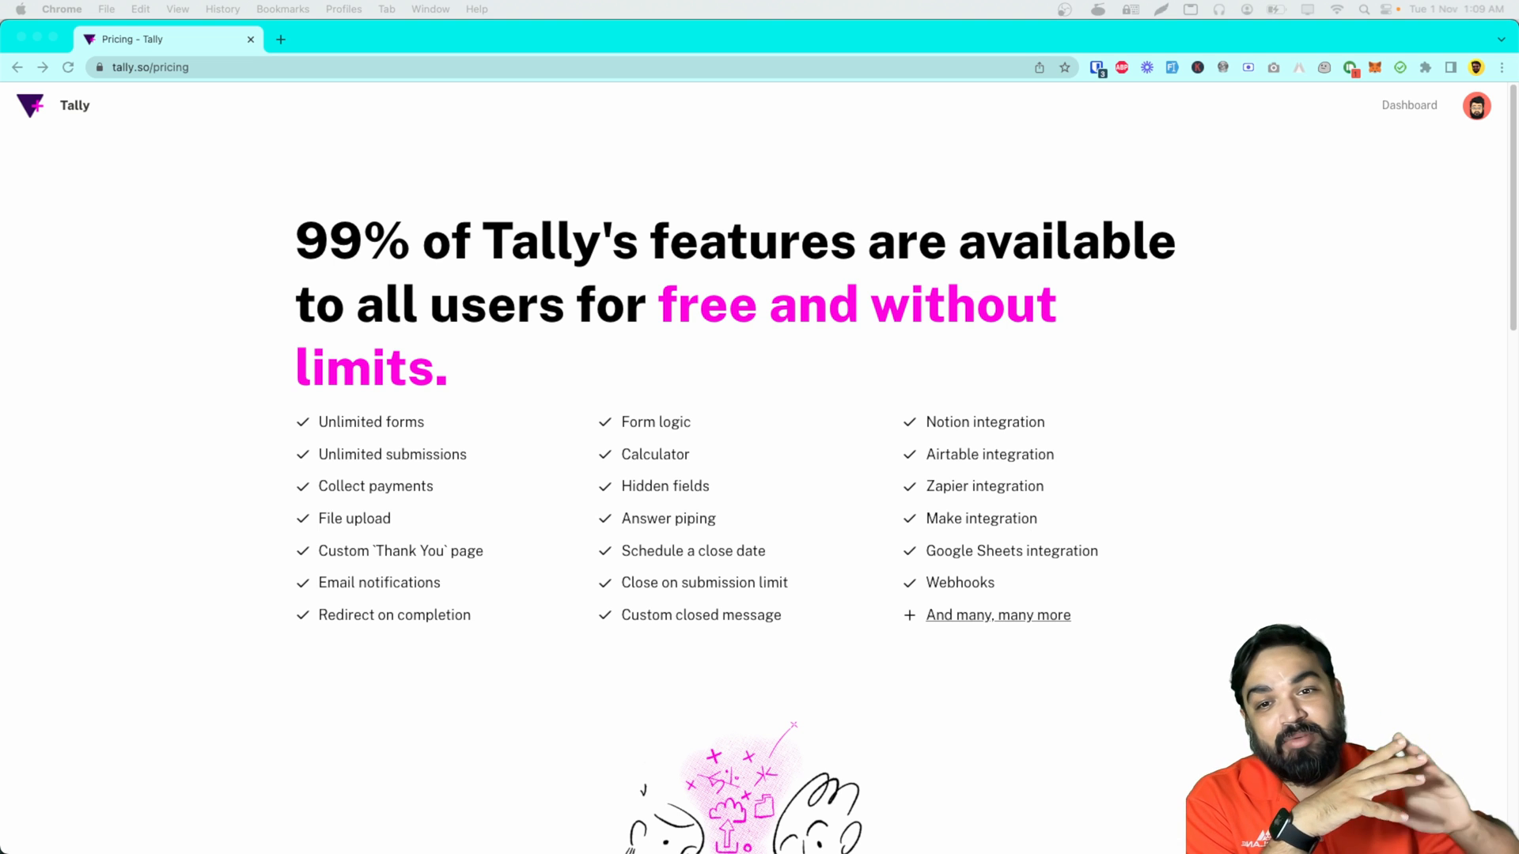
{"action": "left_click", "coordinate": [150, 66]}
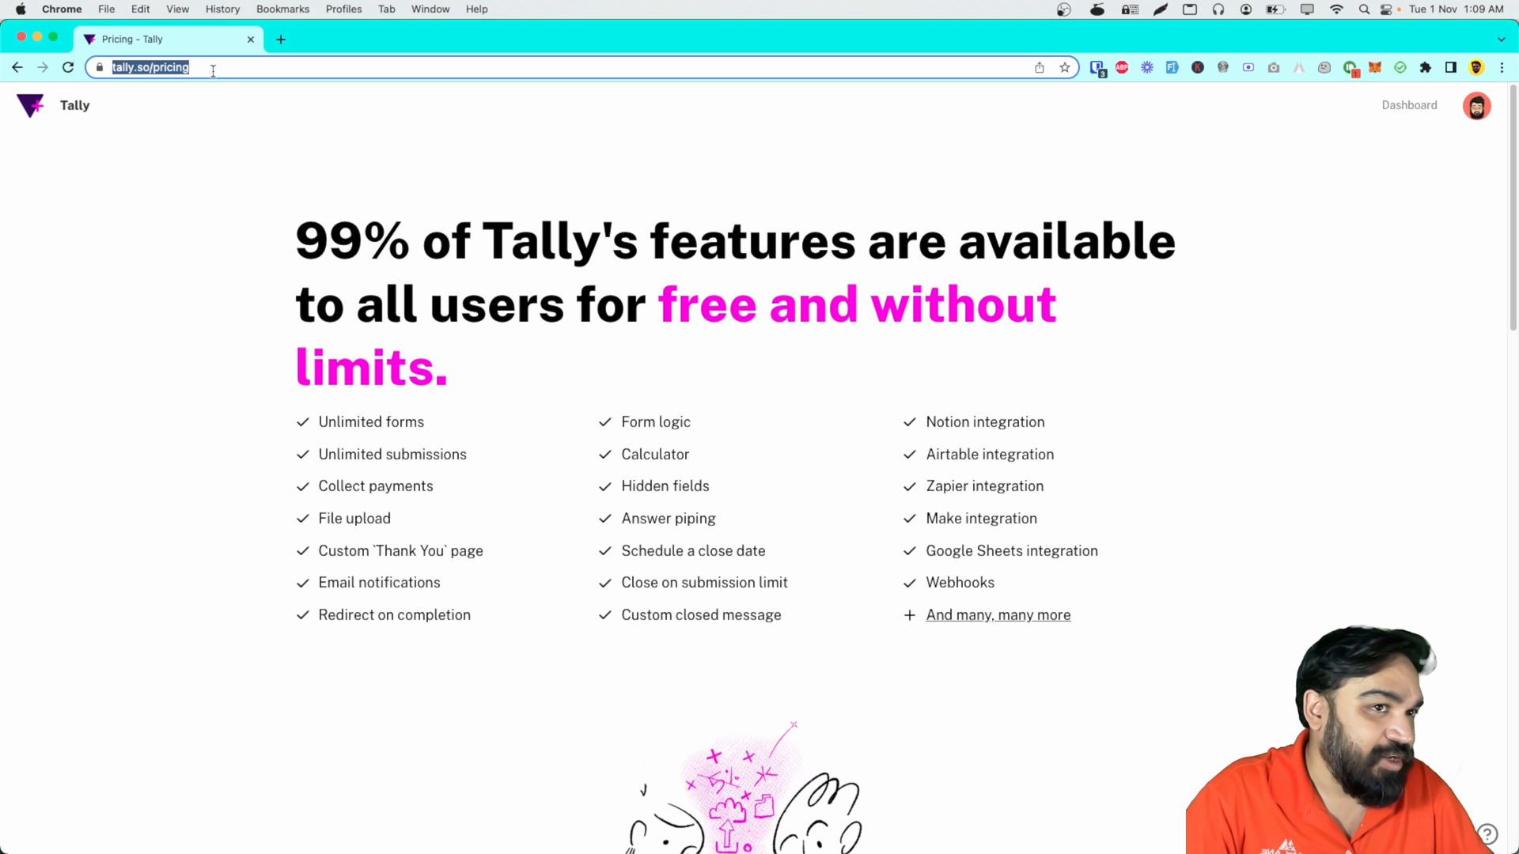
Step: Visit typebot.io, scroll the homepage to the footer and open its Pricing page
{"action": "type", "text": "typebot.io"}
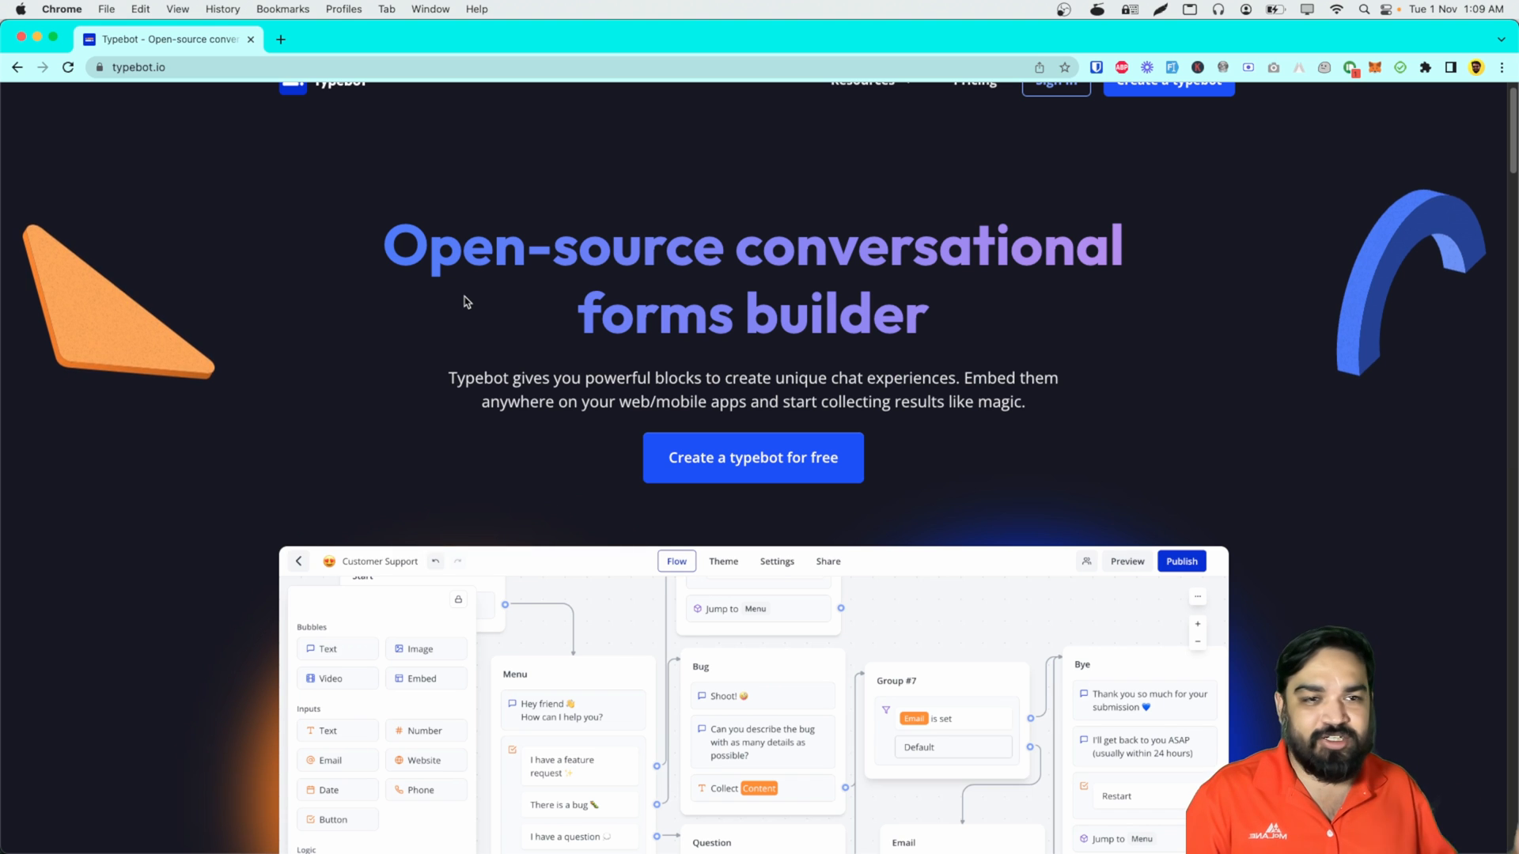
{"action": "scroll", "scroll_direction": "down", "scroll_amount": 3}
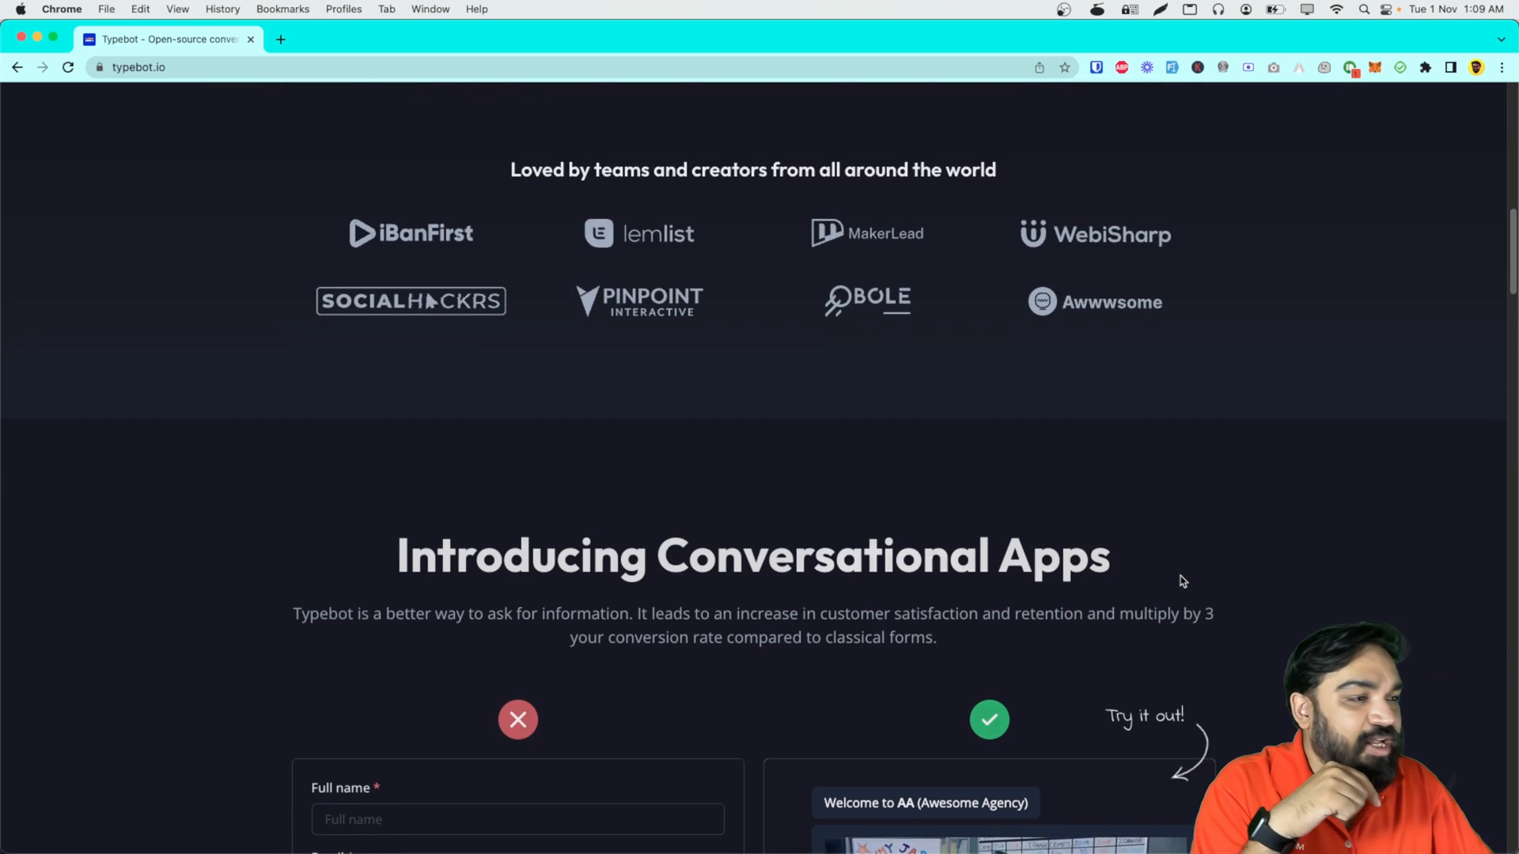
{"action": "scroll", "scroll_direction": "down", "scroll_amount": 3}
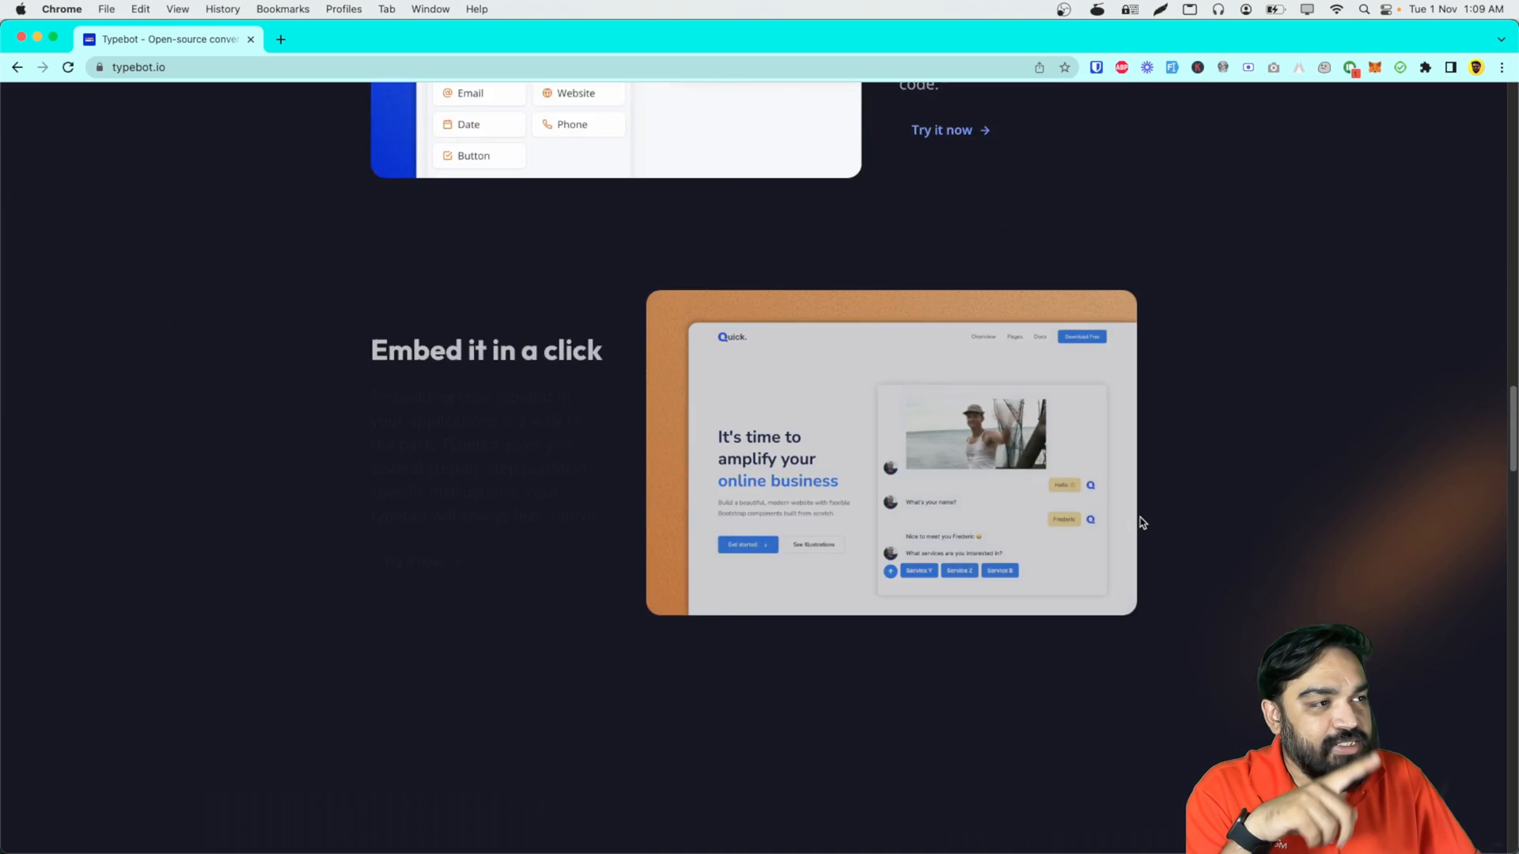
{"action": "scroll", "scroll_direction": "down", "scroll_amount": 3}
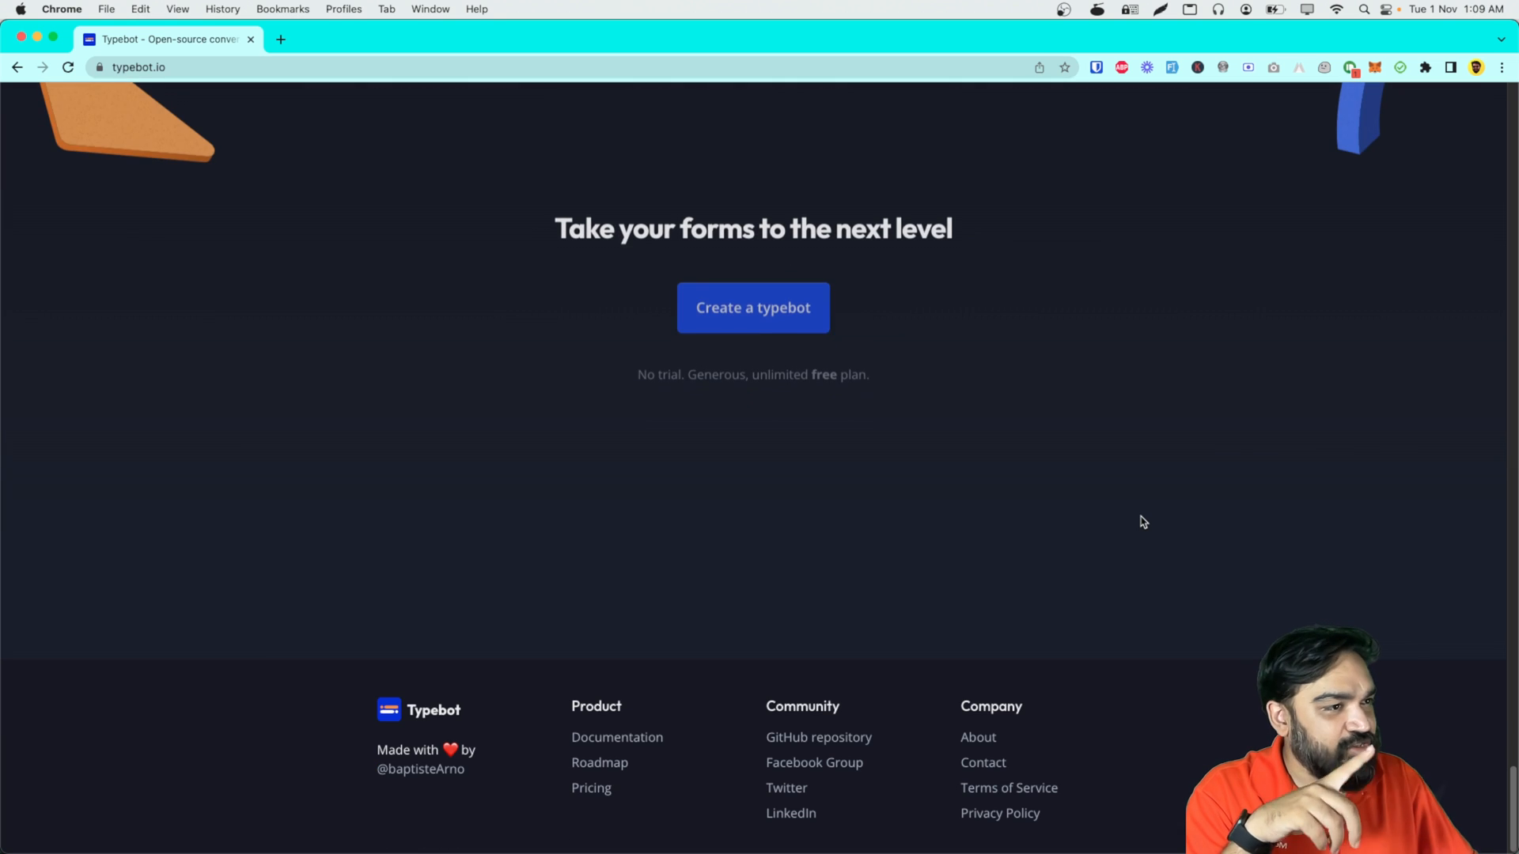
{"action": "left_click", "coordinate": [590, 788]}
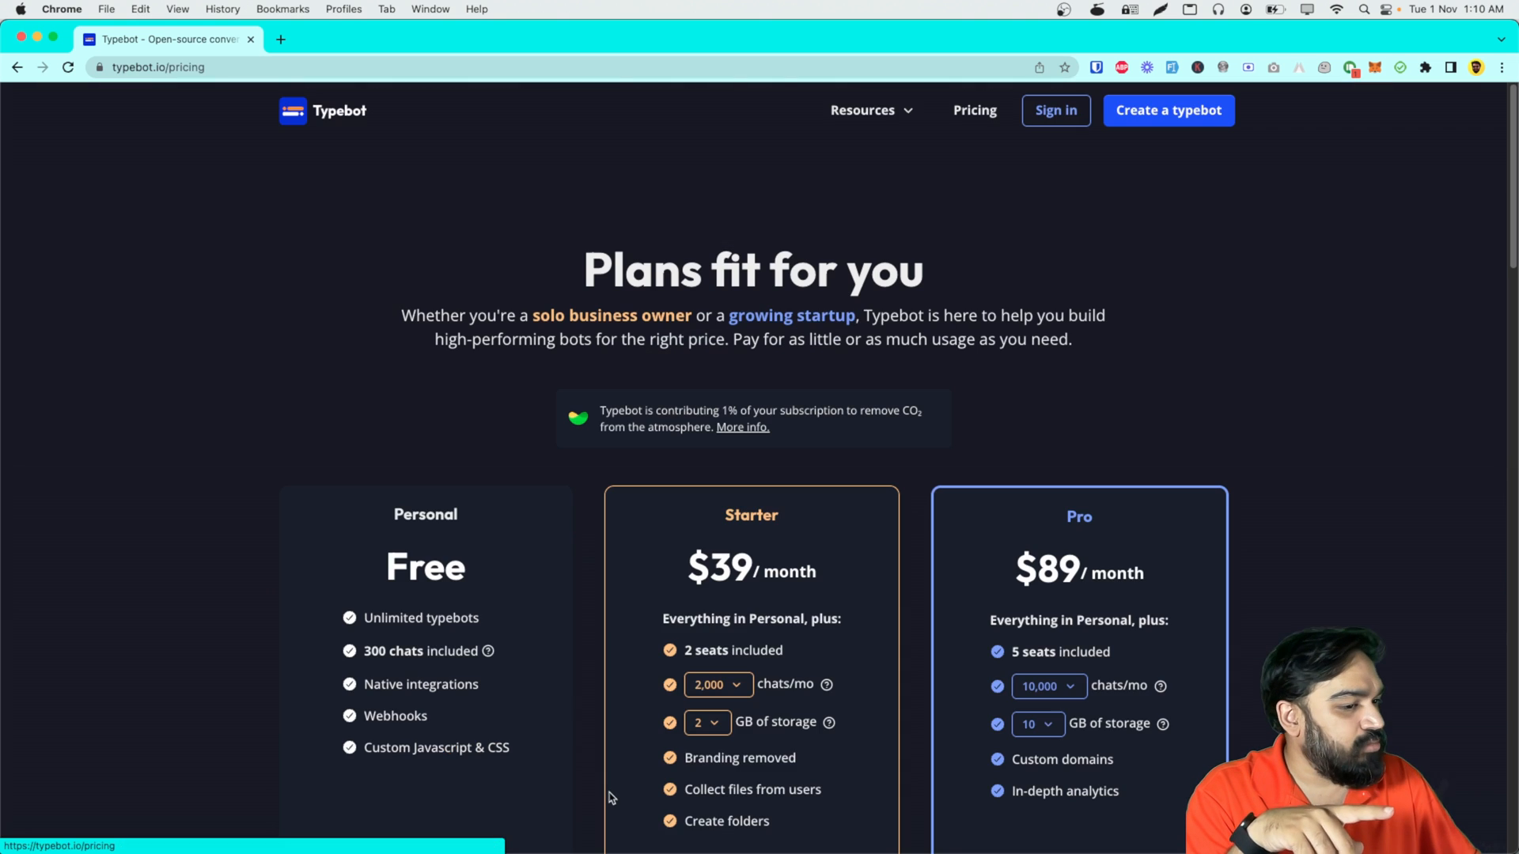
{"action": "scroll", "scroll_direction": "down", "scroll_amount": 3}
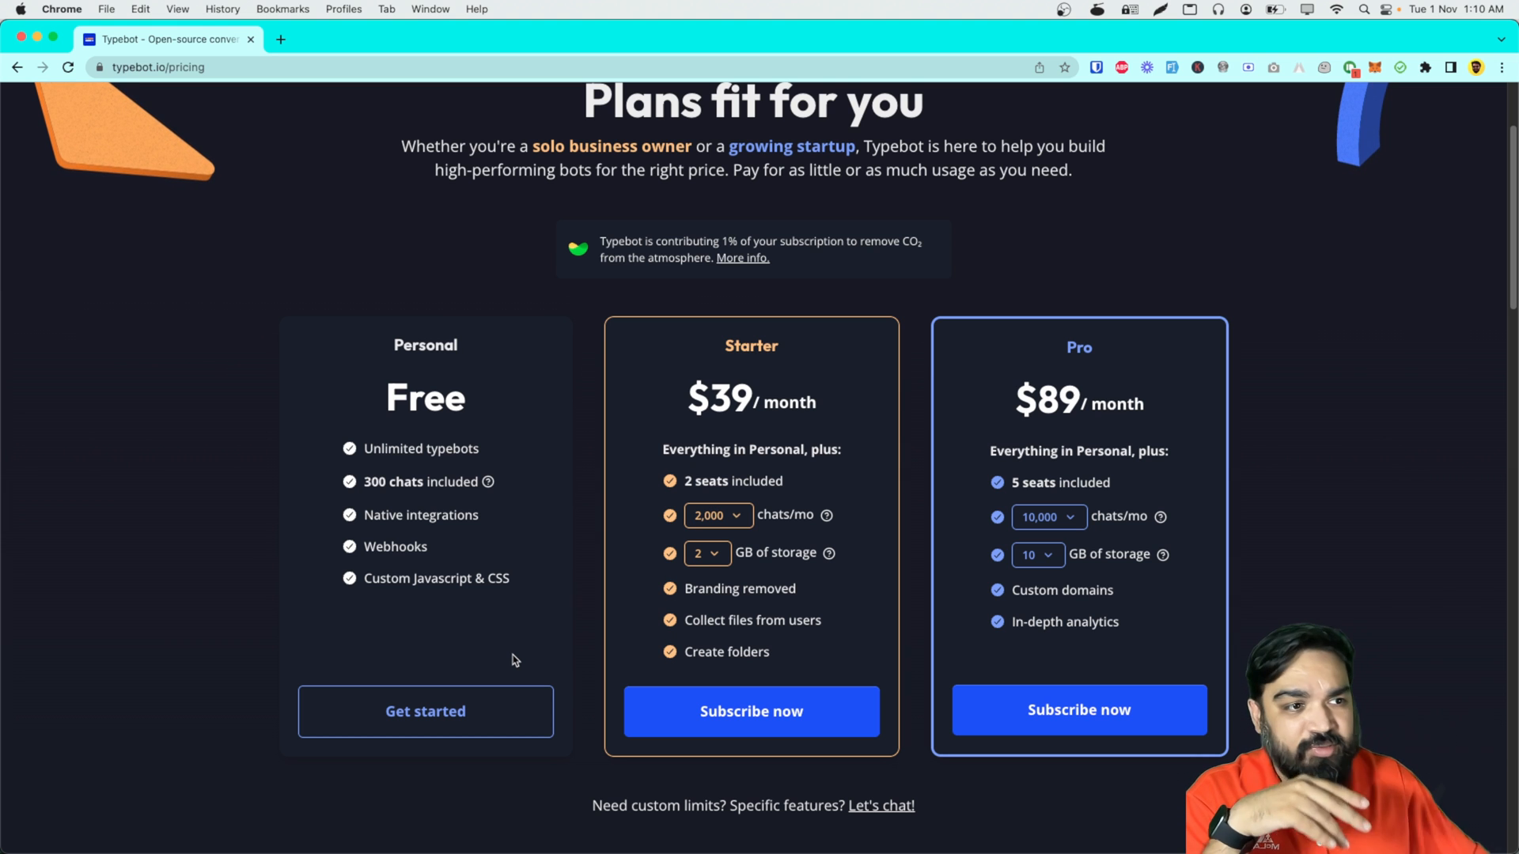
{"action": "mouse_move", "coordinate": [629, 559]}
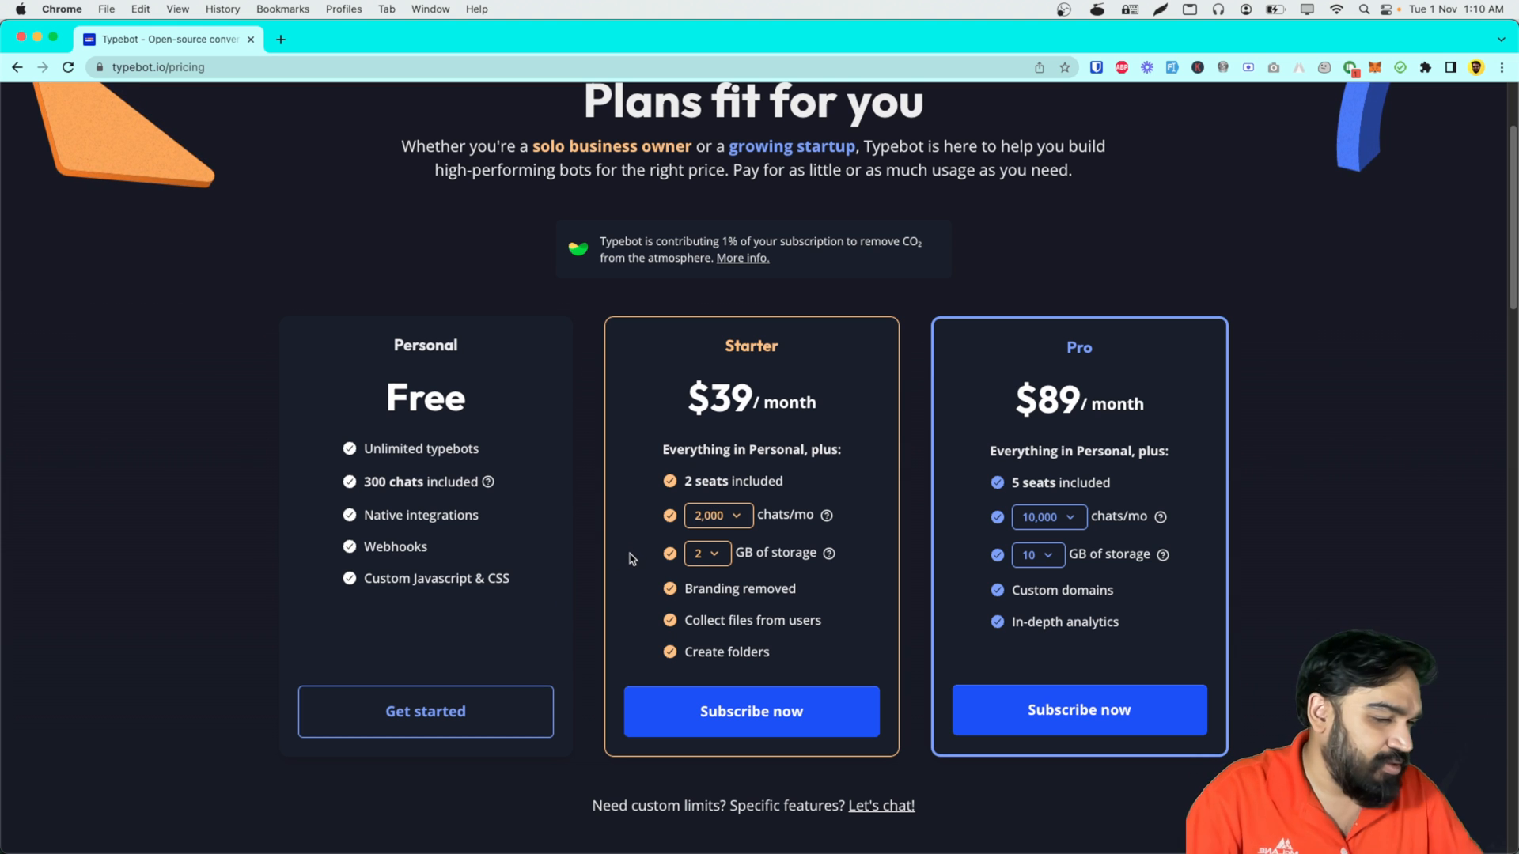
{"action": "scroll", "scroll_direction": "down", "scroll_amount": 3}
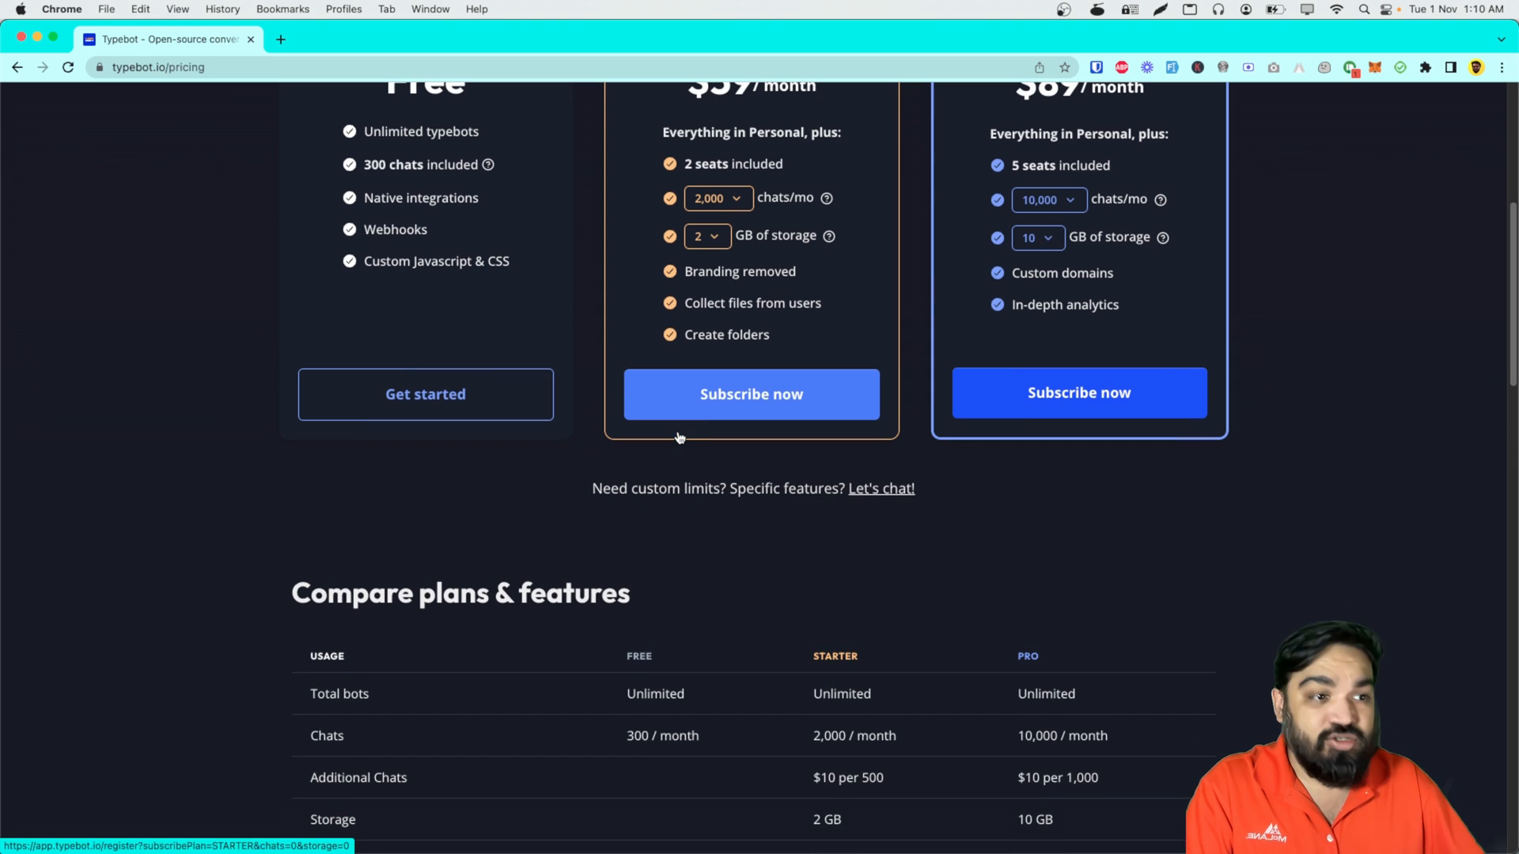
{"action": "scroll", "scroll_direction": "down", "scroll_amount": 3}
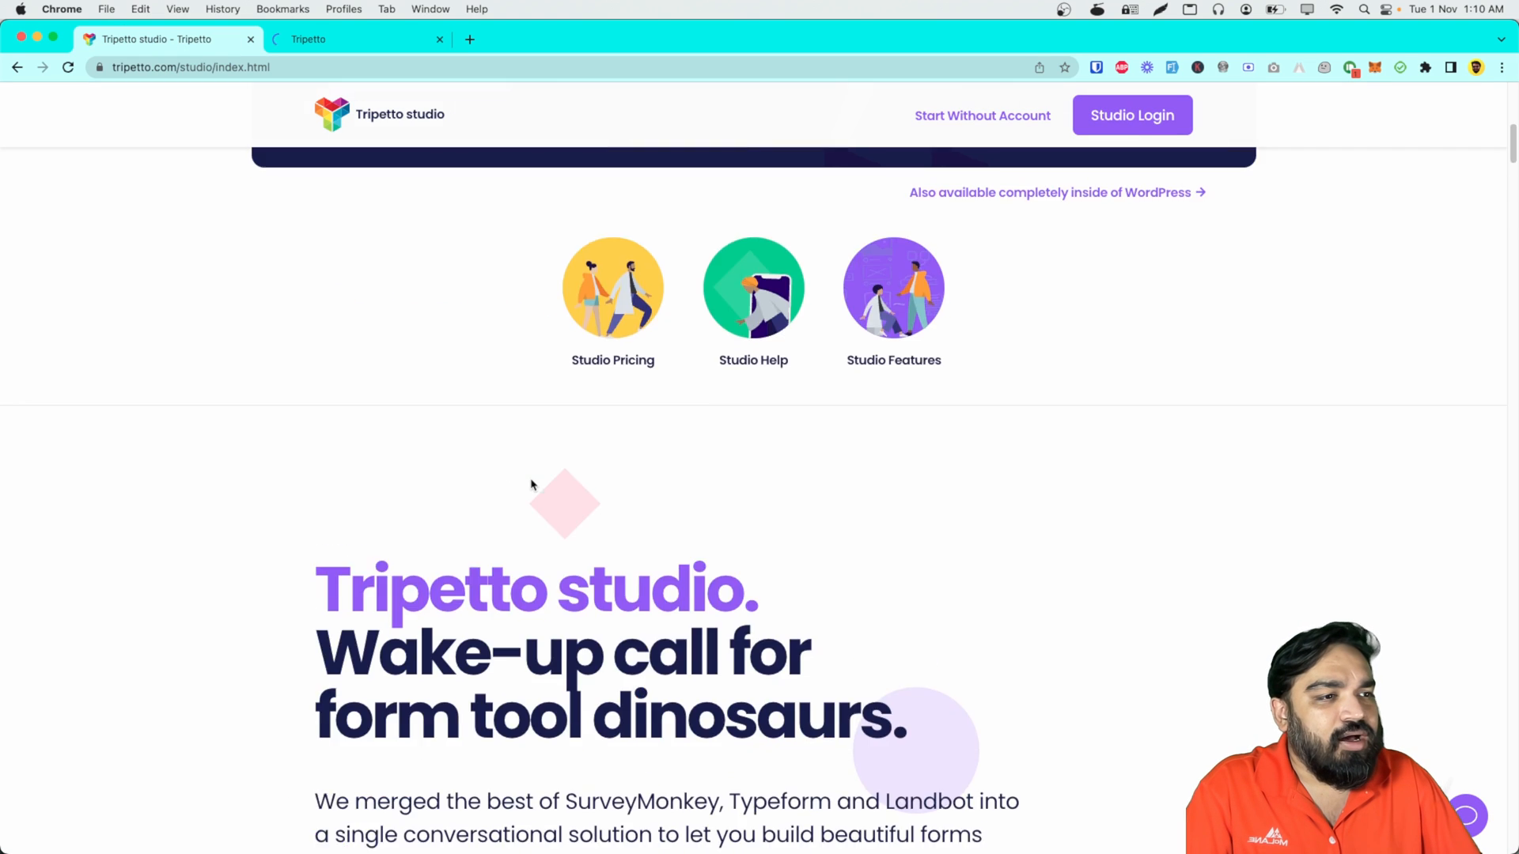
Step: Scroll the Tripetto studio page down to its feature cards such as Assistive Storyboard and Convertible Form Faces
{"action": "scroll", "scroll_direction": "down", "scroll_amount": 3}
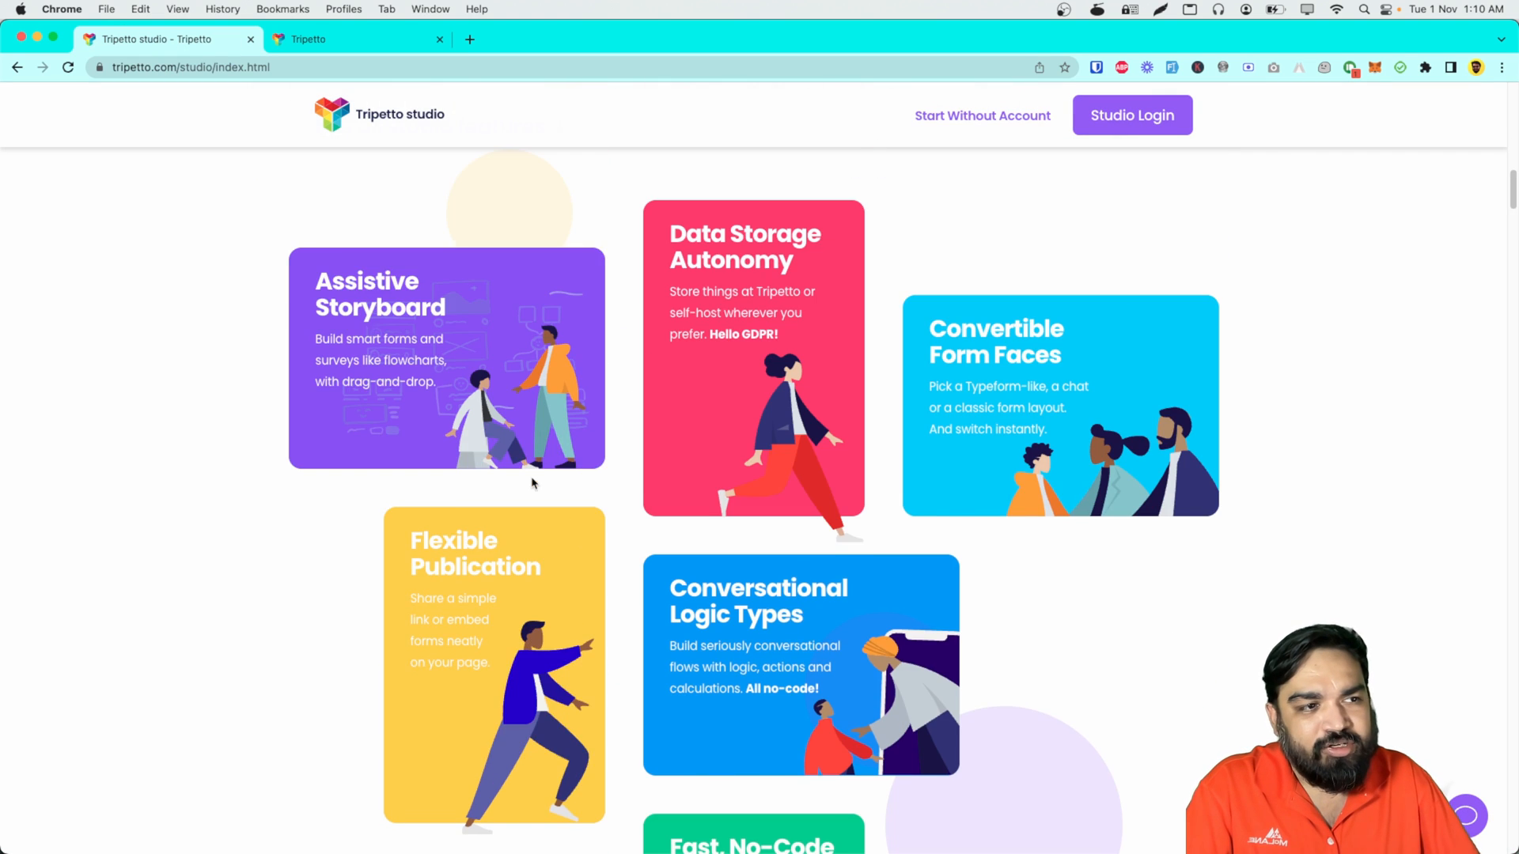
{"action": "scroll", "scroll_direction": "down", "scroll_amount": 3}
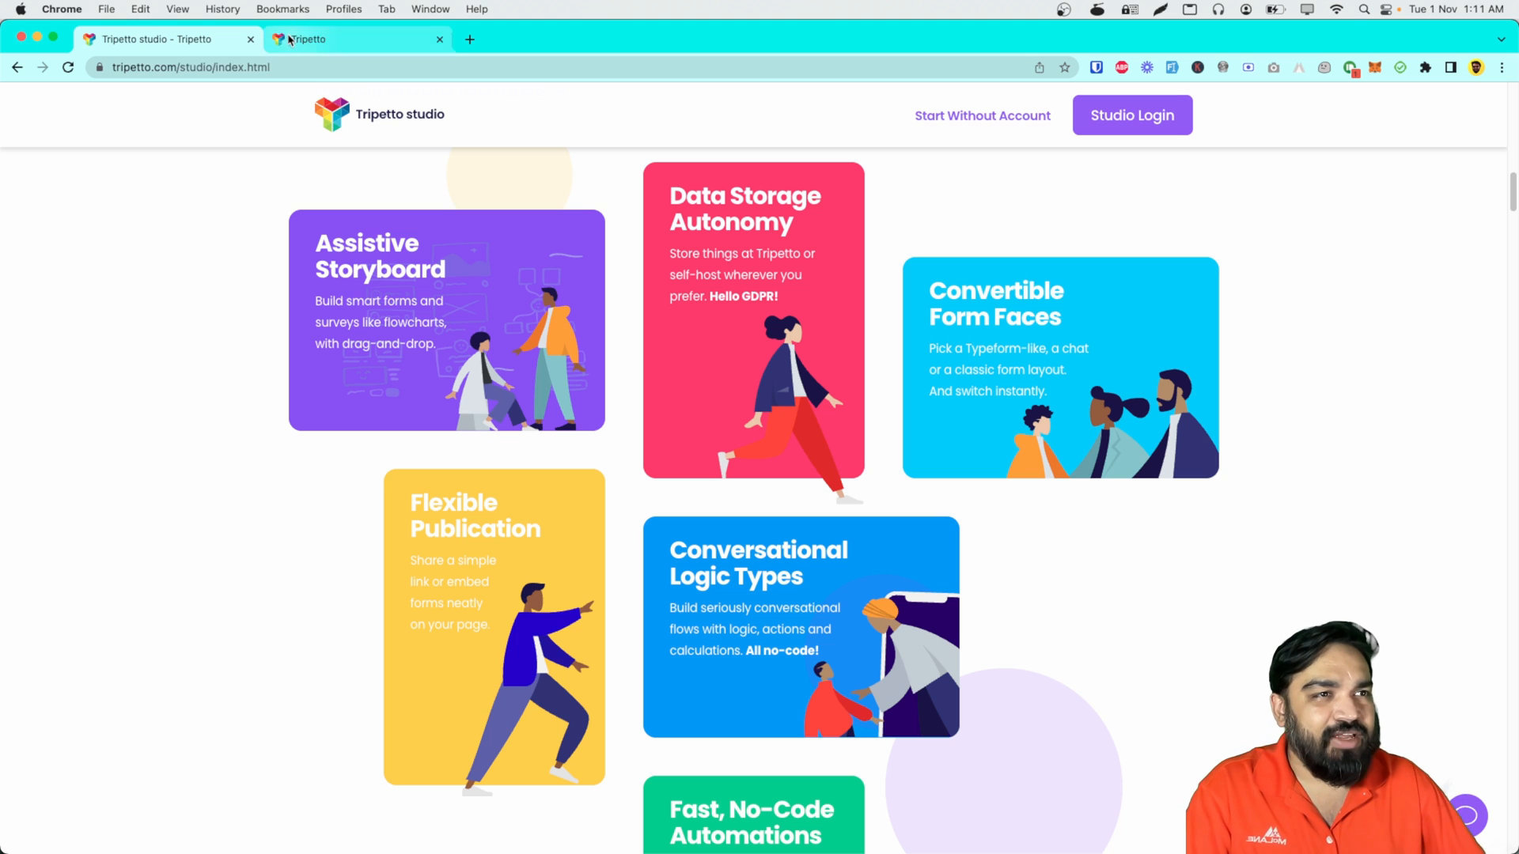
{"action": "left_click", "coordinate": [308, 38]}
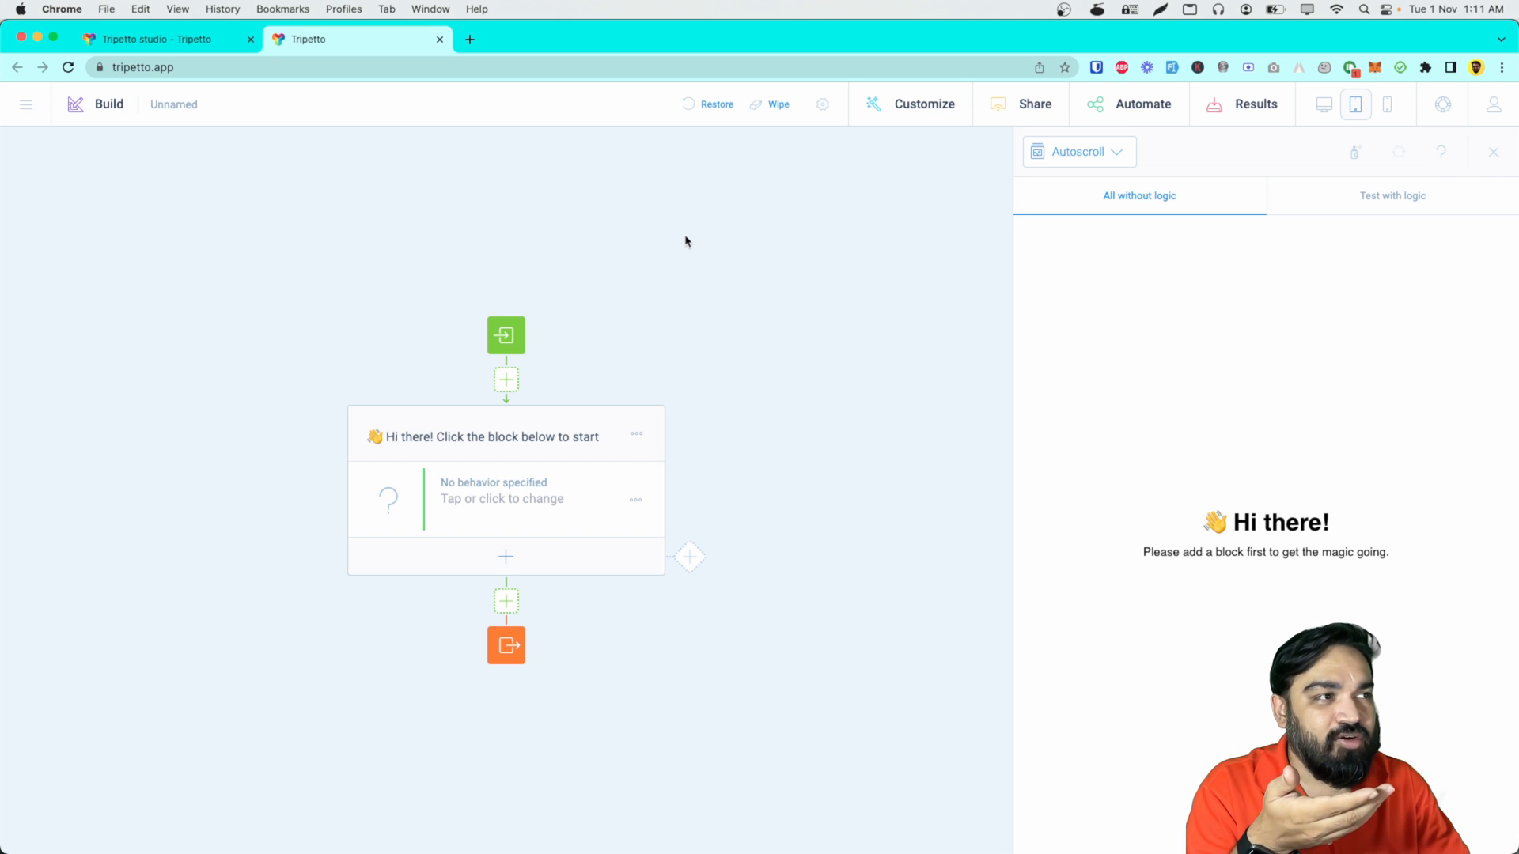
{"action": "mouse_move", "coordinate": [744, 207]}
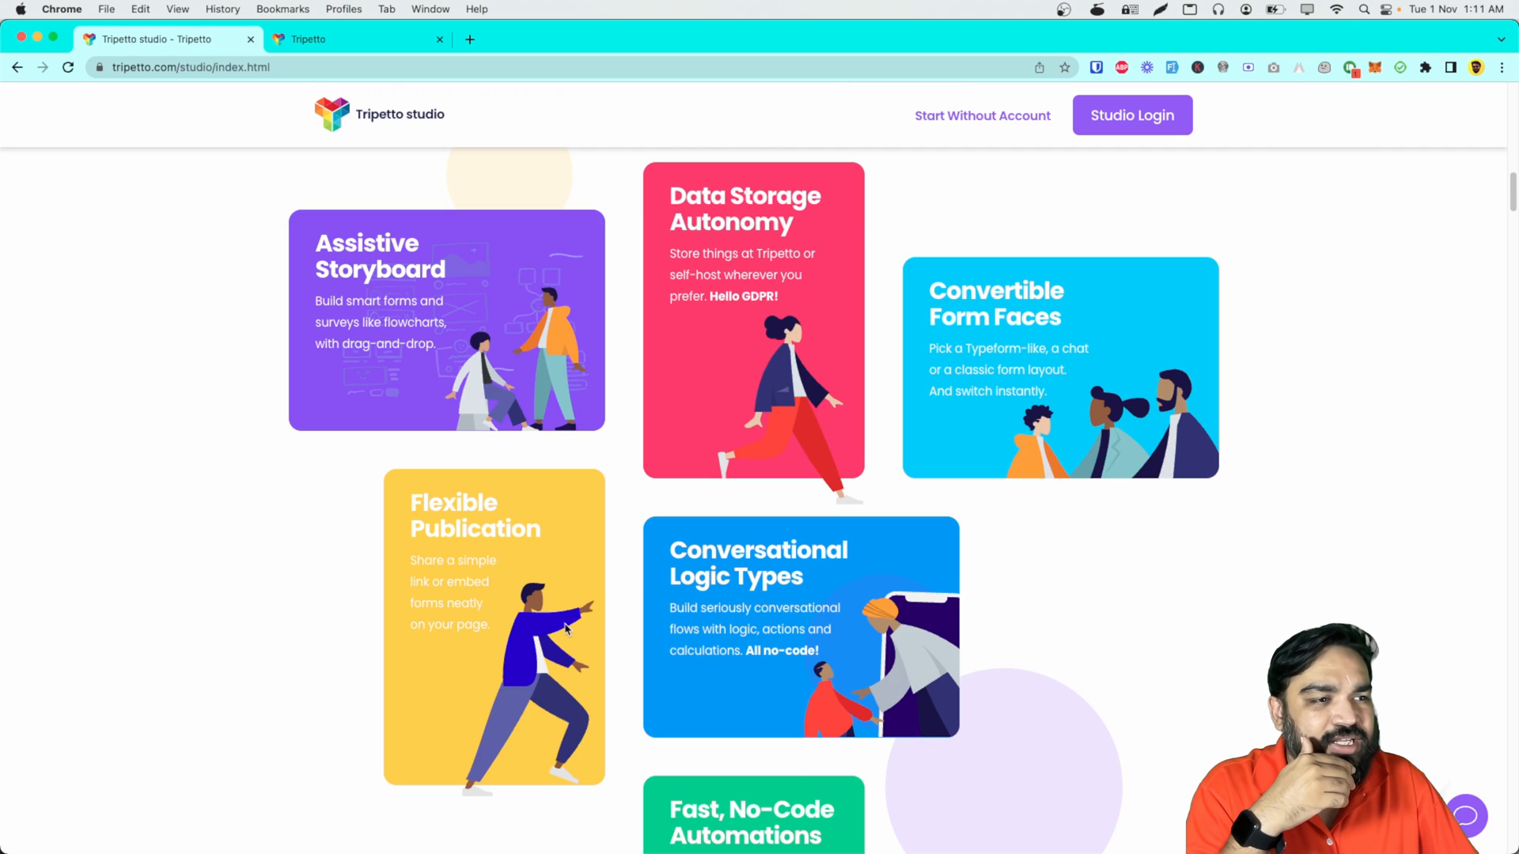
Step: Scroll through Tripetto's Studio Features tables toward the pricing link
{"action": "scroll", "scroll_direction": "down", "scroll_amount": 3}
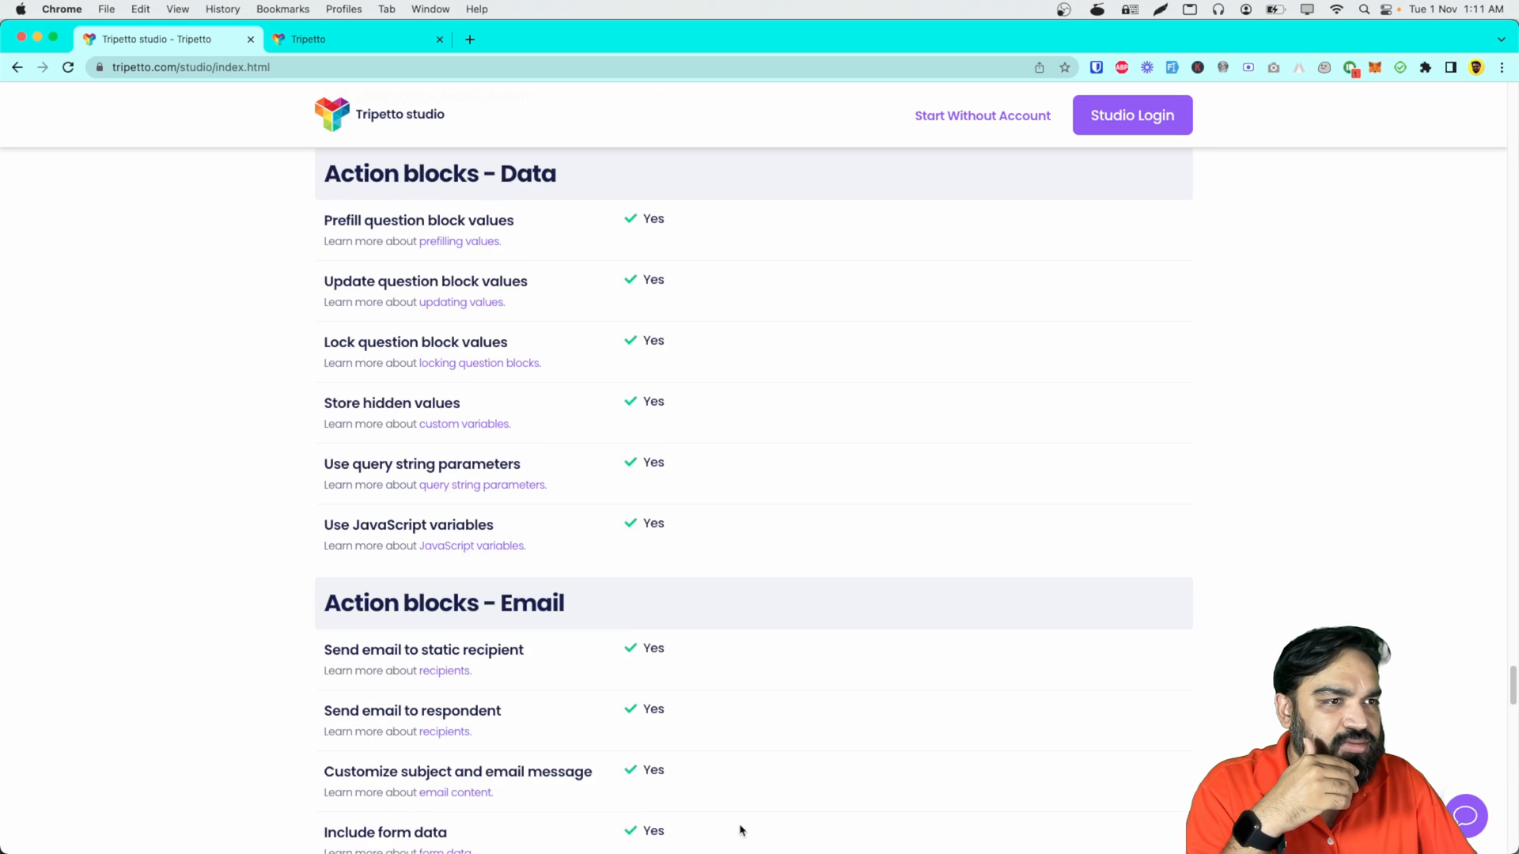
{"action": "scroll", "scroll_direction": "down", "scroll_amount": 3}
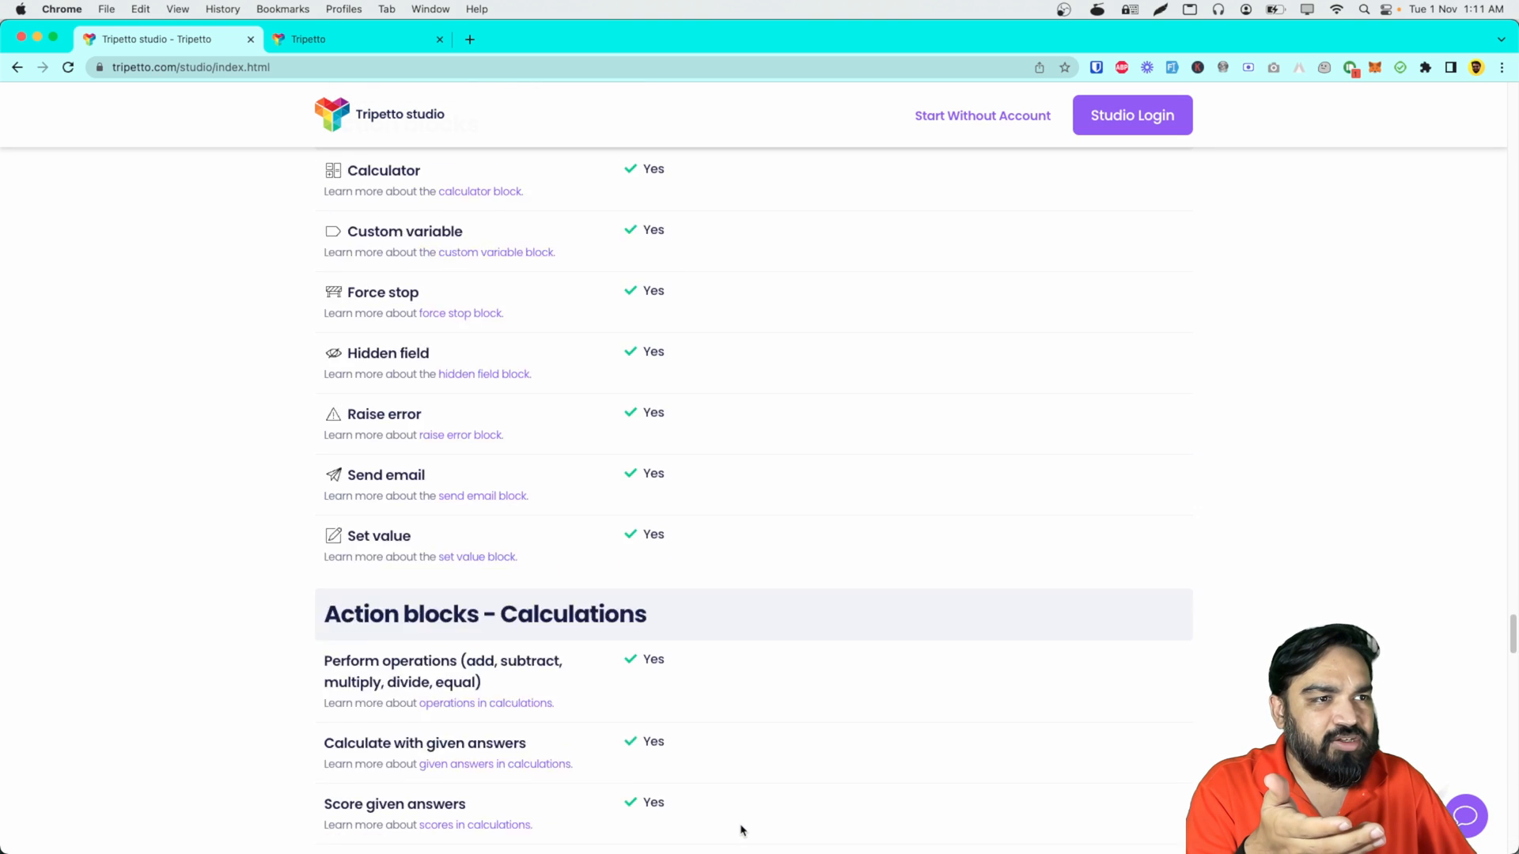
{"action": "scroll", "scroll_direction": "up", "scroll_amount": 3}
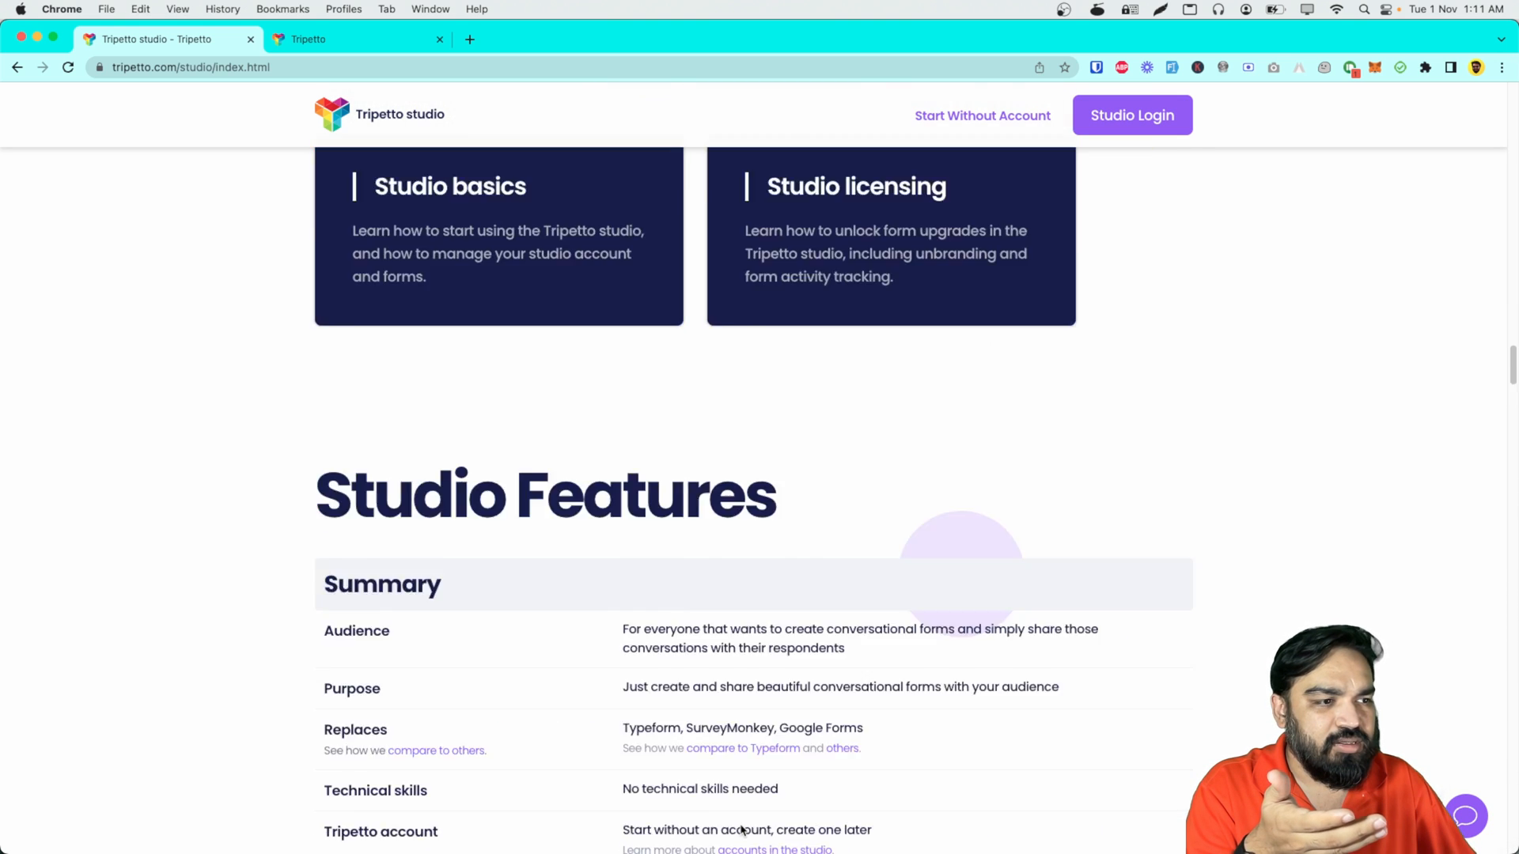
{"action": "scroll", "scroll_direction": "down", "scroll_amount": 3}
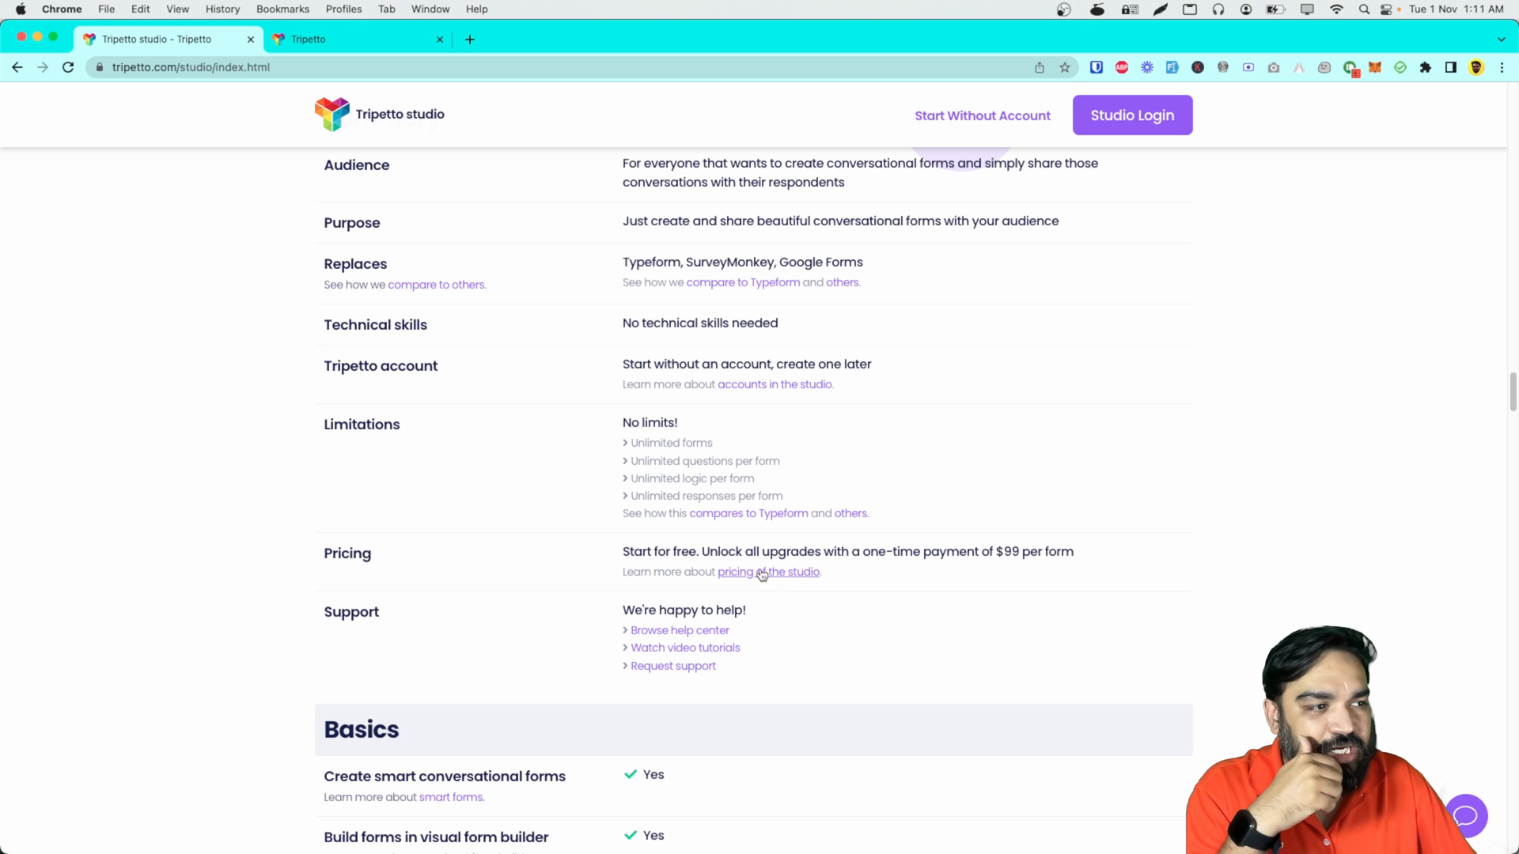
Step: Jump to Studio Pricing and review the $0 Free Plan's included and missing features
{"action": "left_click", "coordinate": [769, 571]}
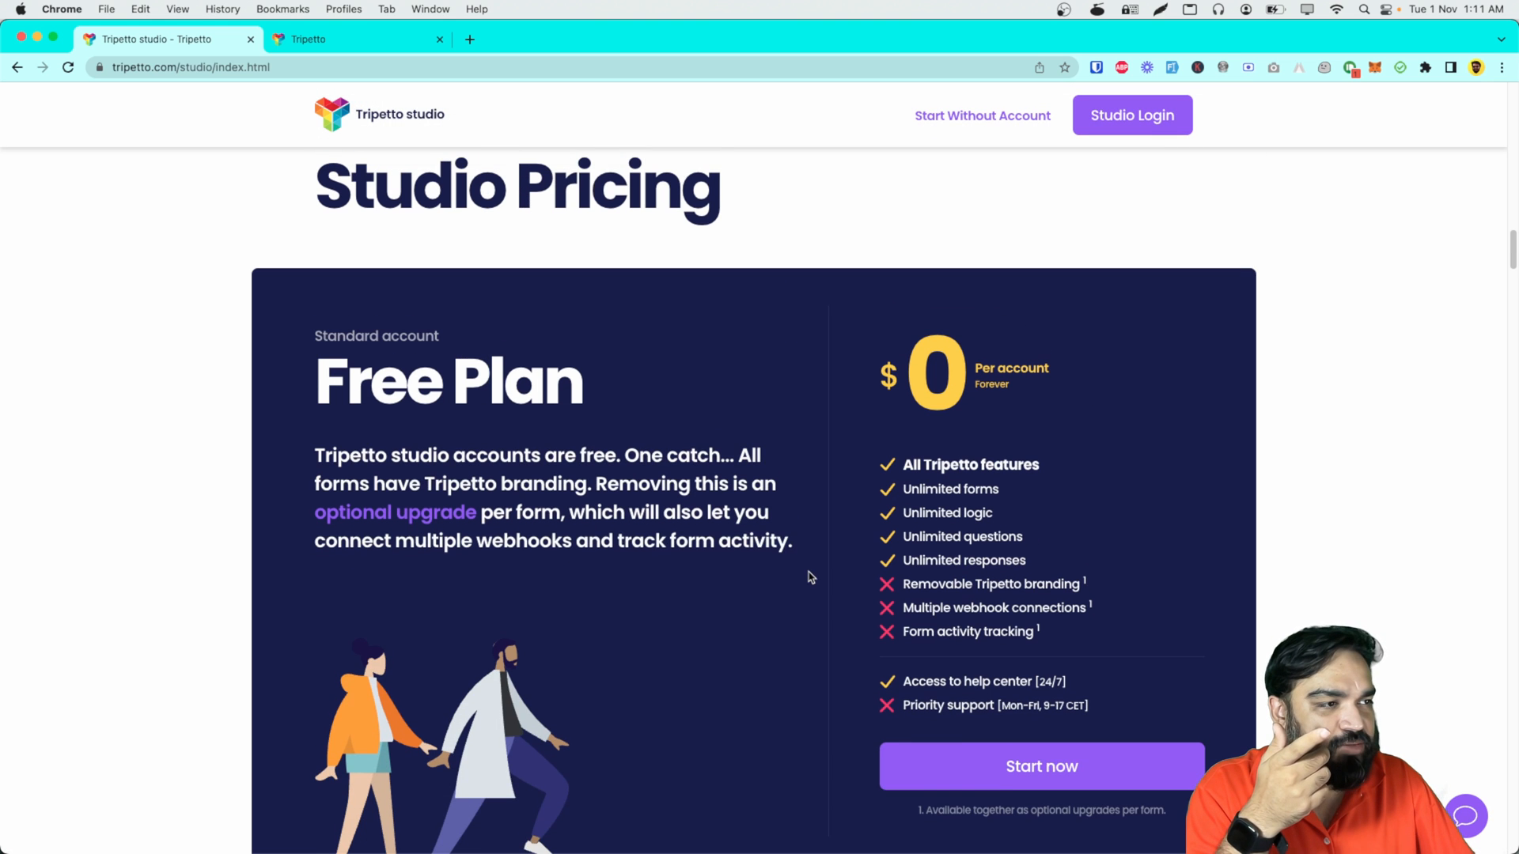
{"action": "scroll", "scroll_direction": "down", "scroll_amount": 3}
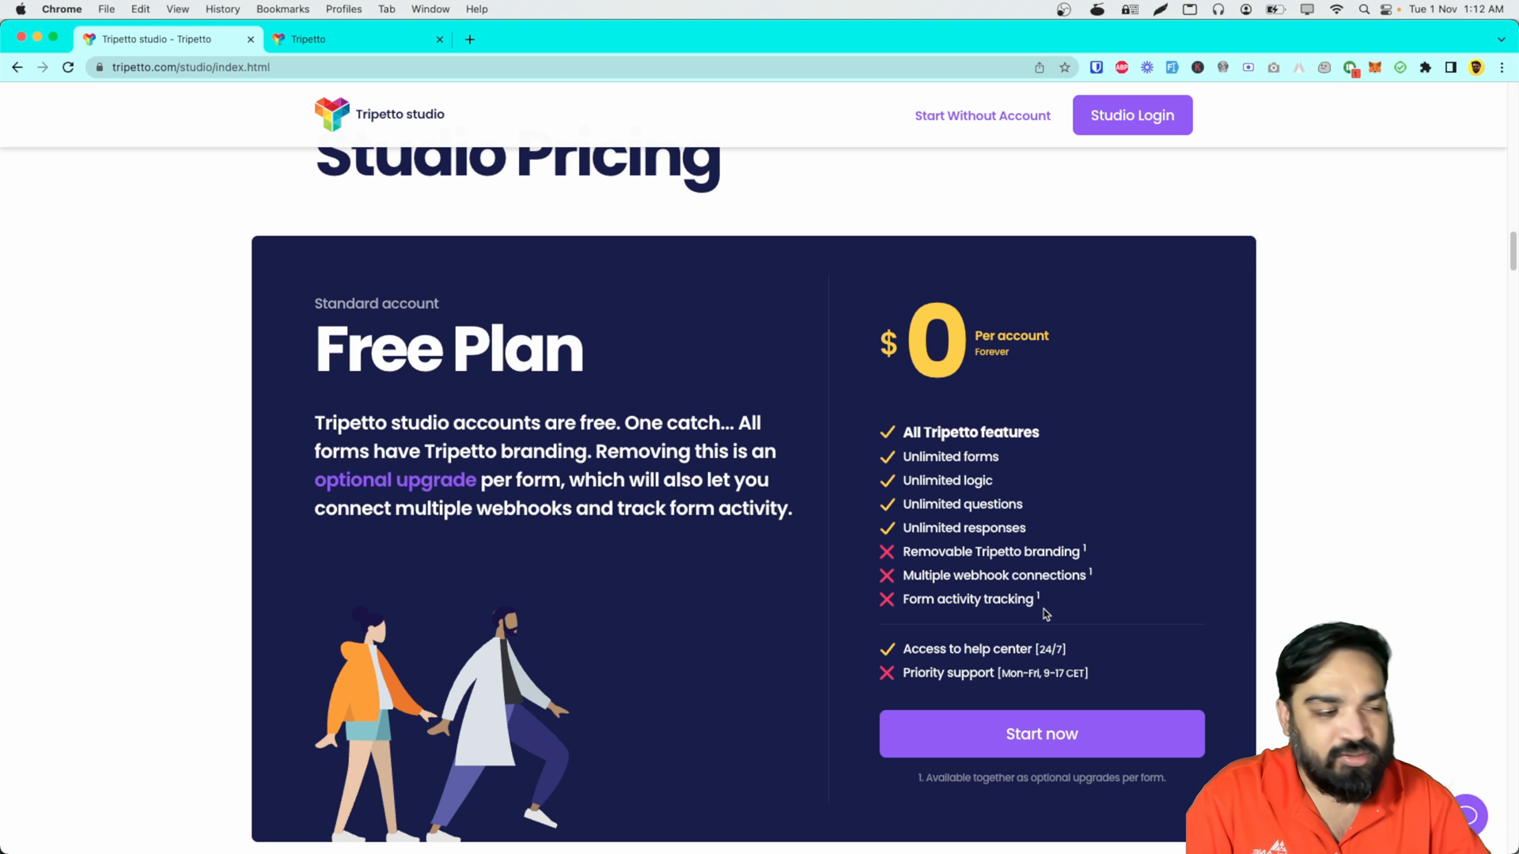
{"action": "scroll", "scroll_direction": "down", "scroll_amount": 3}
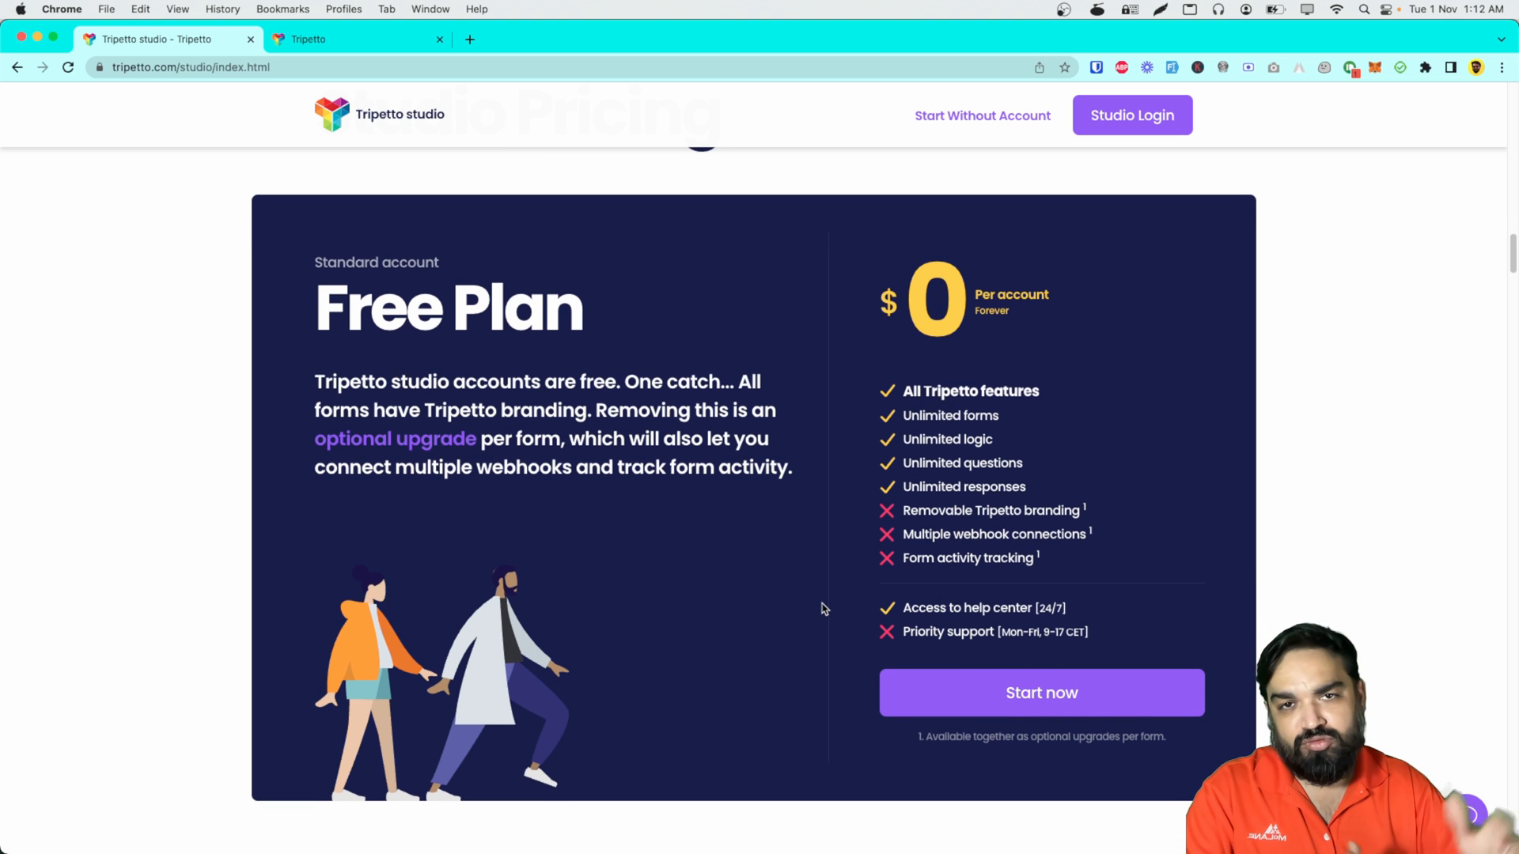